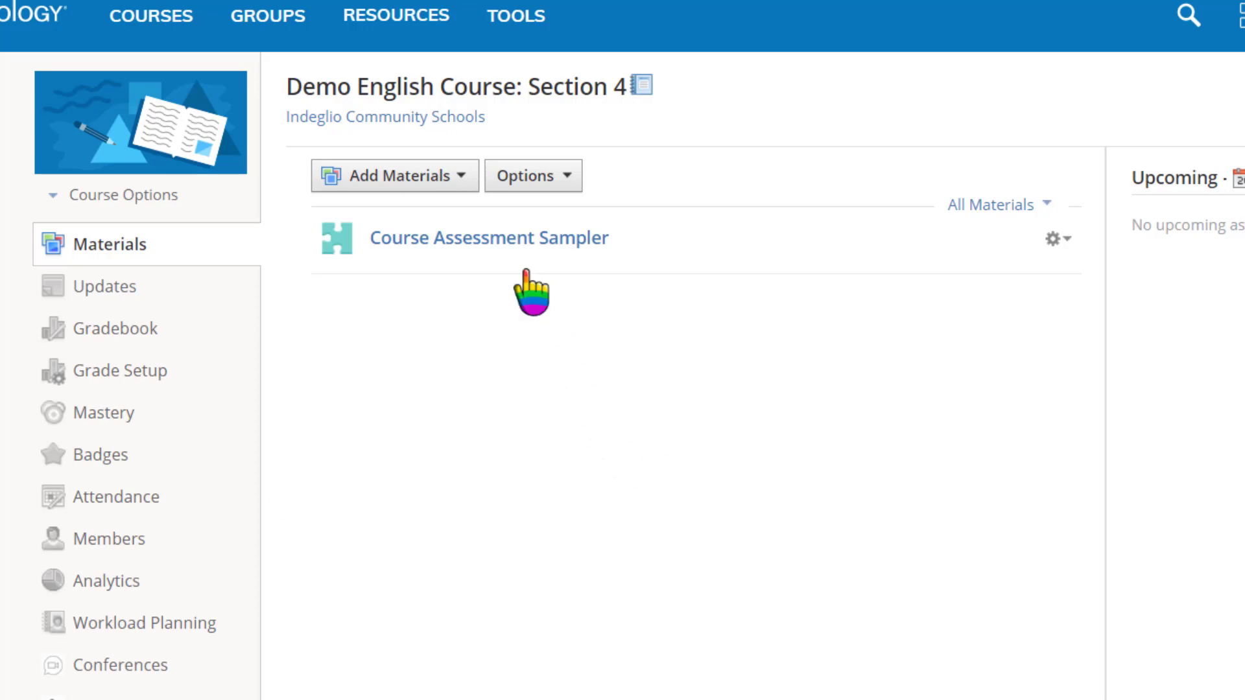
- Add an assessment named 'Geographical Features' with a due date of June 30, 2020
left_click(391, 174)
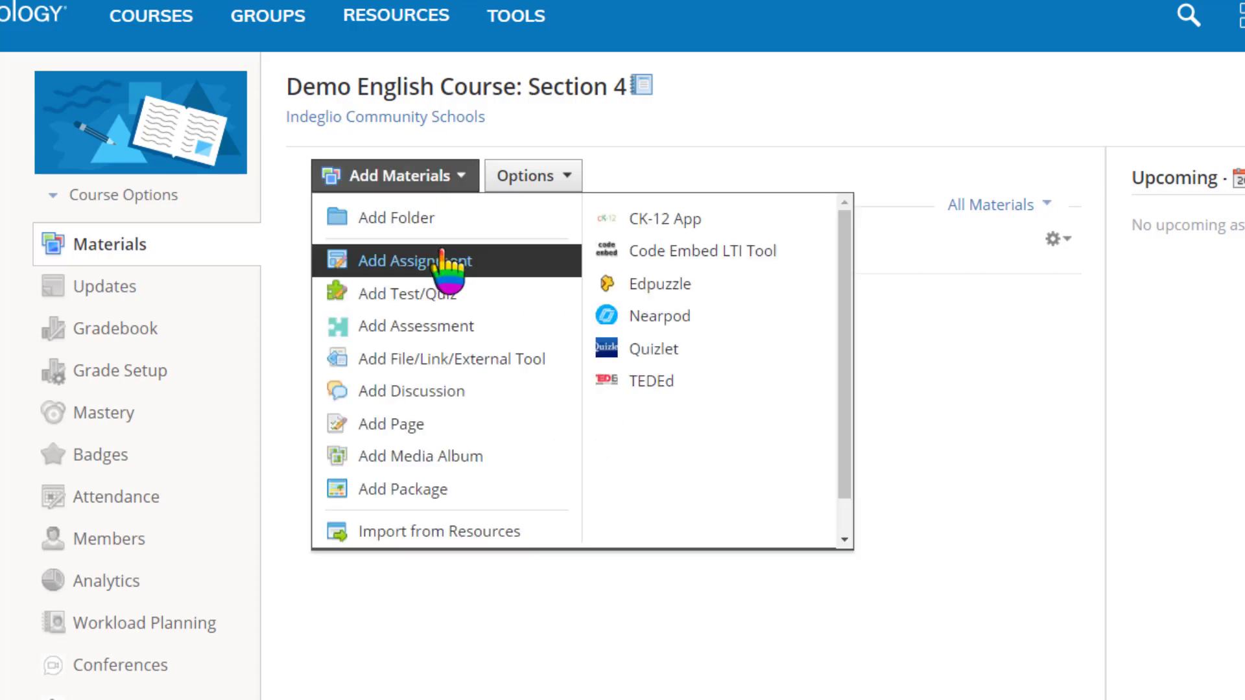
mouse_move(414, 325)
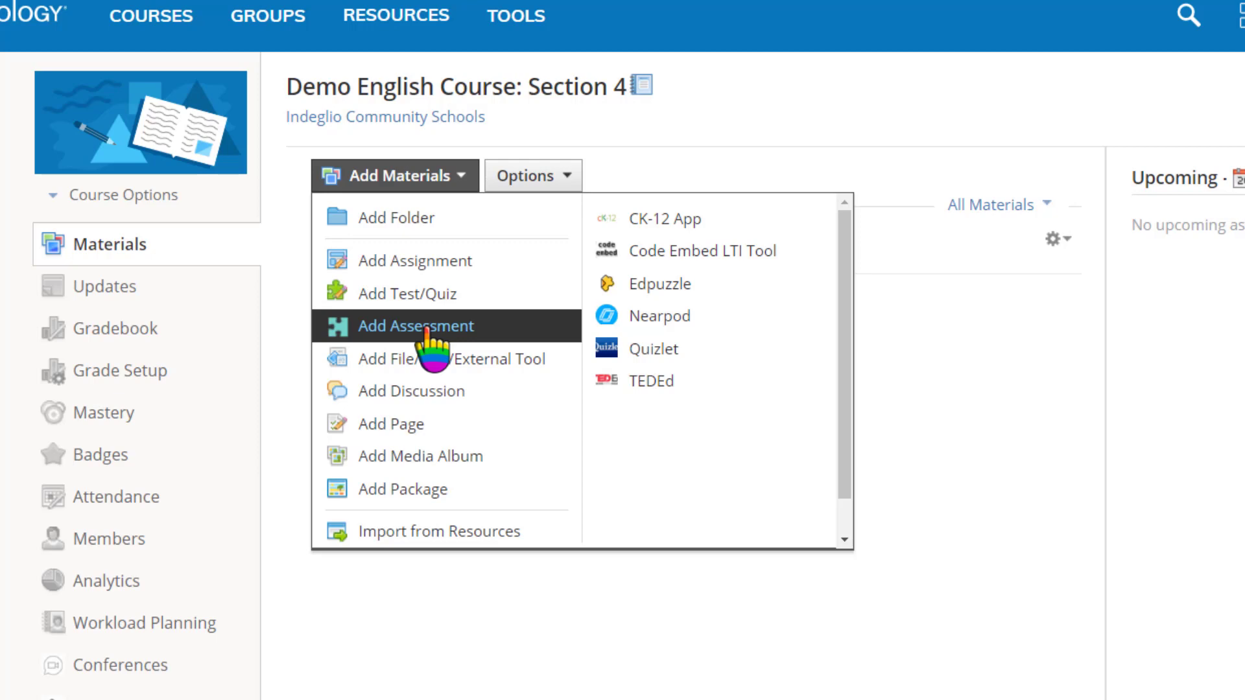
left_click(408, 325)
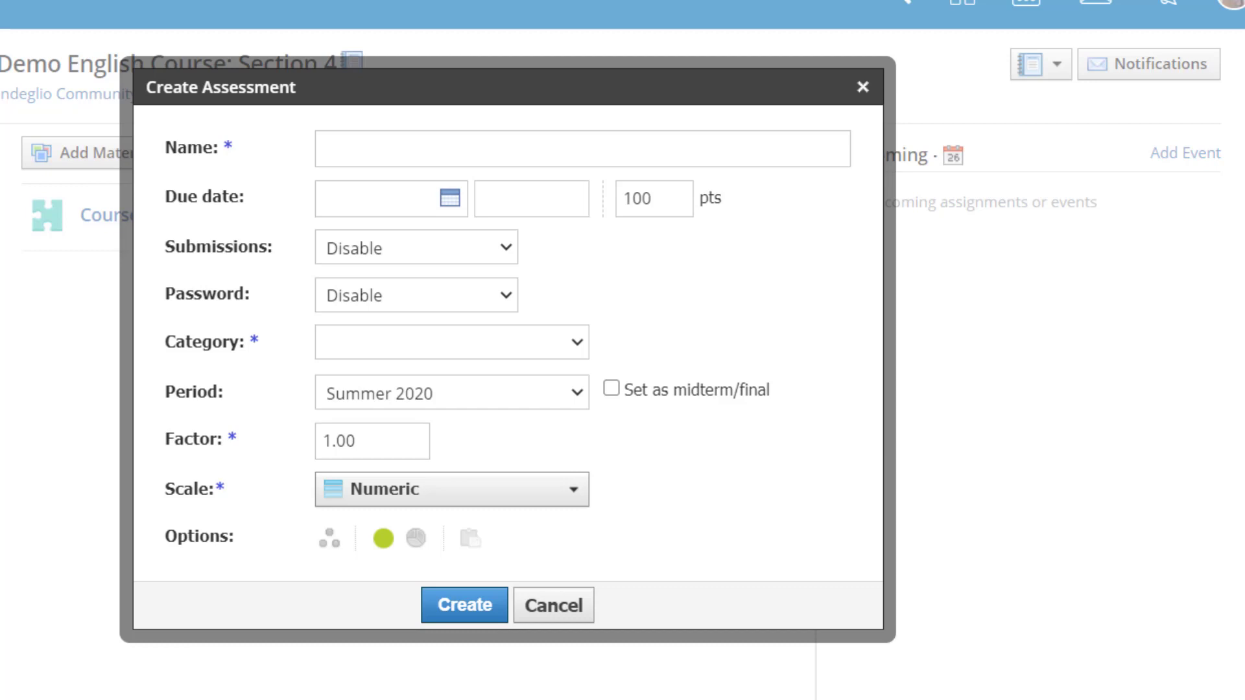
mouse_move(381, 163)
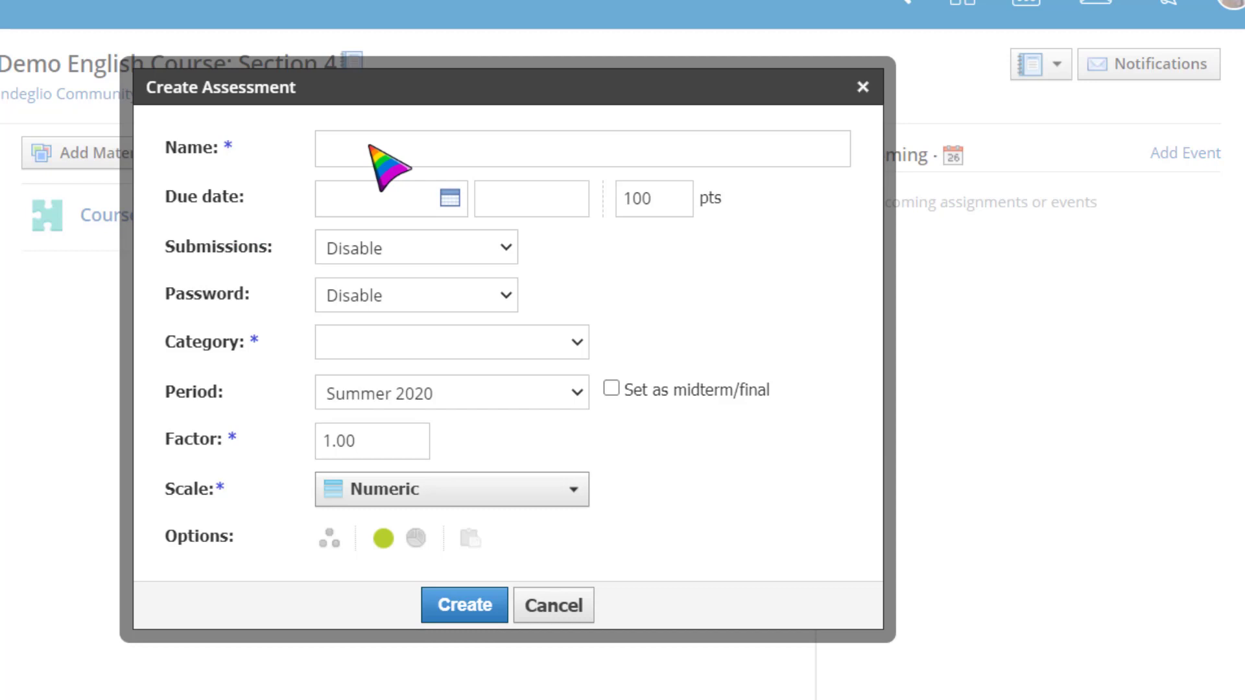
type("Geographical Features")
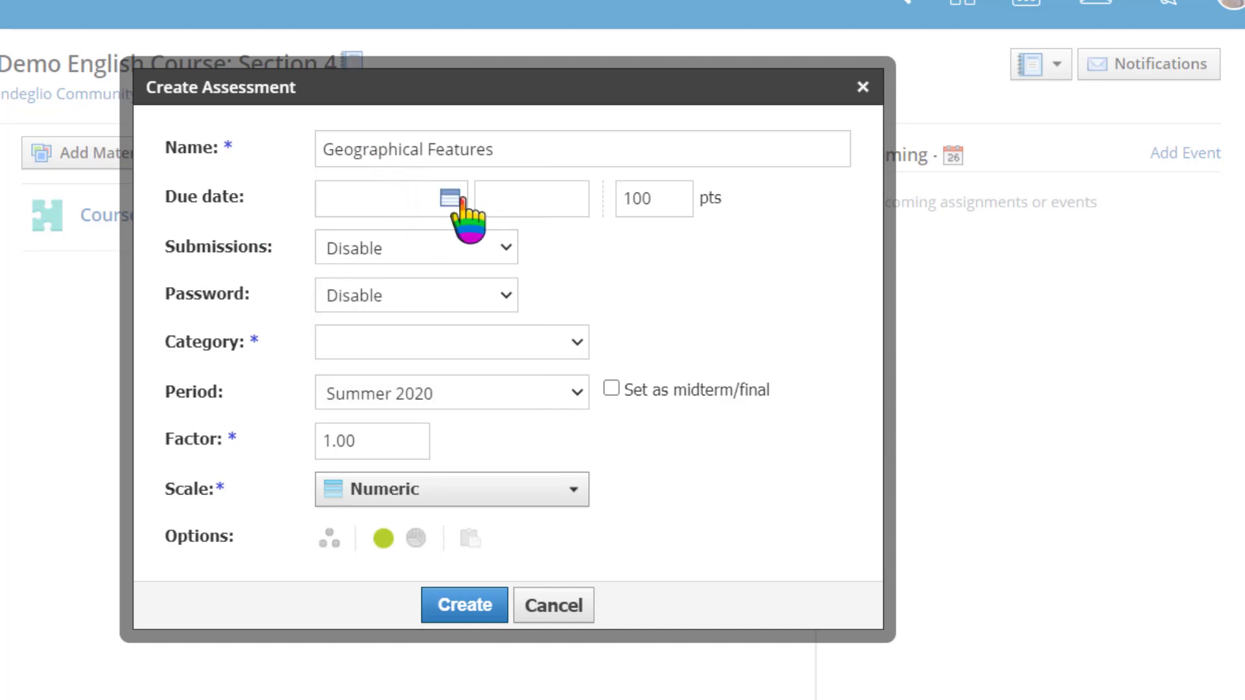
left_click(446, 197)
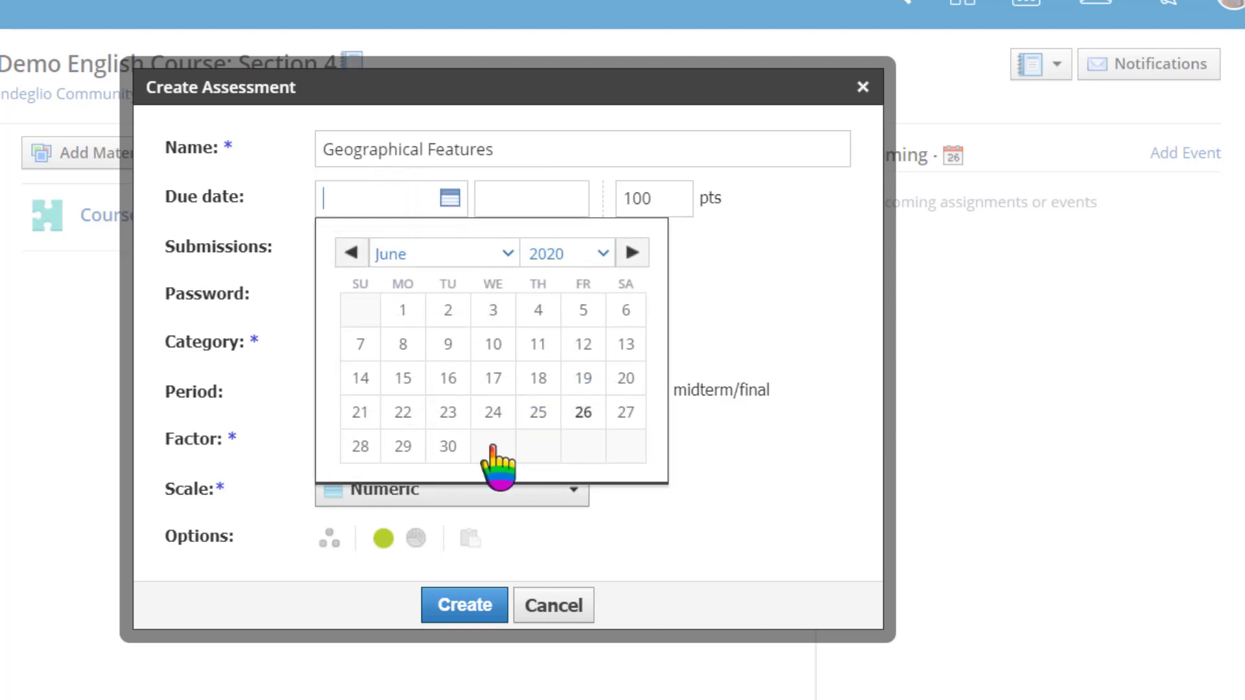
left_click(447, 445)
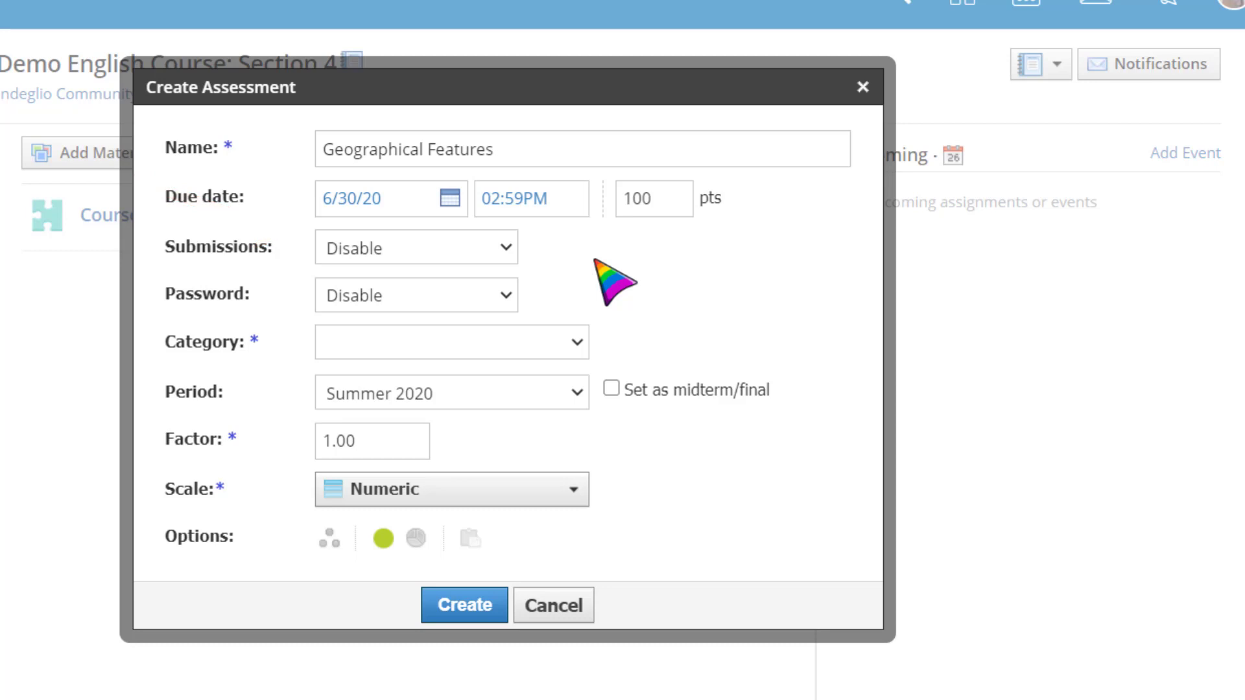
mouse_move(532, 305)
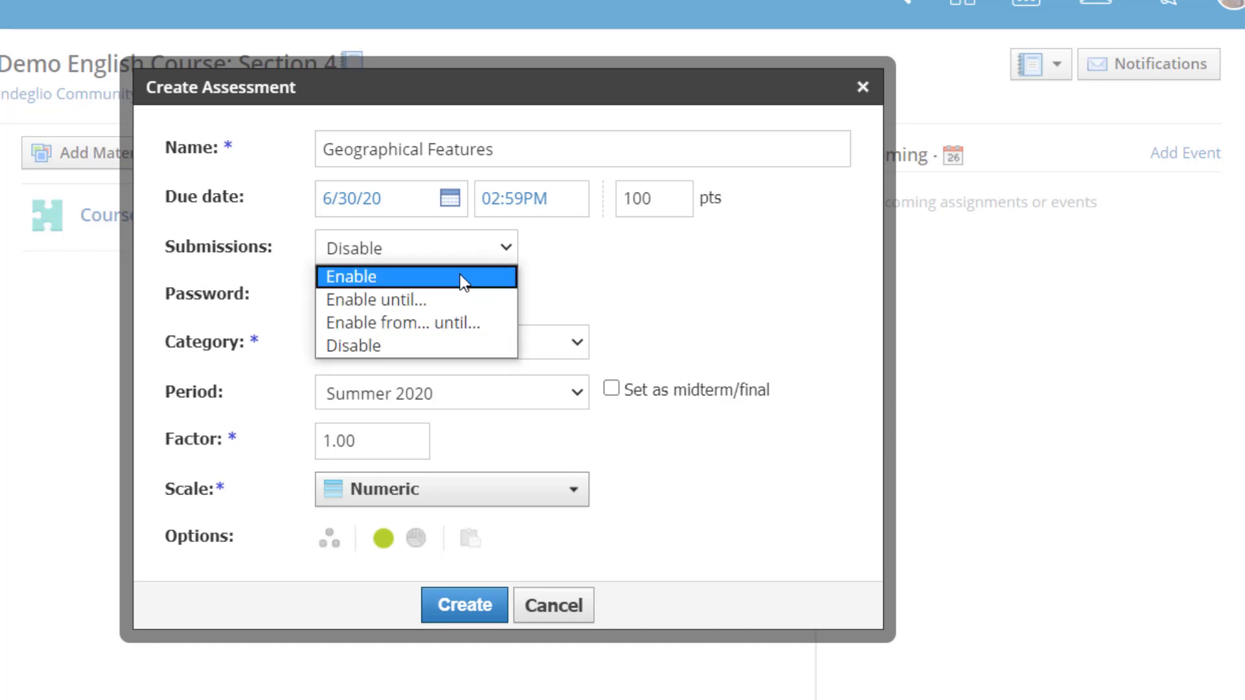
- Enable submissions from 6/29/20 08:00AM until 6/30/20 02:59PM
left_click(351, 277)
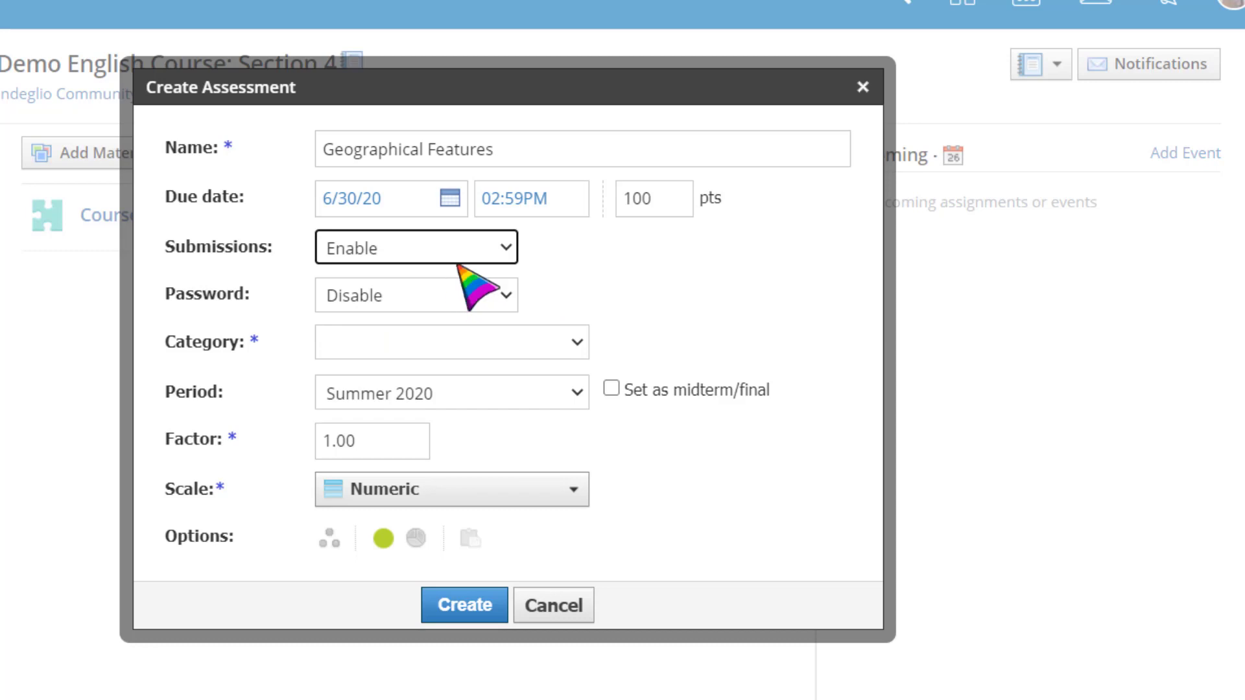
mouse_move(453, 269)
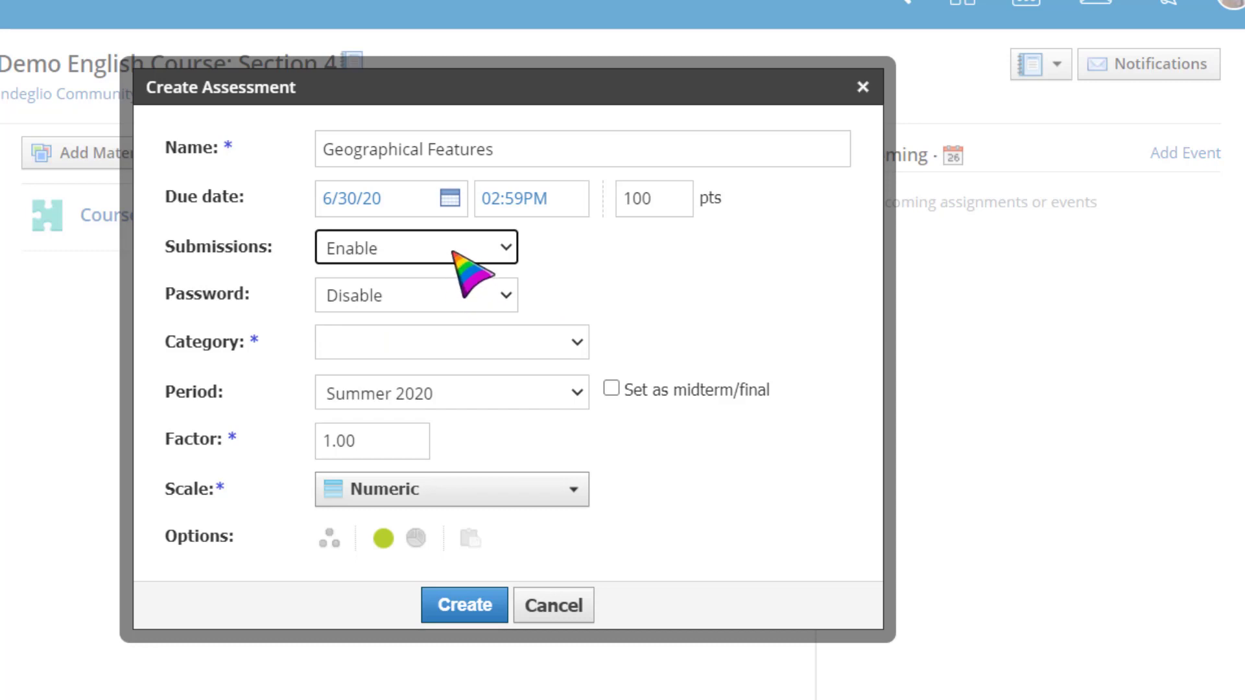
left_click(416, 247)
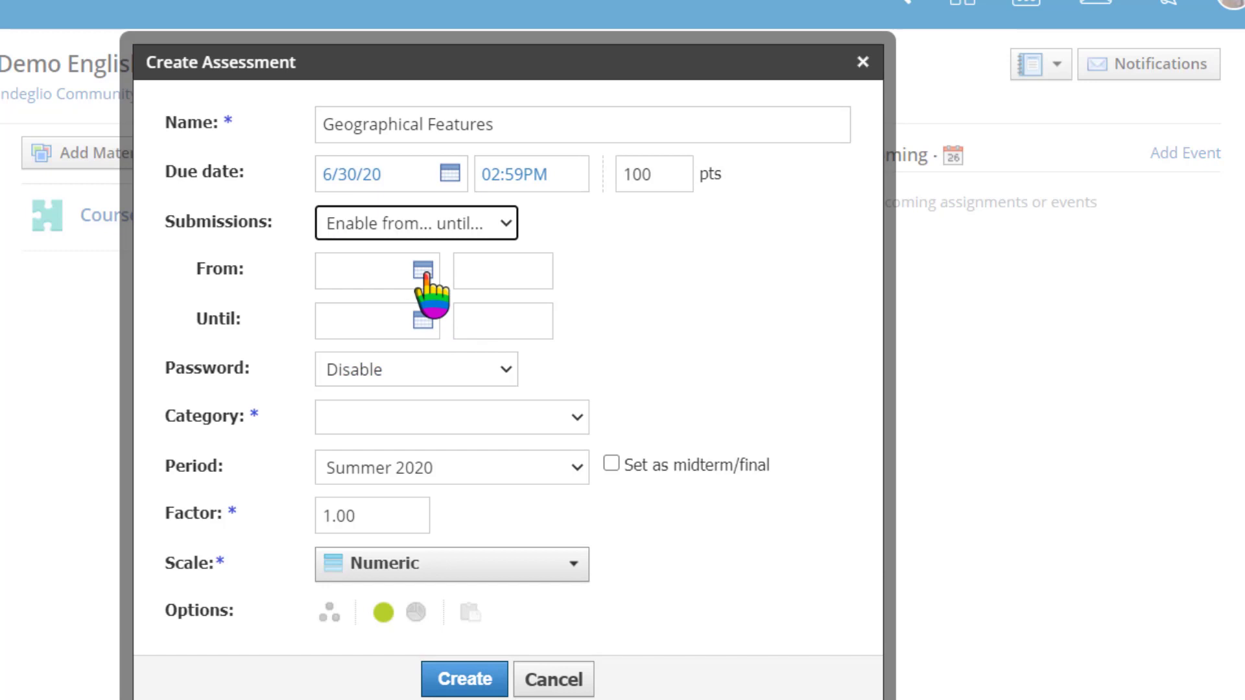
left_click(407, 271)
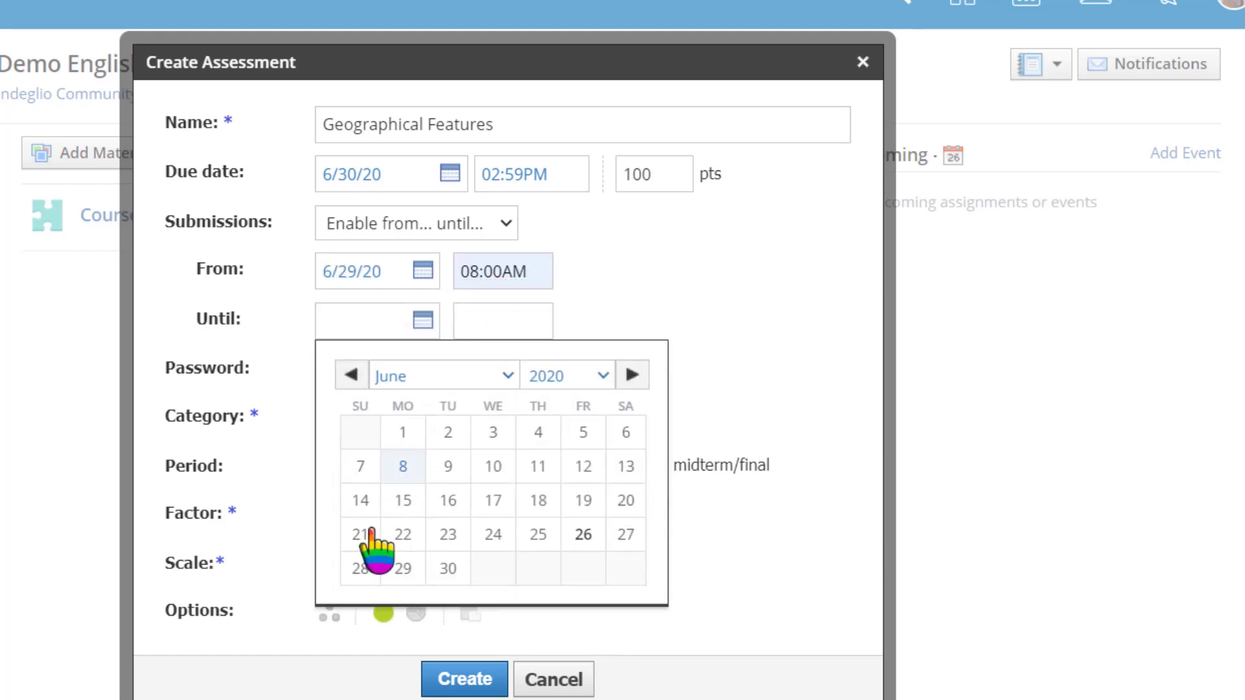
left_click(446, 568)
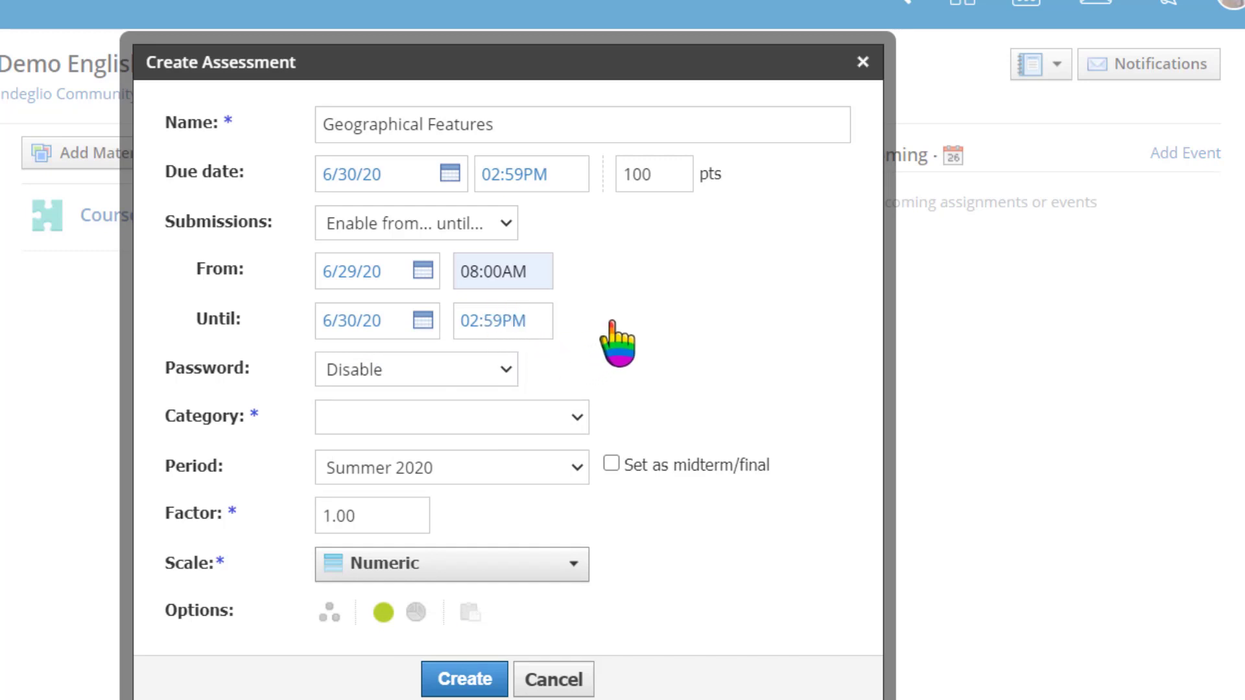
- Switch password protection to Enable, then back to Disable
left_click(413, 368)
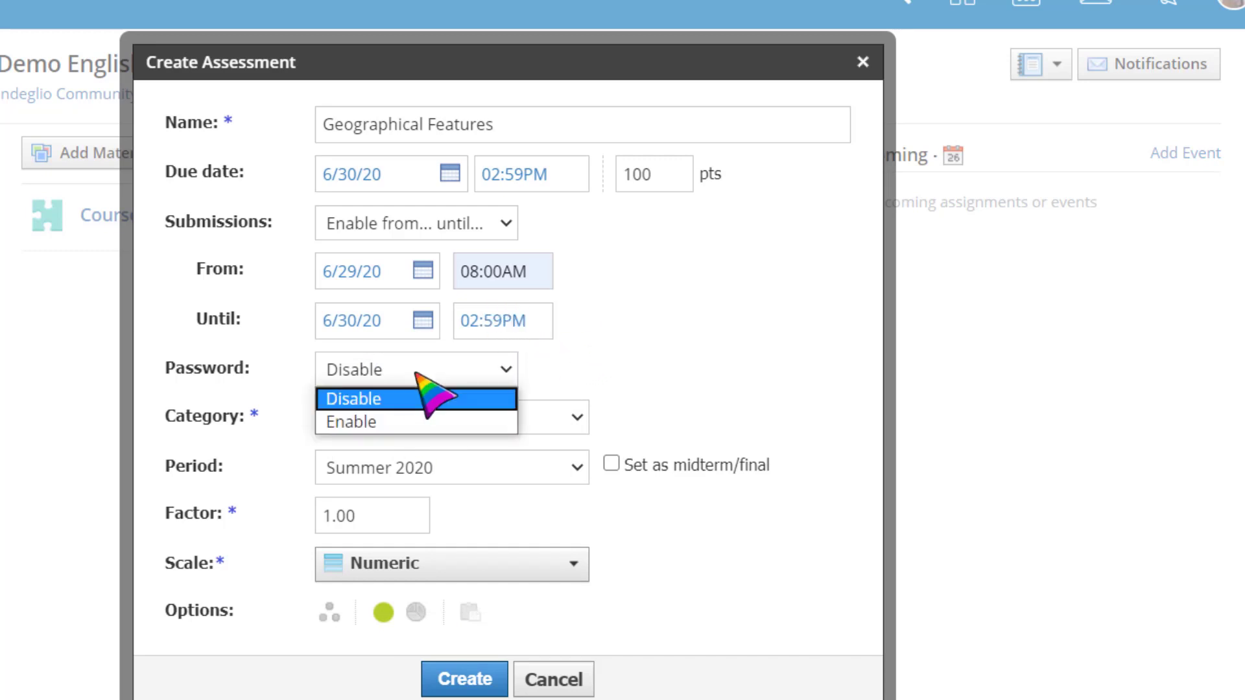
mouse_move(413, 422)
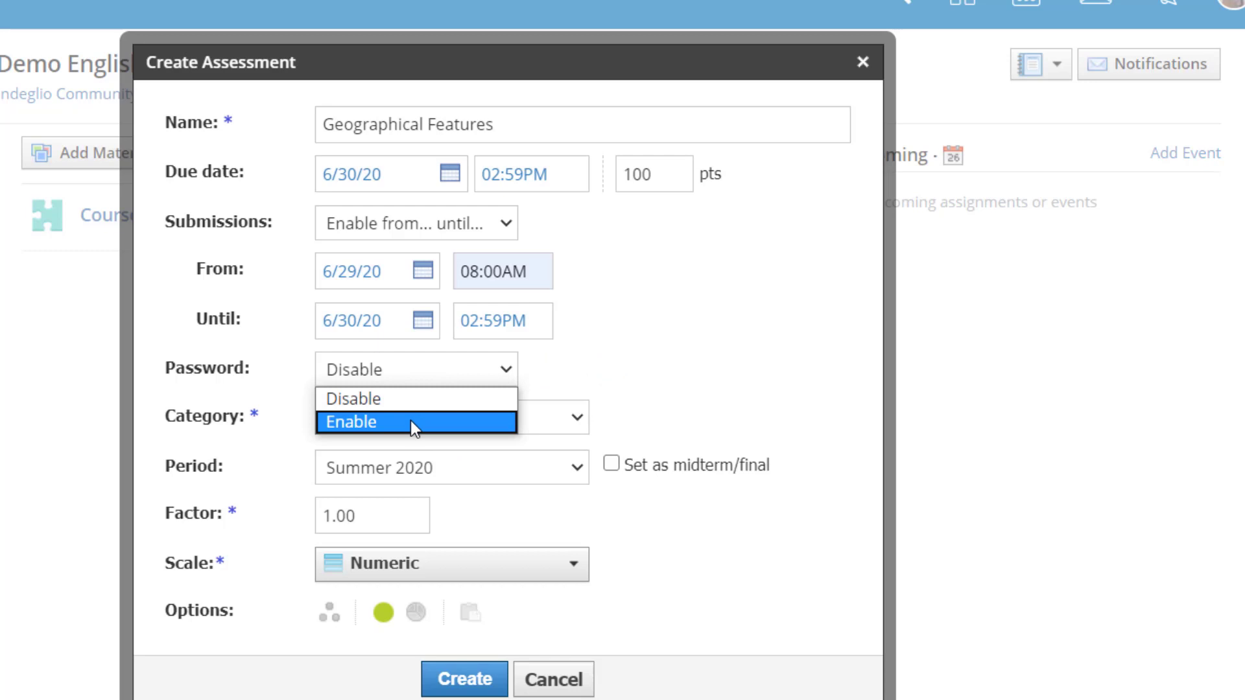
left_click(416, 422)
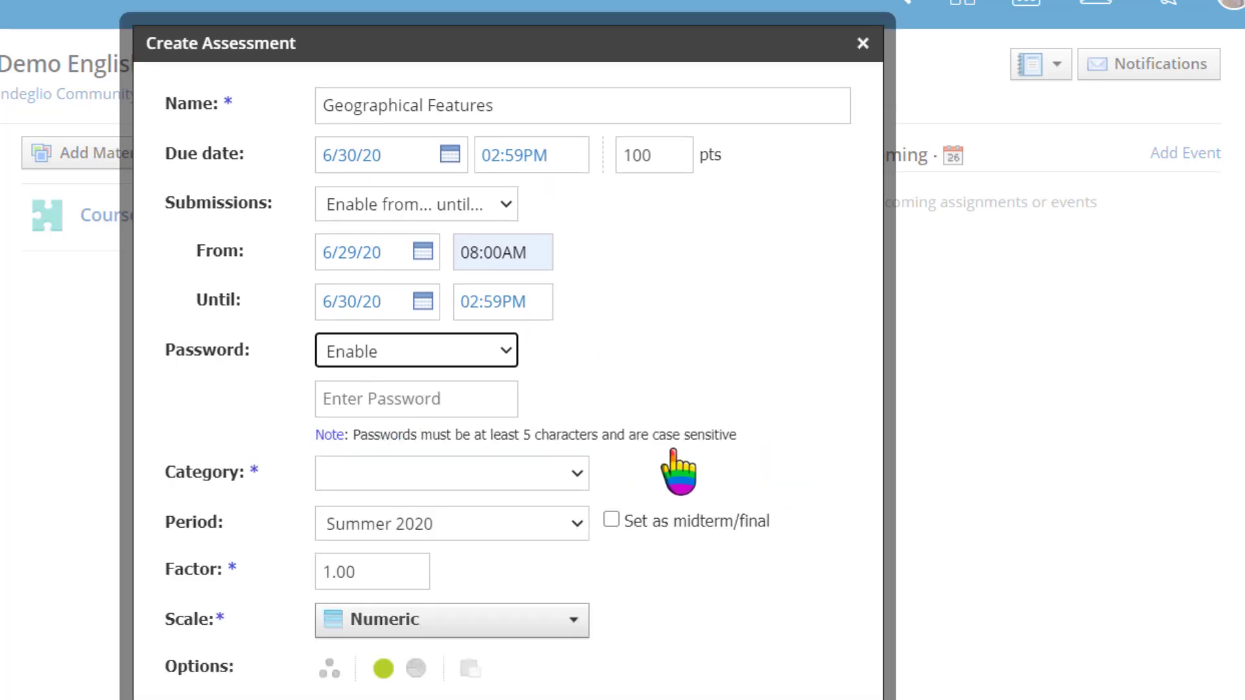
left_click(416, 350)
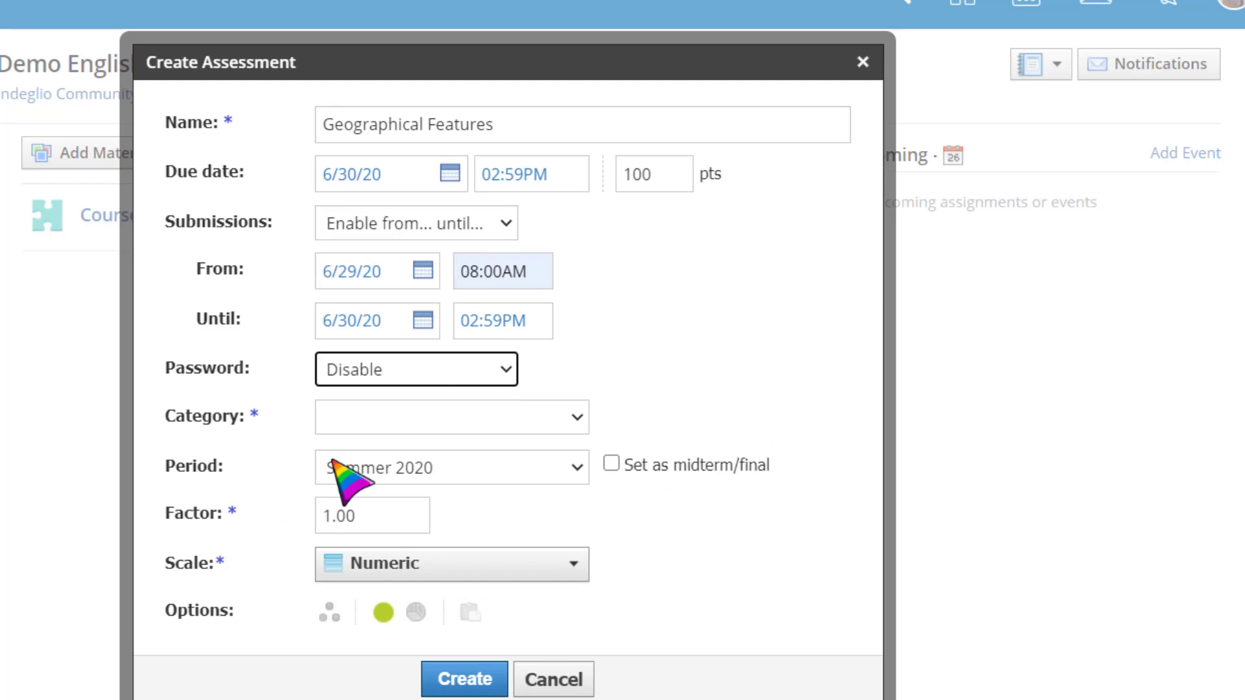
- Choose Assessments as the grading category
left_click(450, 416)
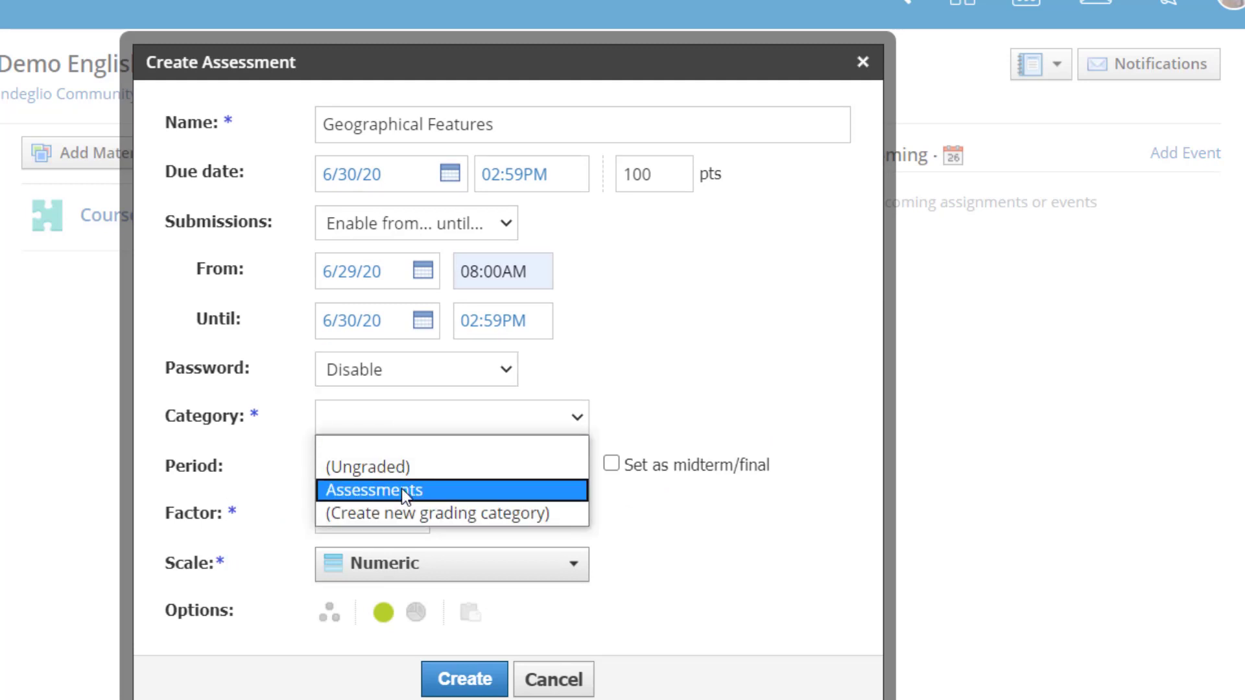
left_click(405, 491)
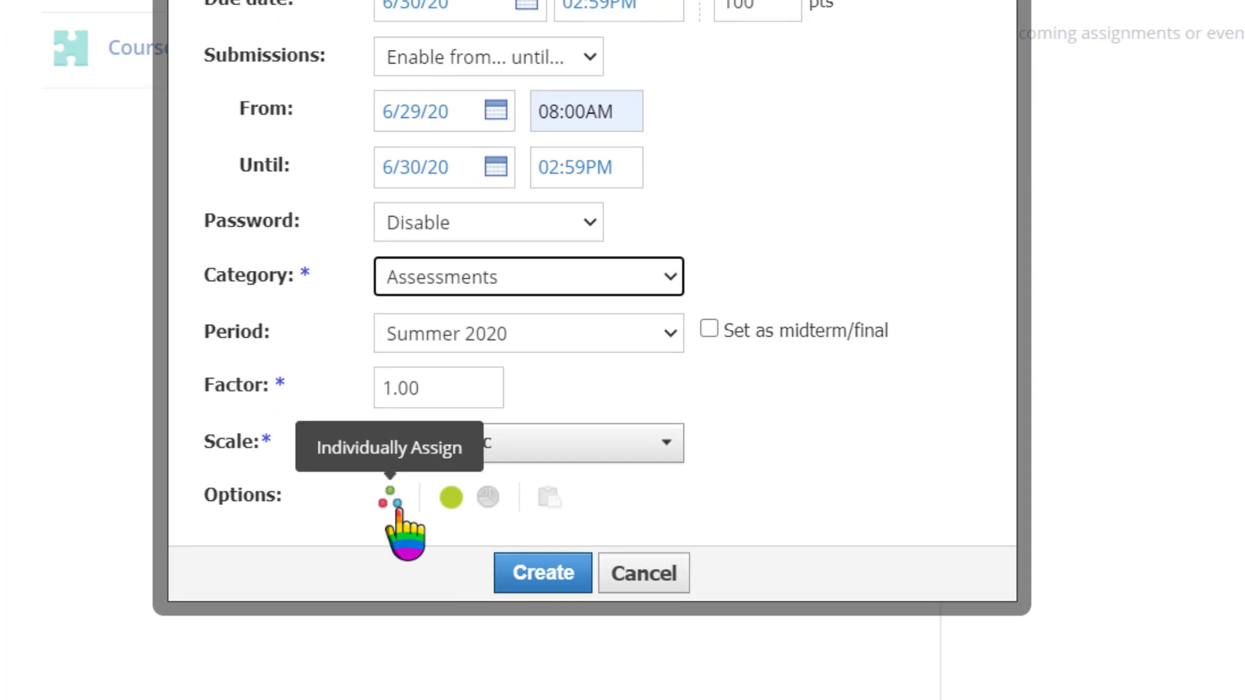
mouse_move(451, 498)
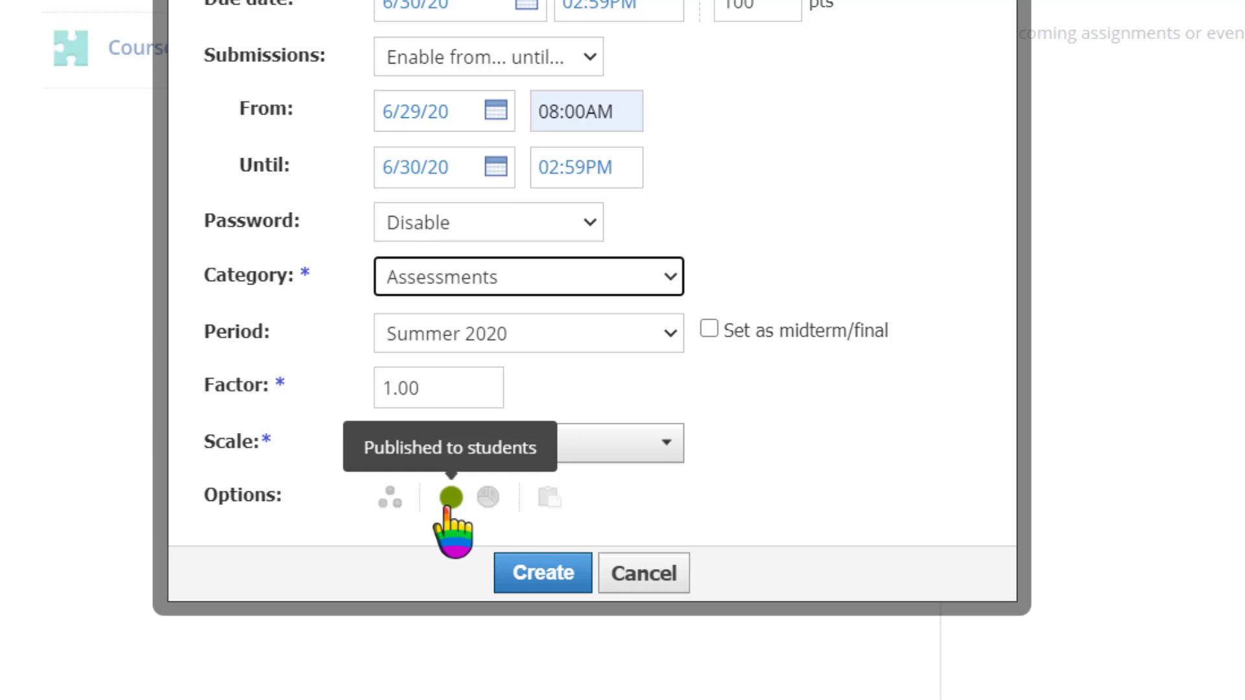
mouse_move(487, 496)
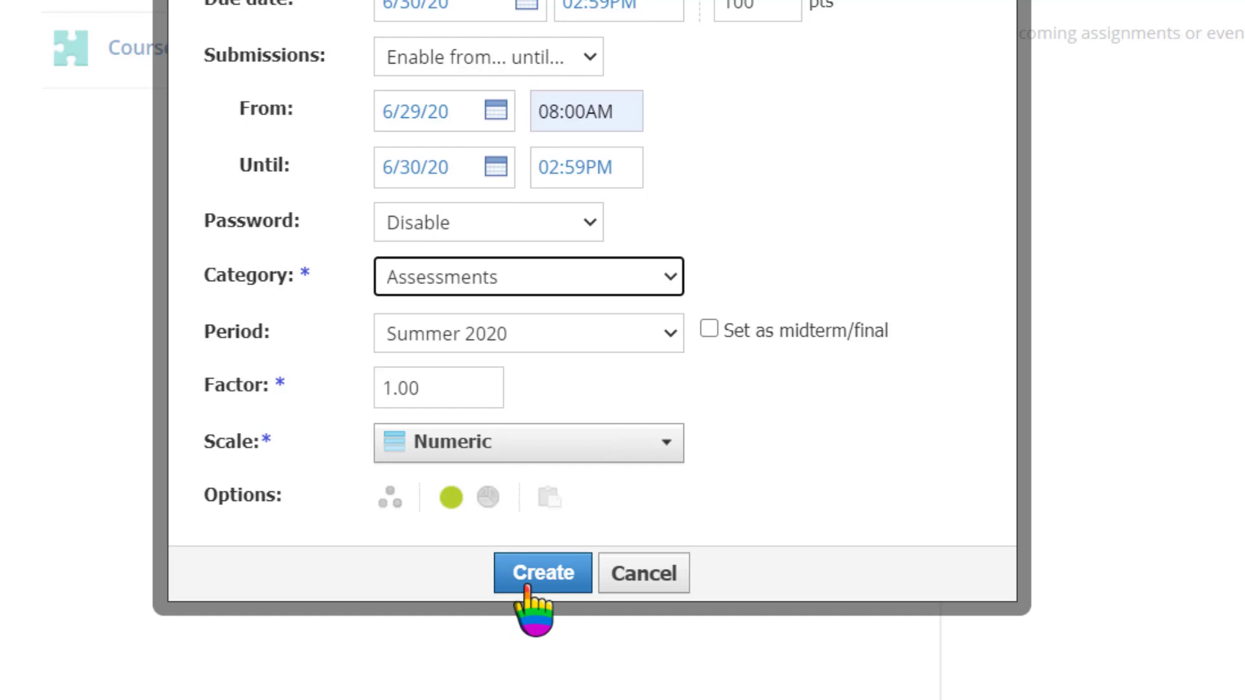
- Create the assessment and set no time limit, random question order, and visible point values
left_click(542, 572)
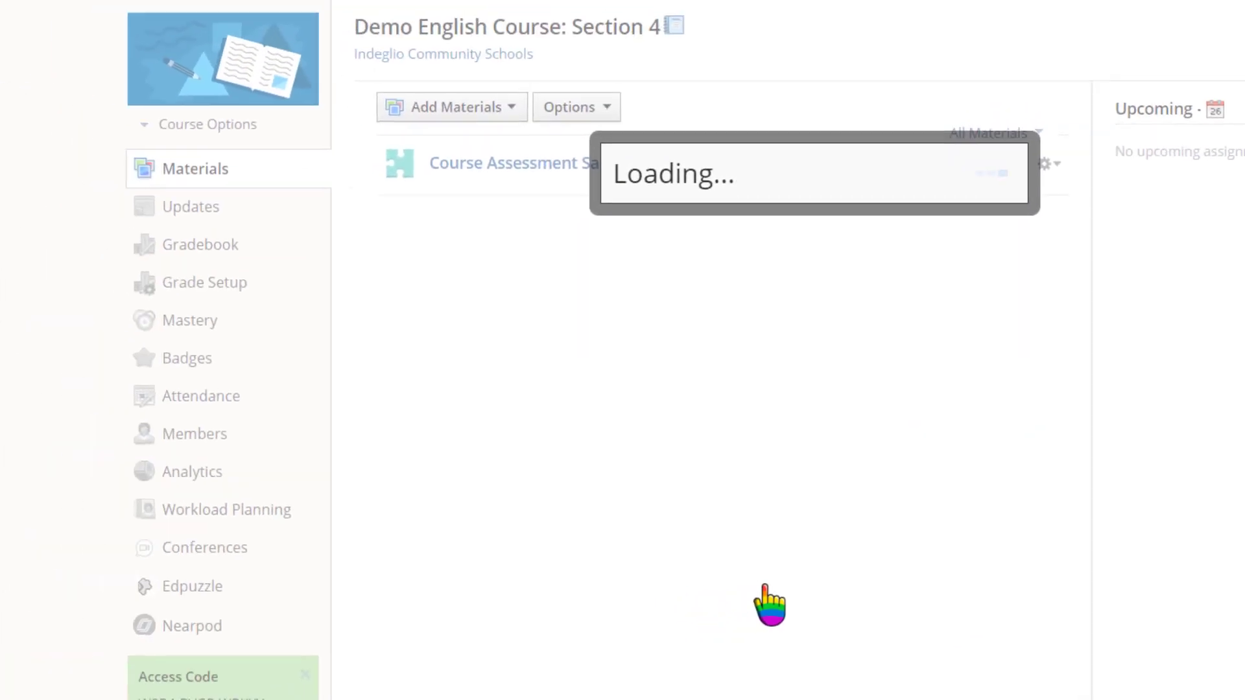
left_click(513, 162)
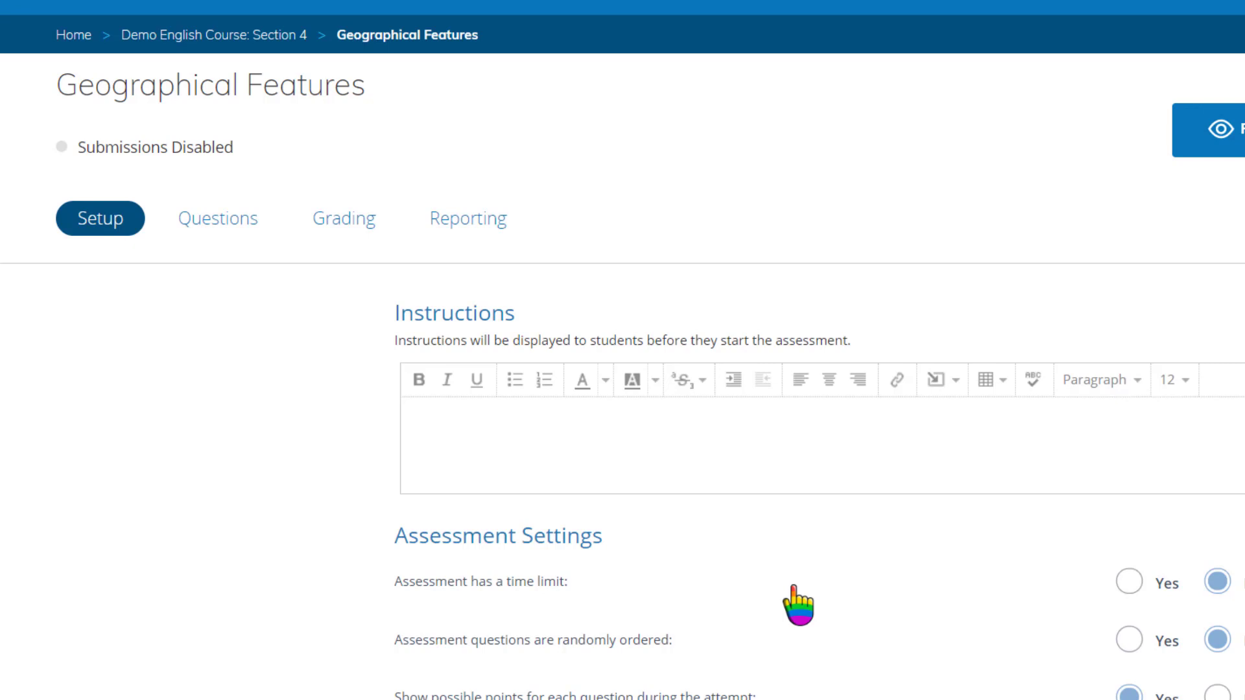
scroll("down", 3)
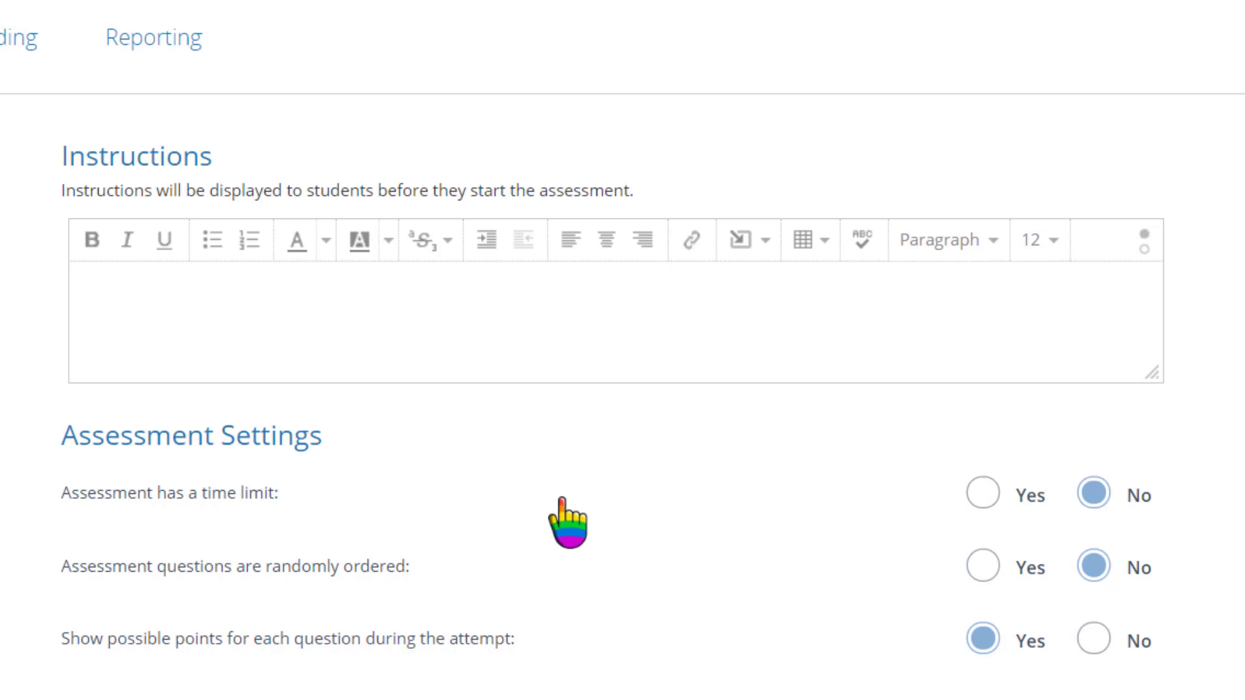
mouse_move(592, 520)
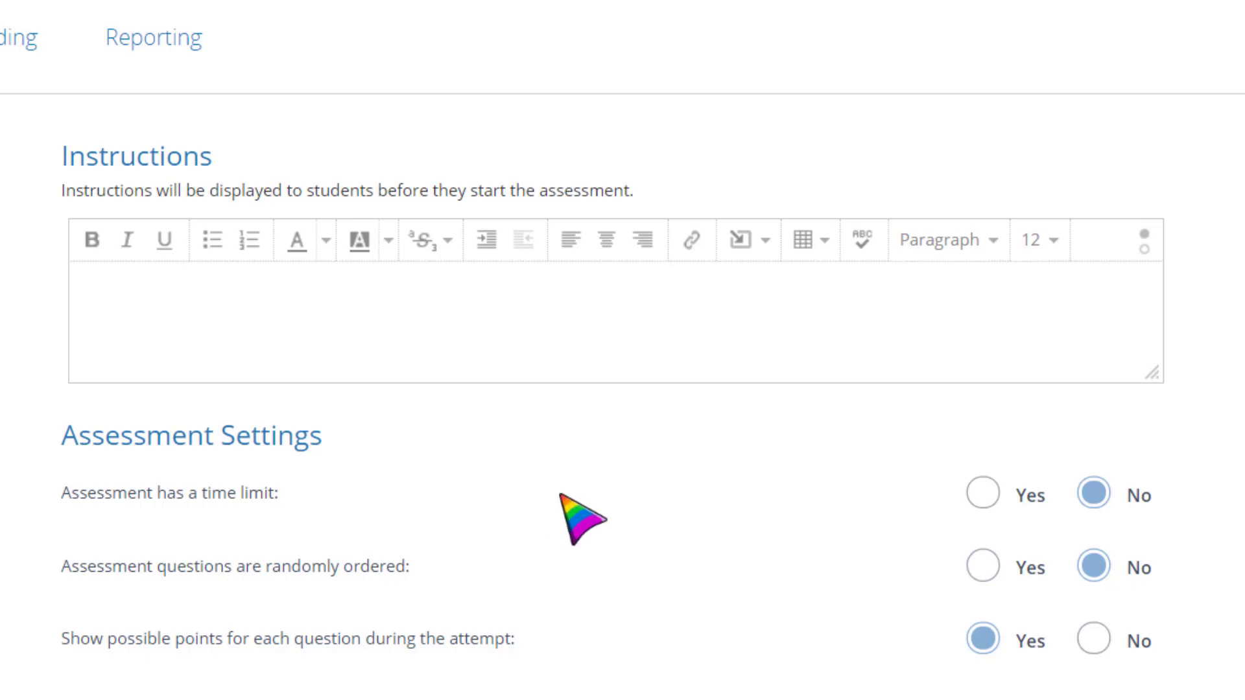
mouse_move(421, 326)
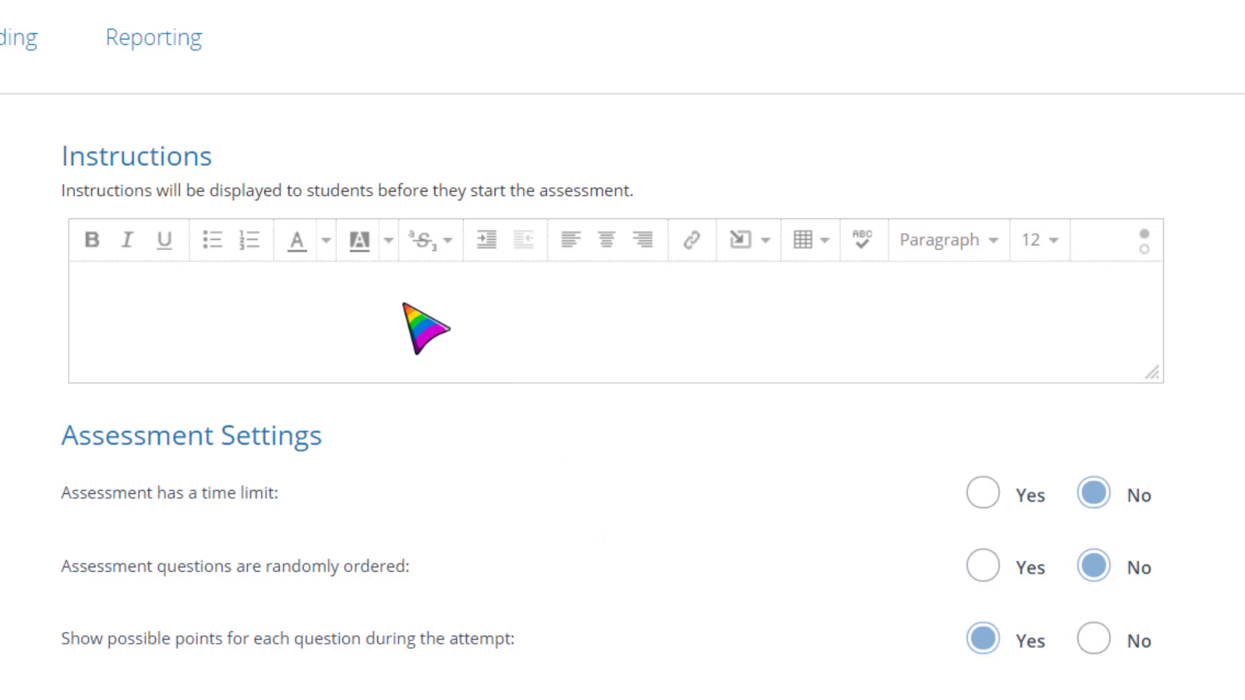
scroll("down", 3)
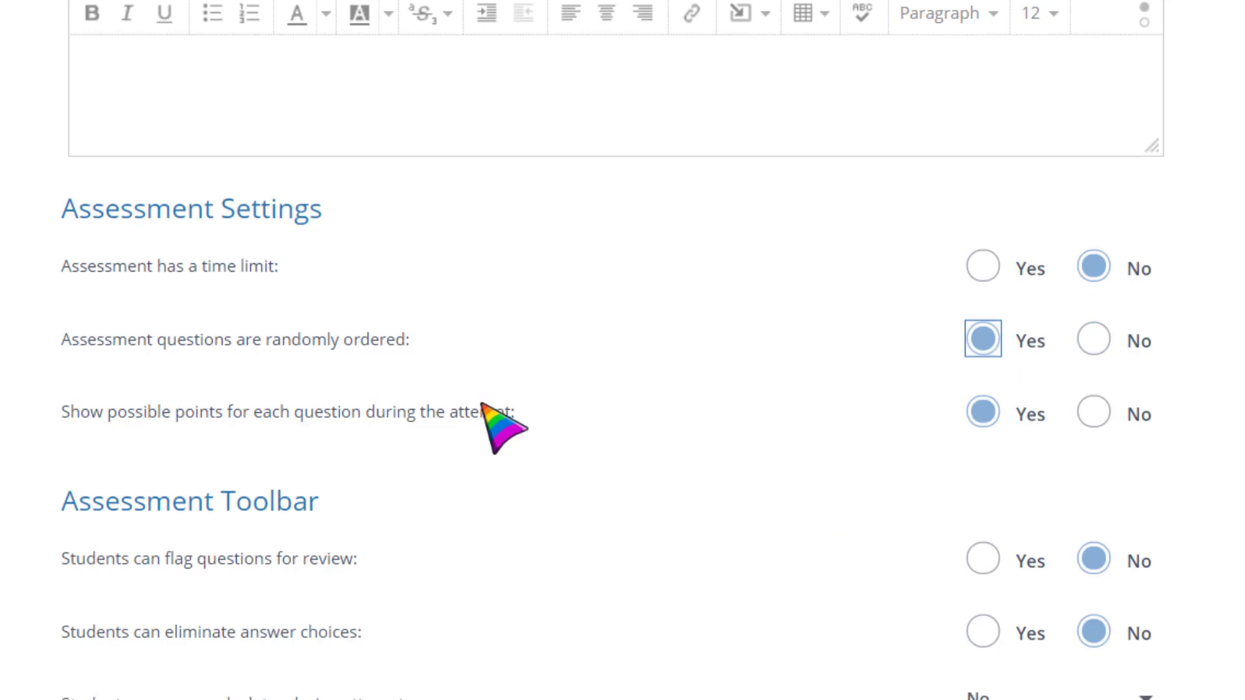
- Allow a 15 cm ruler and protractor, with calculator and text highlighting off
scroll("down", 3)
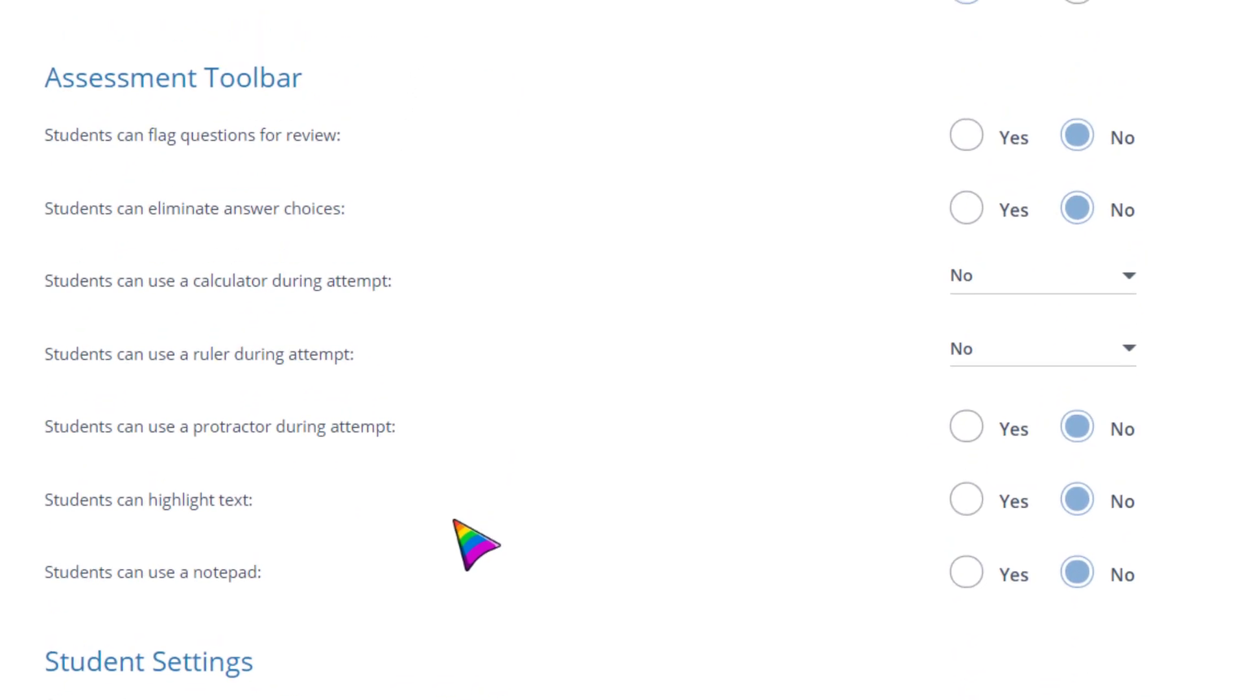
left_click(1032, 276)
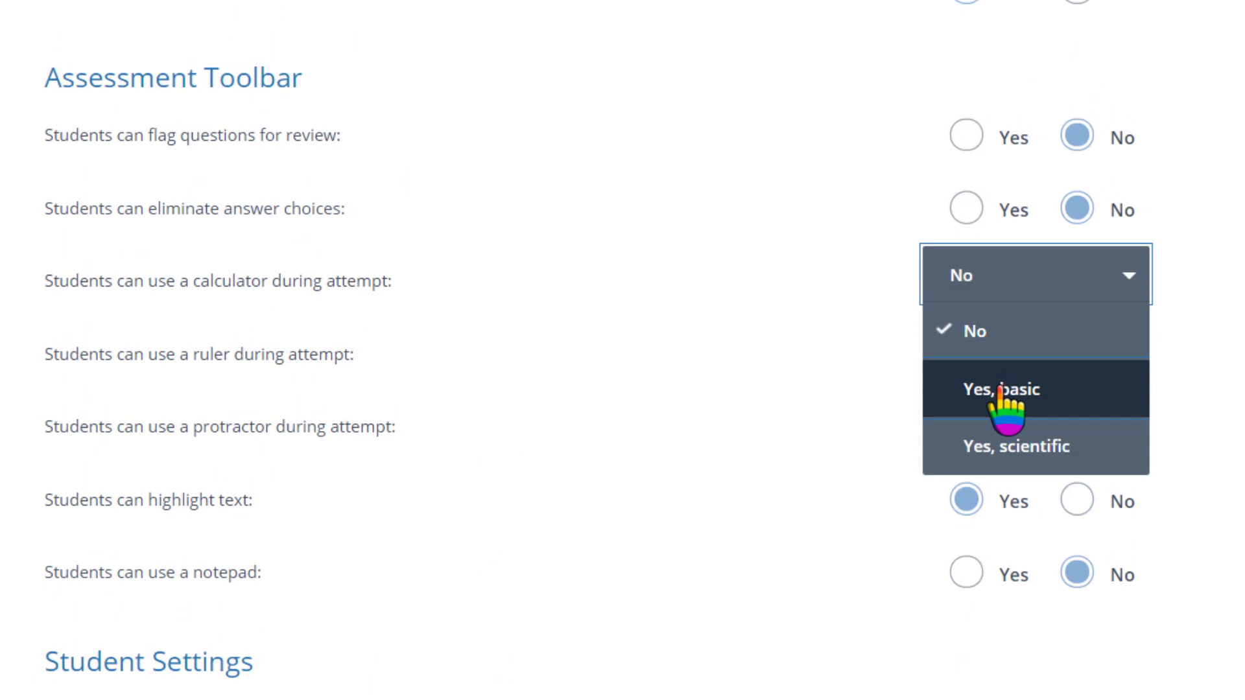
left_click(1014, 445)
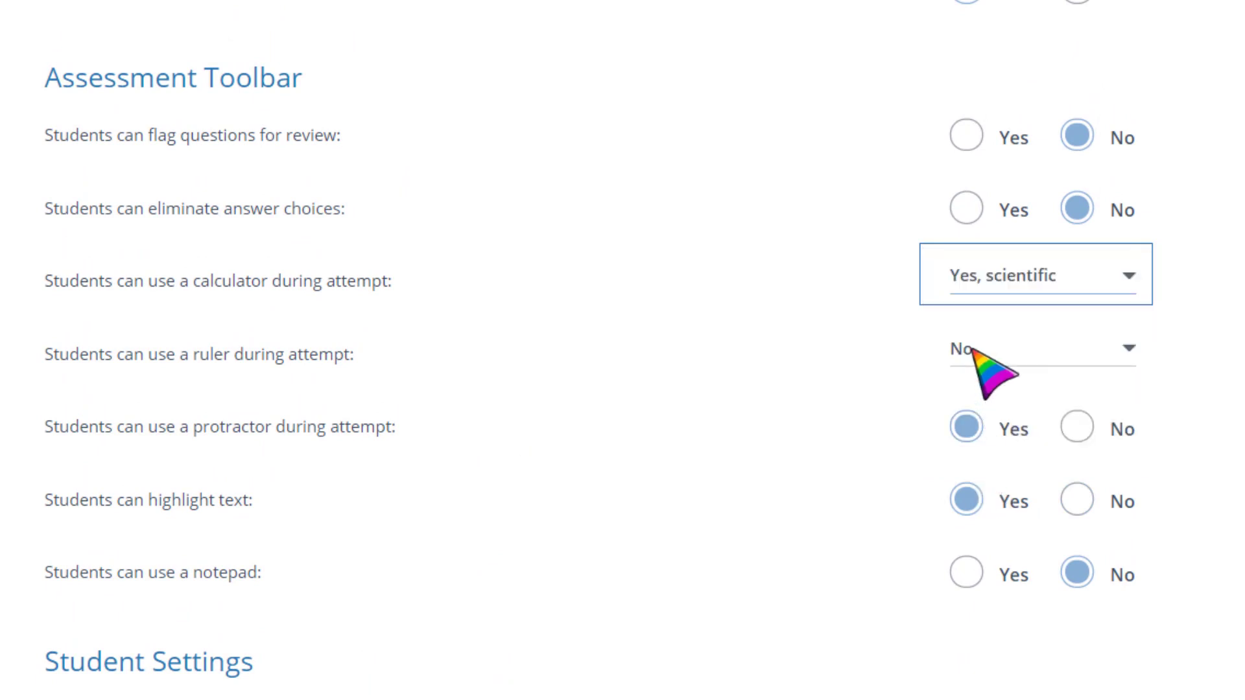
left_click(1035, 348)
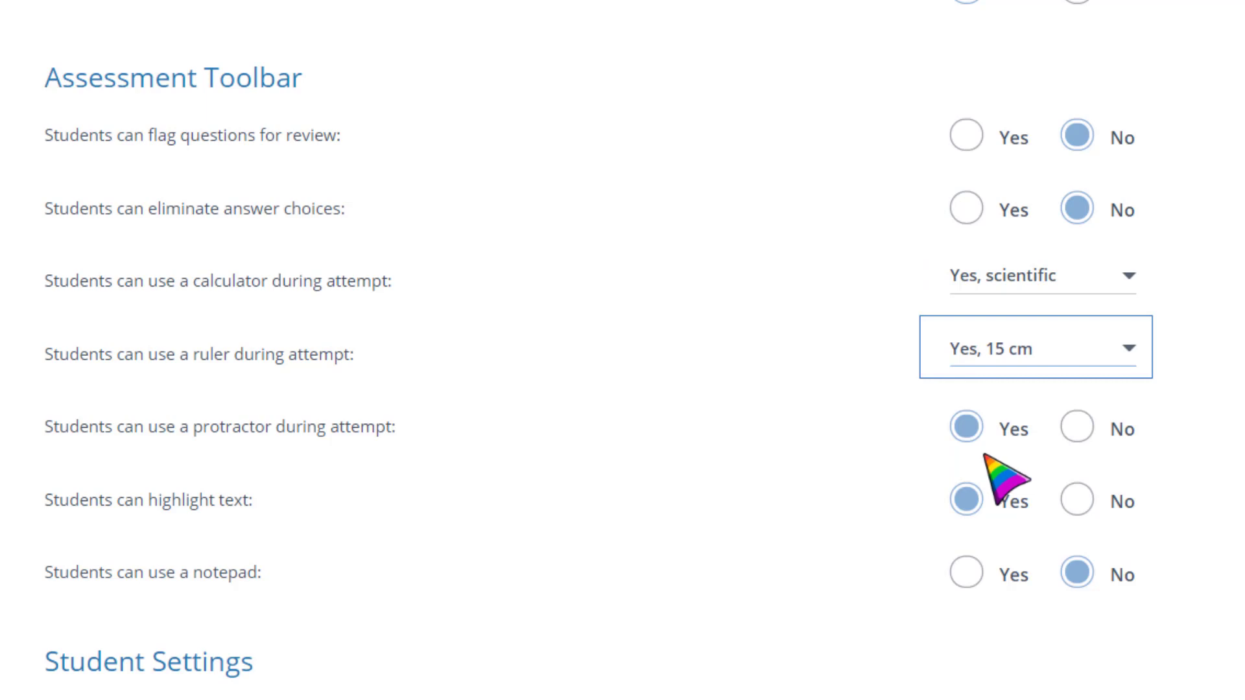
left_click(1032, 273)
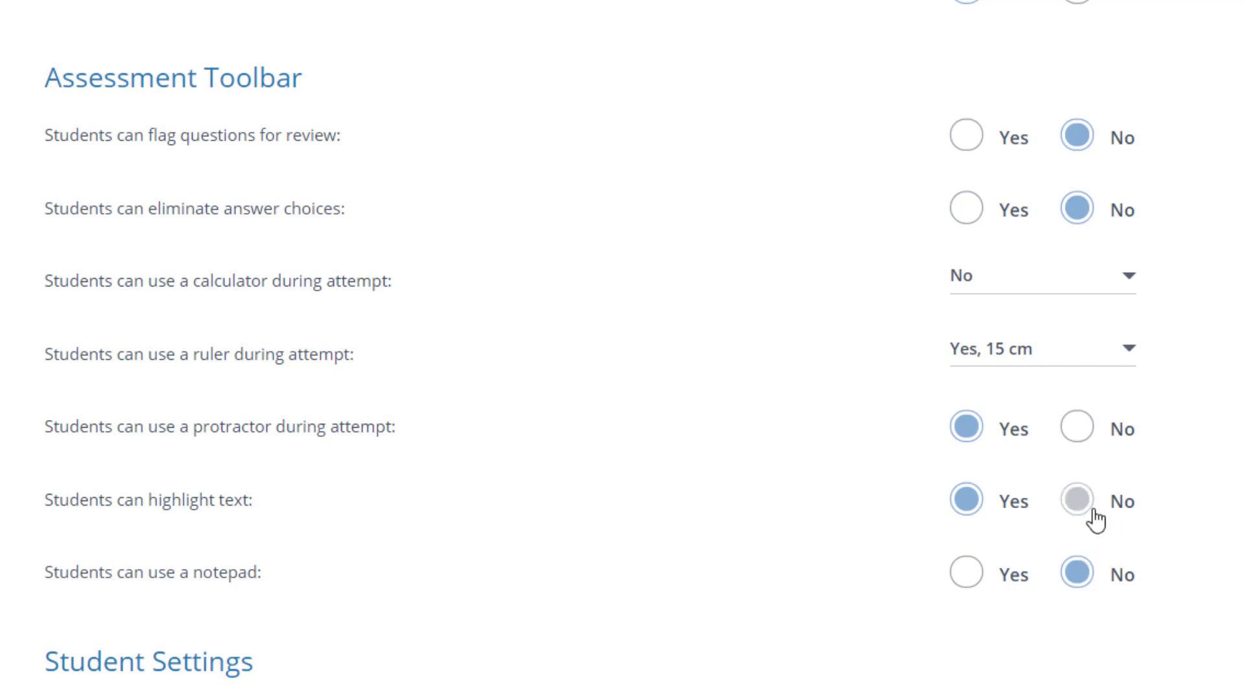
left_click(1075, 502)
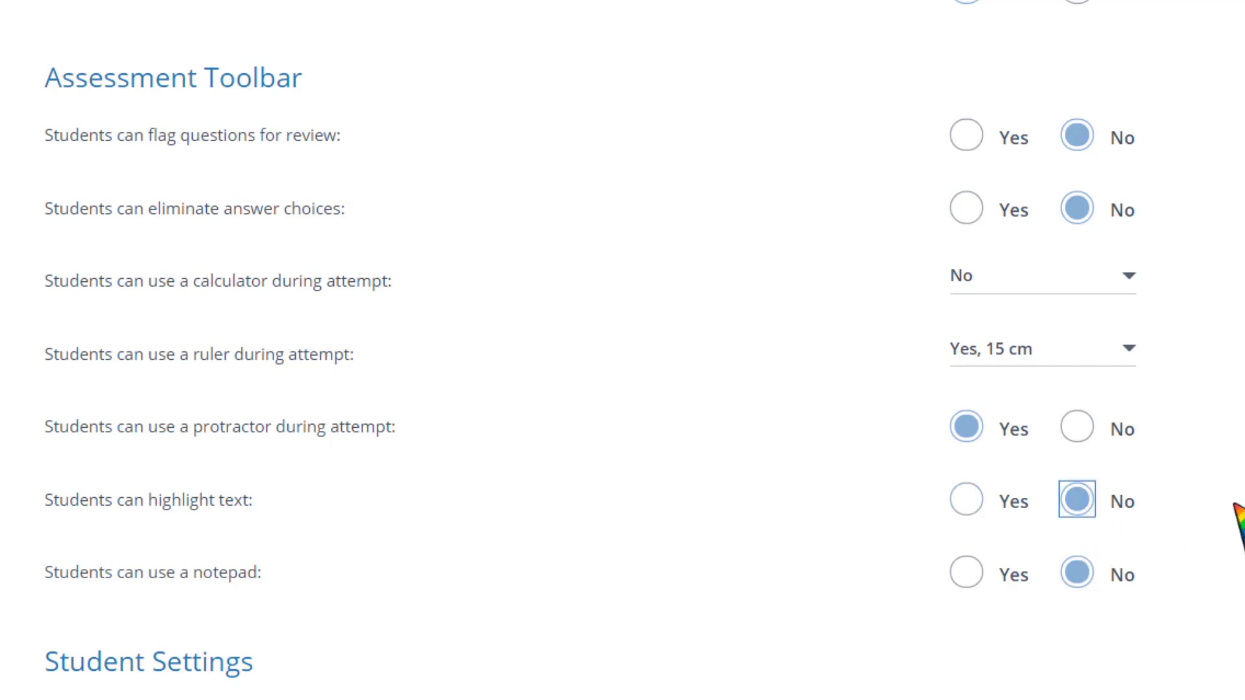
- Keep results hidden, allow 2 attempts graded by highest score, and save
scroll("down", 3)
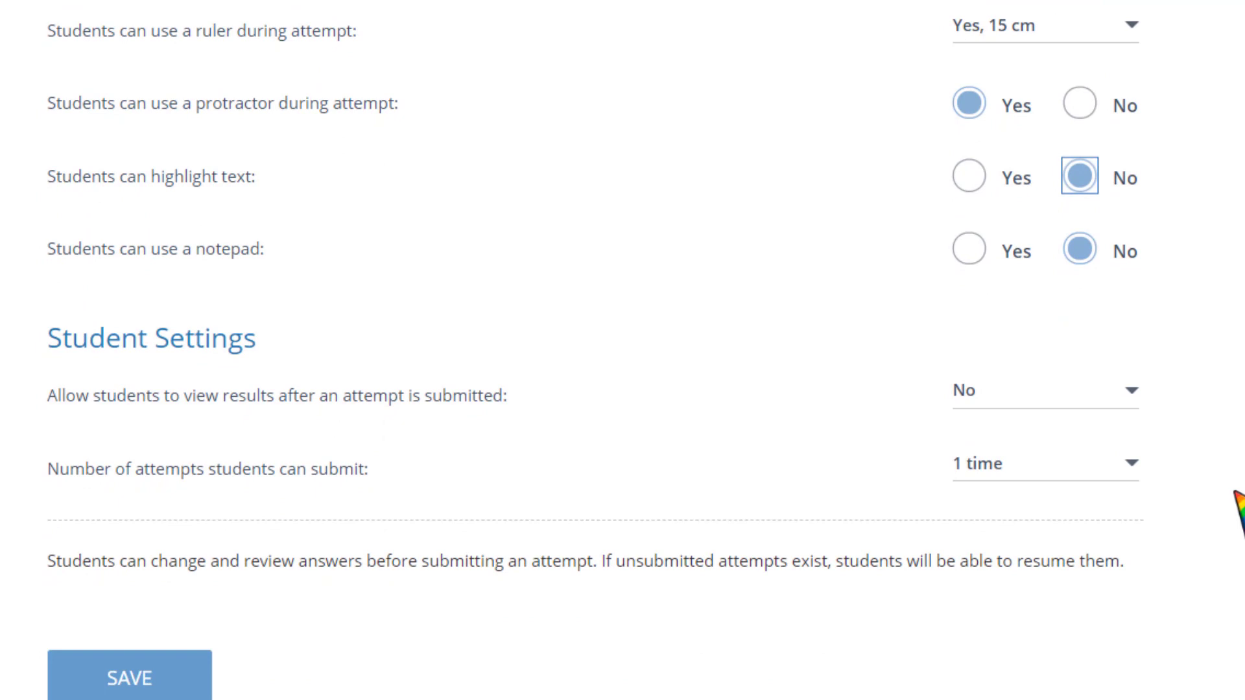
scroll("down", 3)
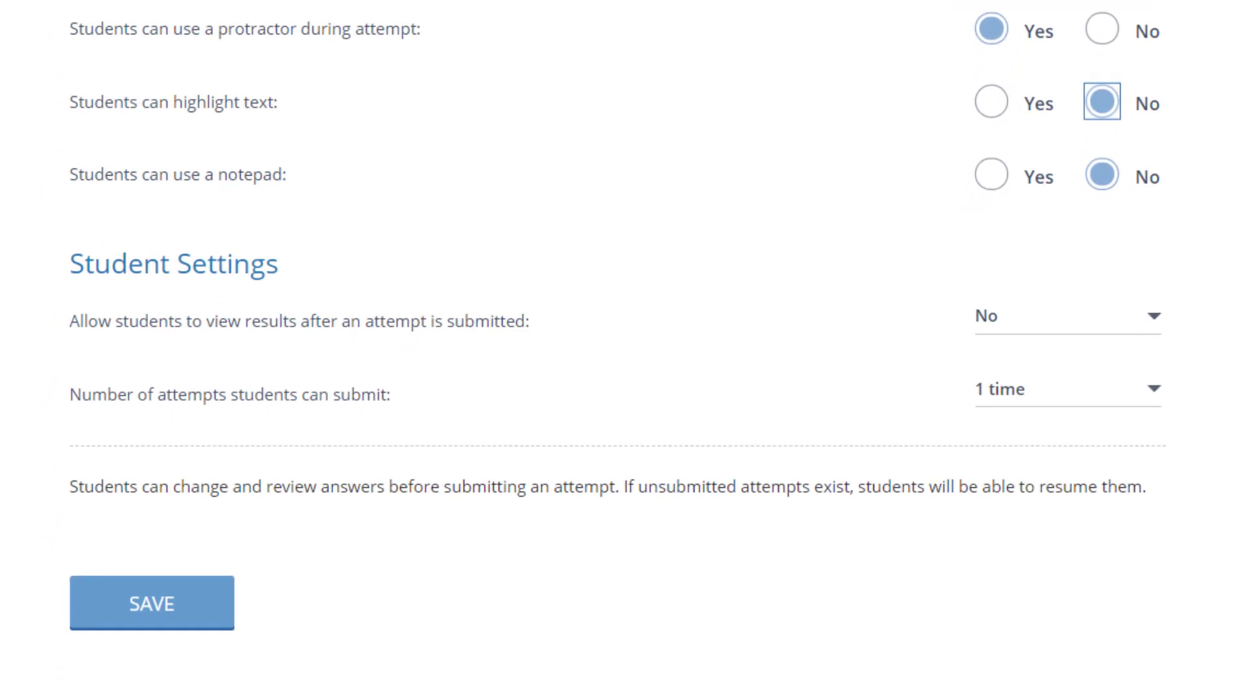
left_click(1065, 315)
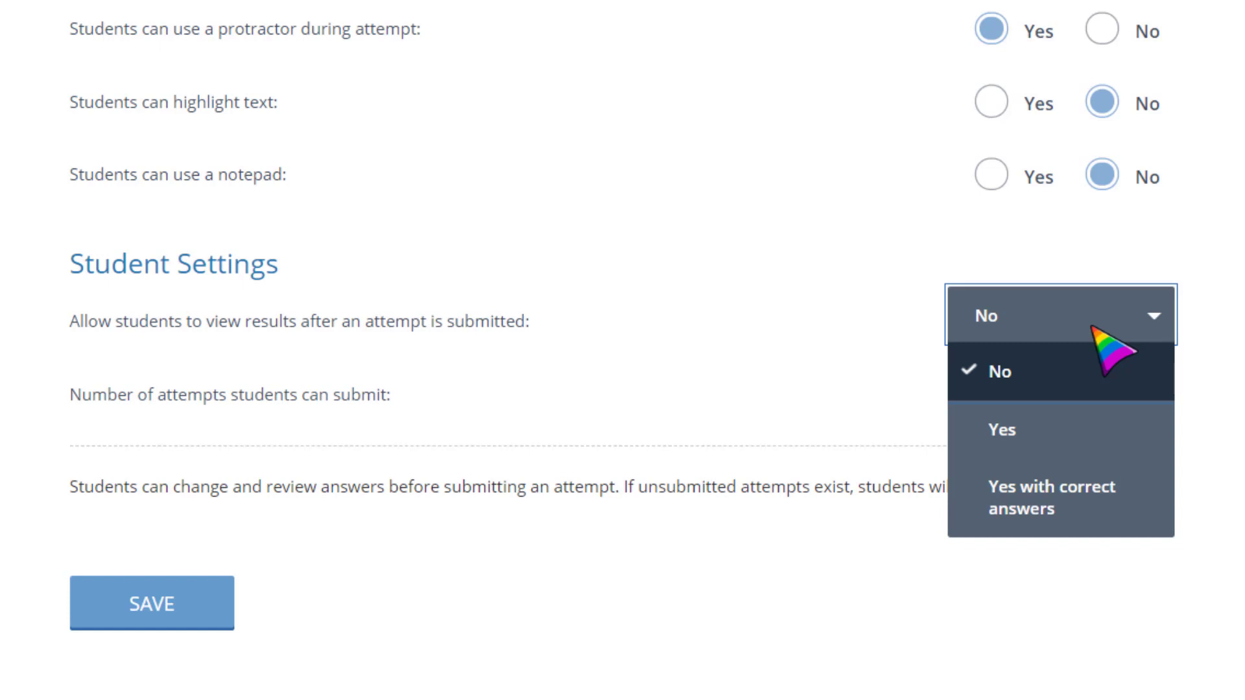
mouse_move(1096, 496)
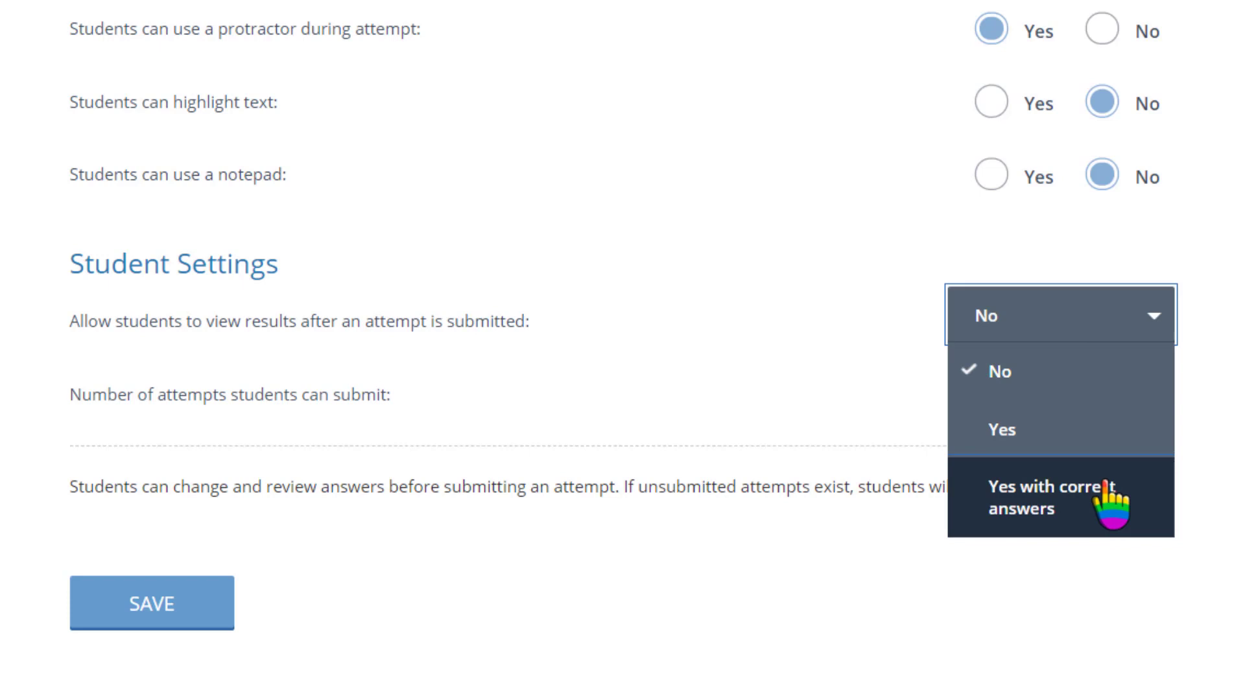
left_click(999, 371)
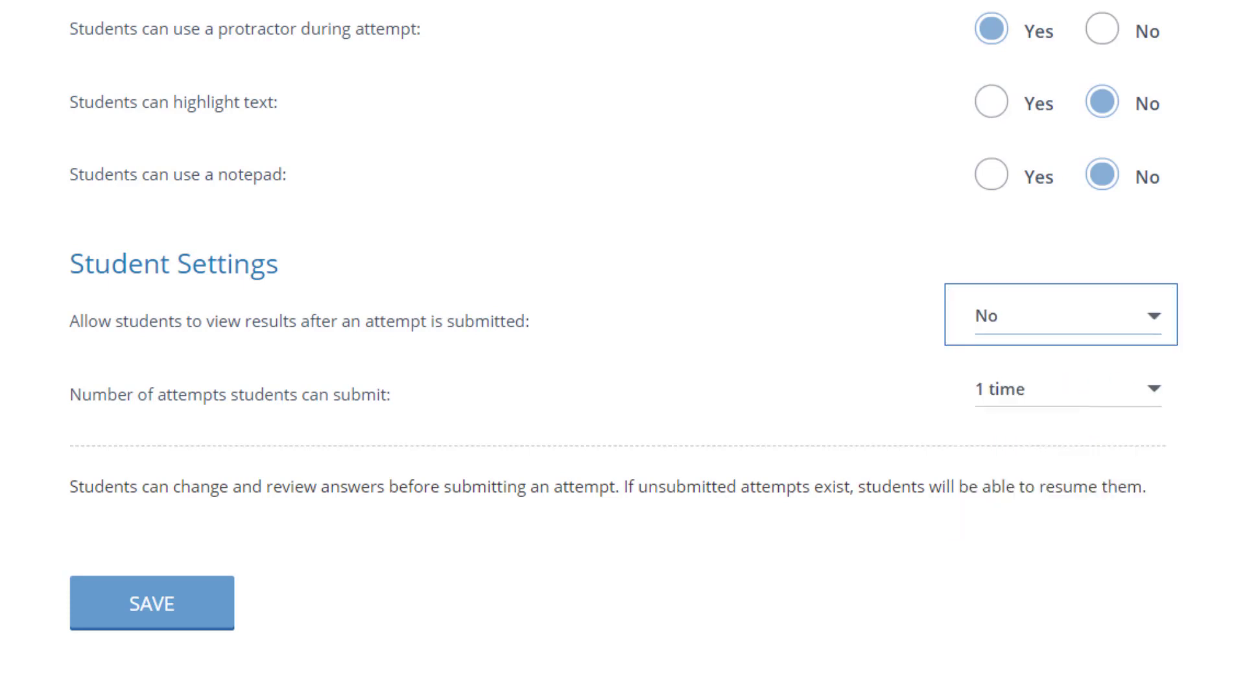
left_click(1060, 389)
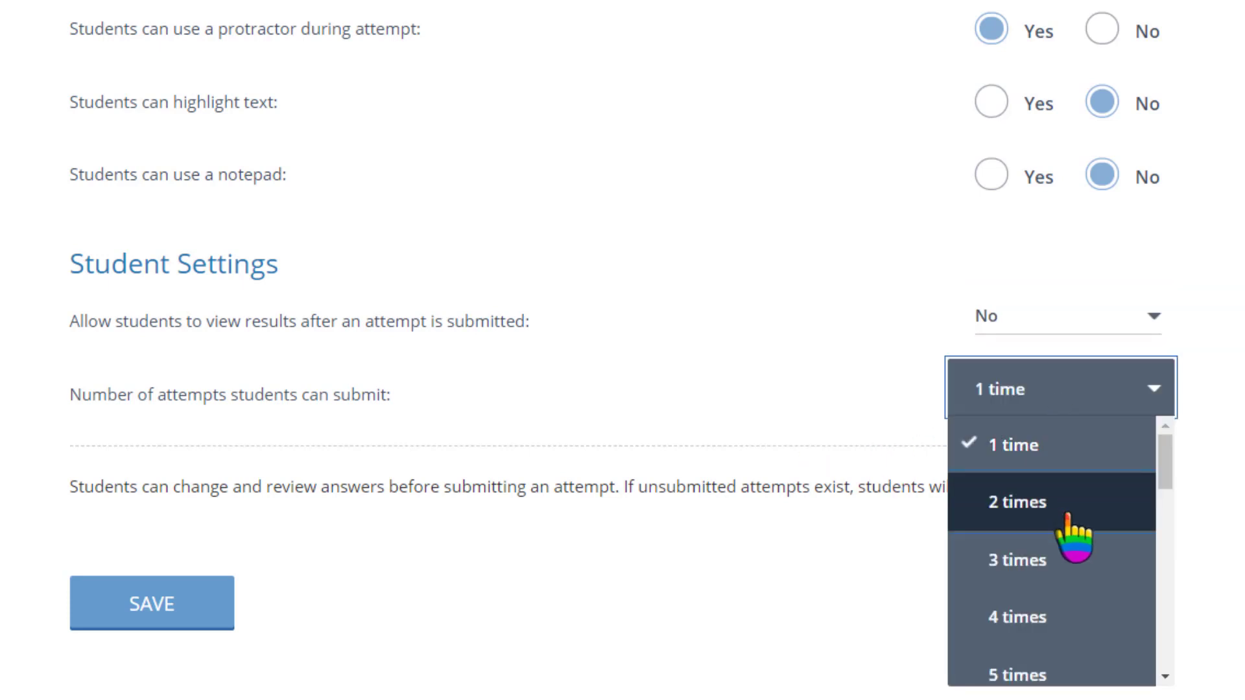
left_click(1011, 501)
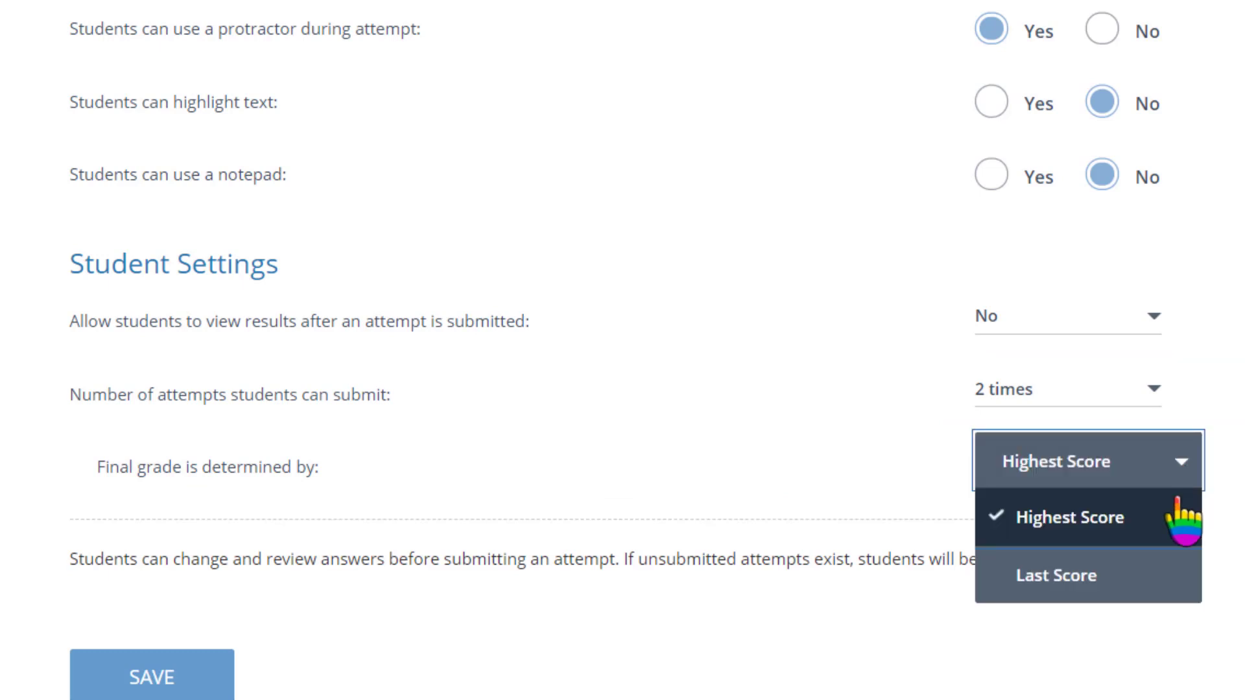
left_click(1071, 517)
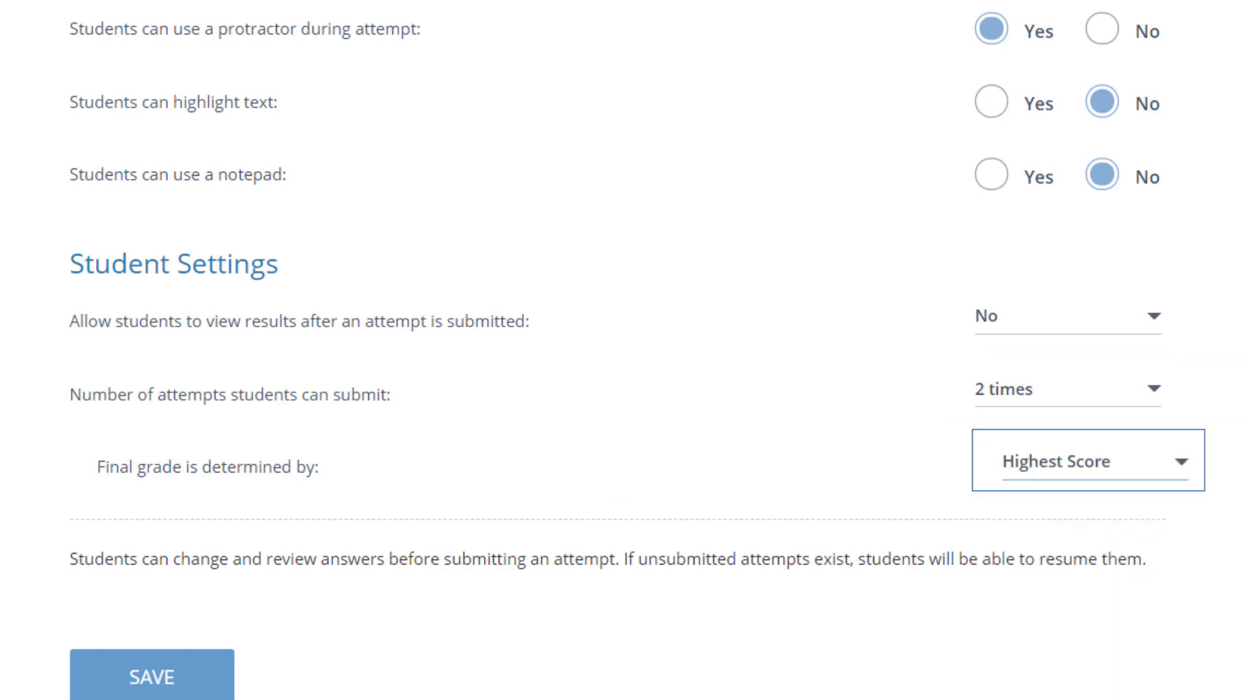
left_click(151, 672)
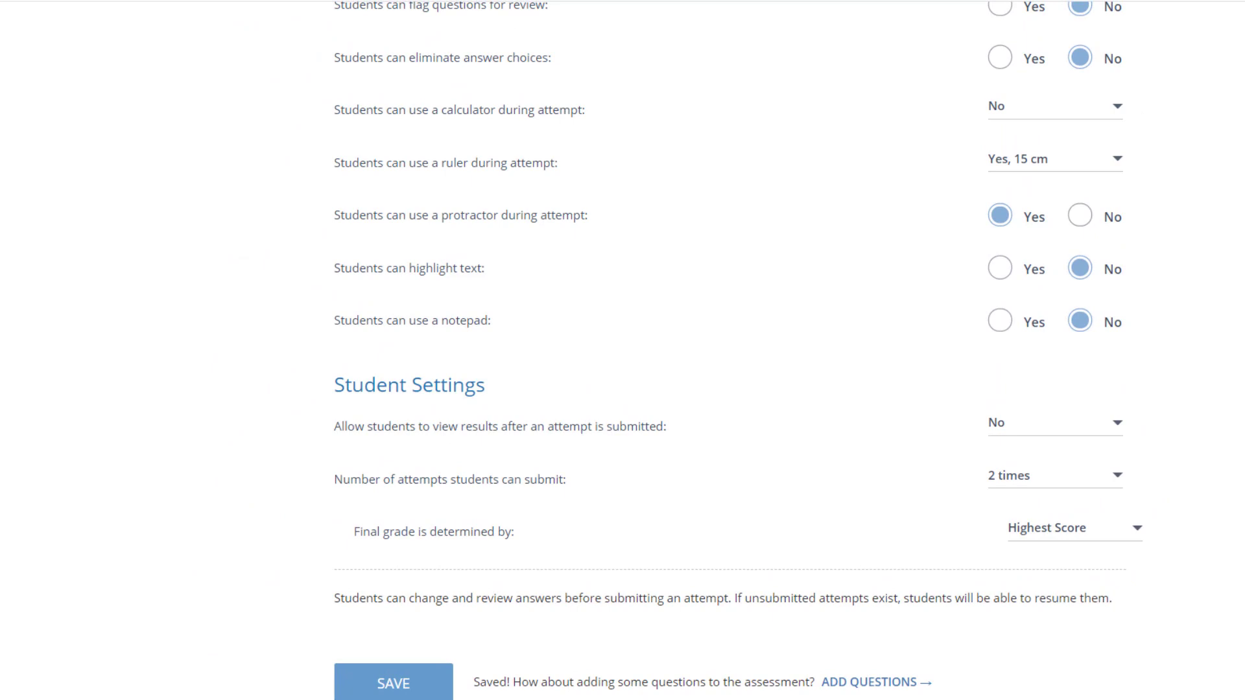
- Switch to the assessment's Questions tab to see the question types
scroll("up", 3)
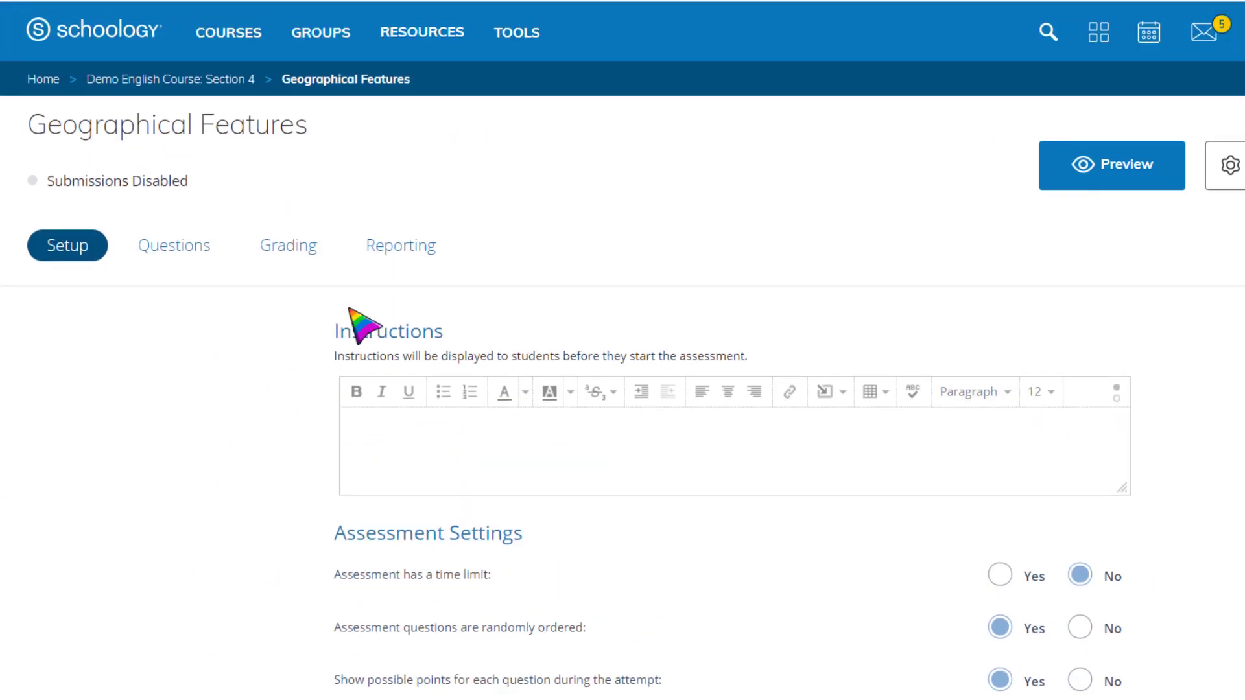
left_click(173, 245)
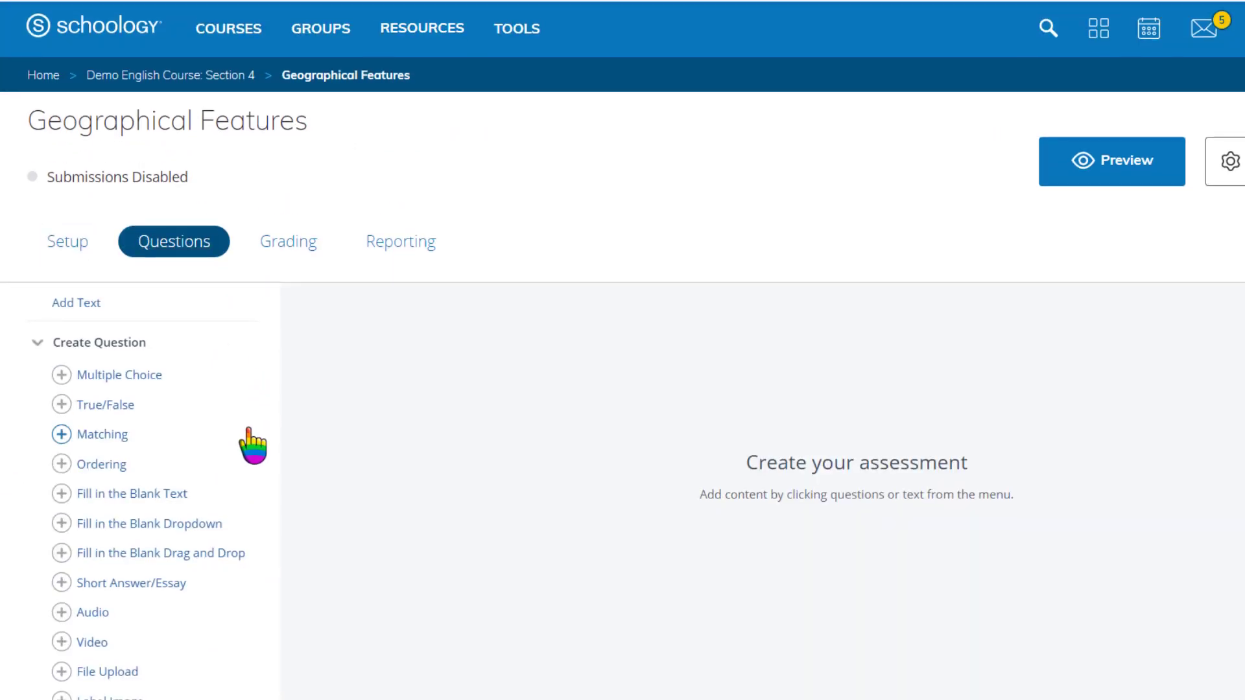
scroll("down", 3)
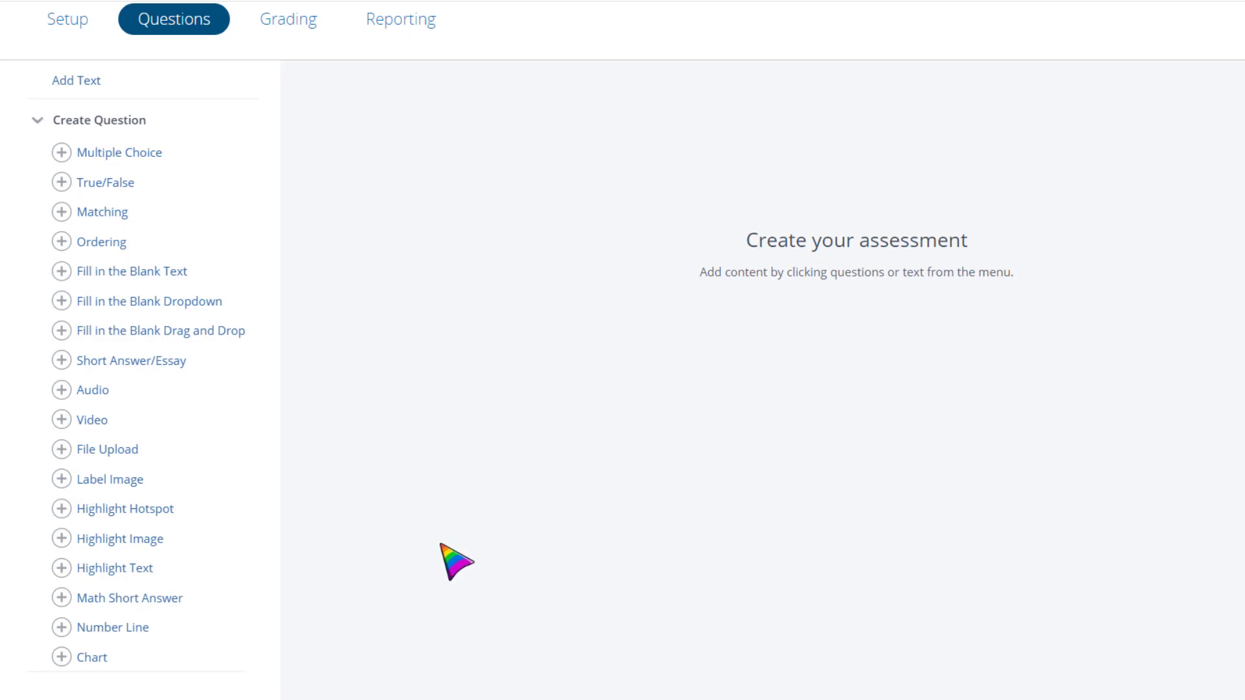
- Add a multiple choice archipelago question at text size 24 with 'best' in red
left_click(117, 152)
type("Which picture is the best example of an archipelago?")
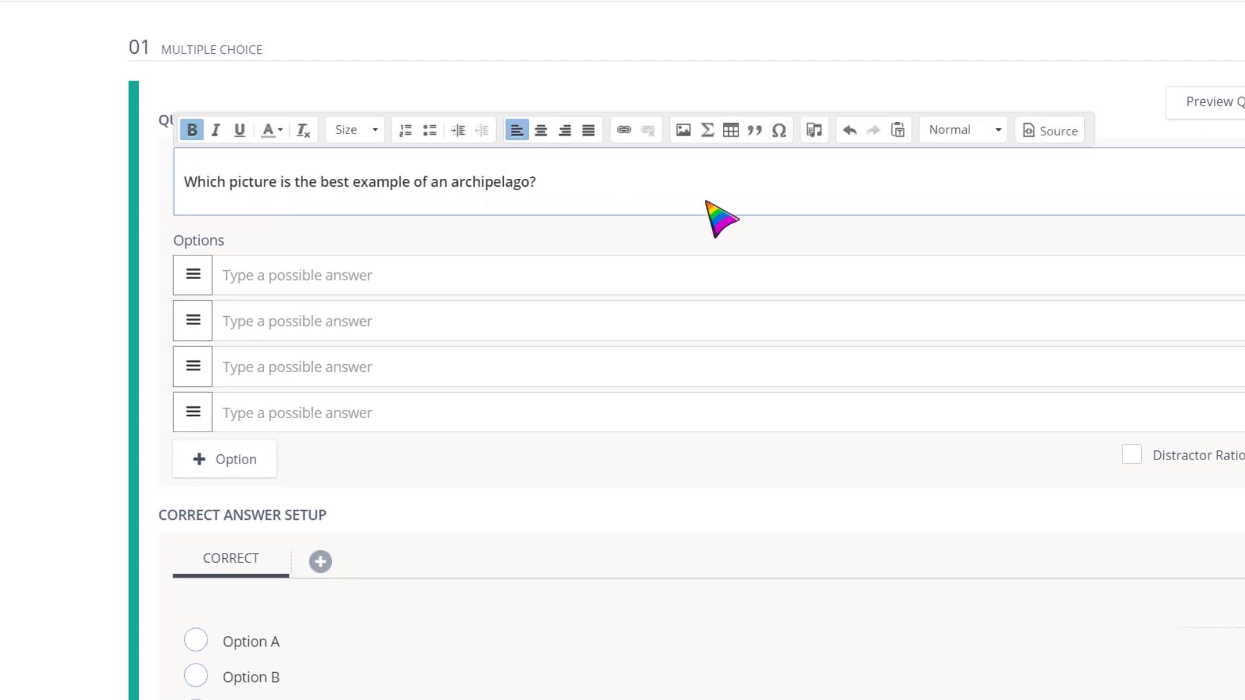
left_click(349, 131)
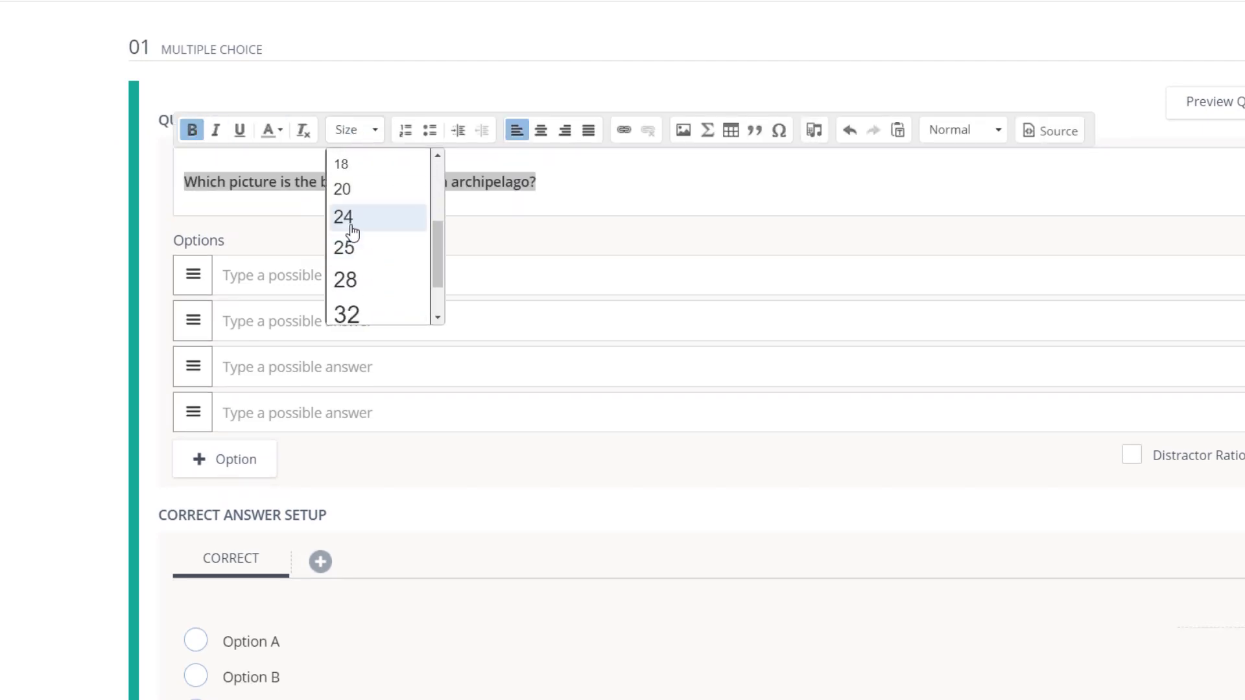
left_click(343, 218)
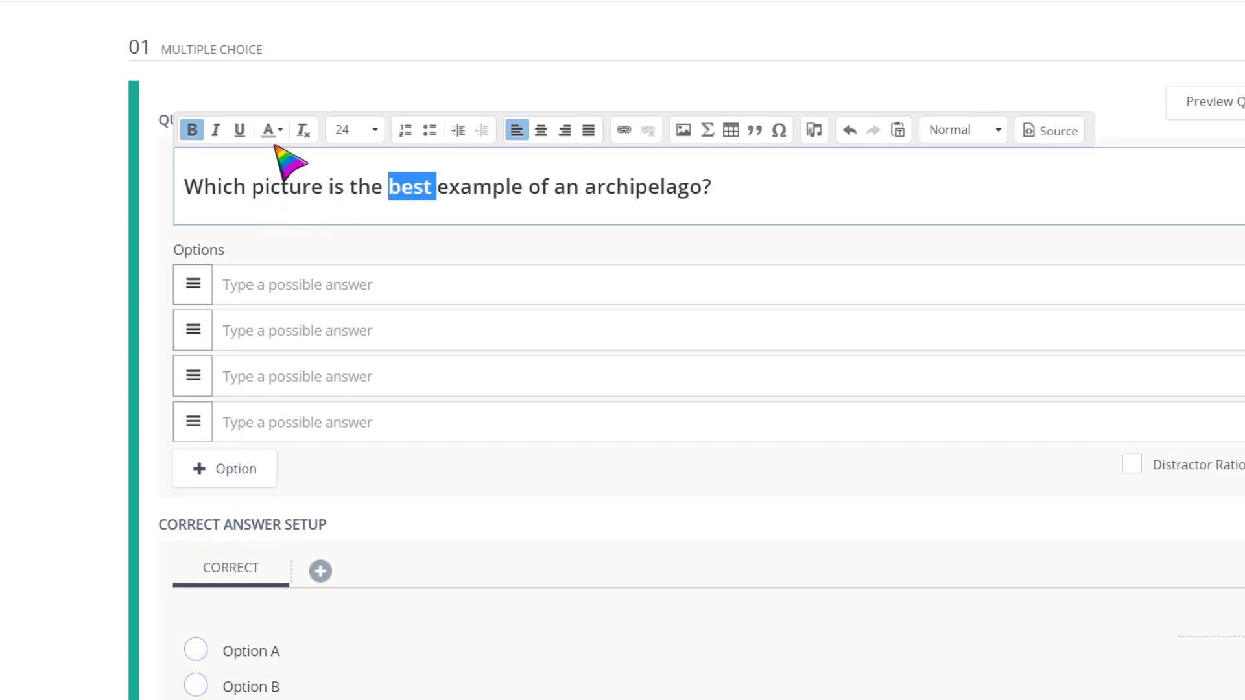
left_click(266, 130)
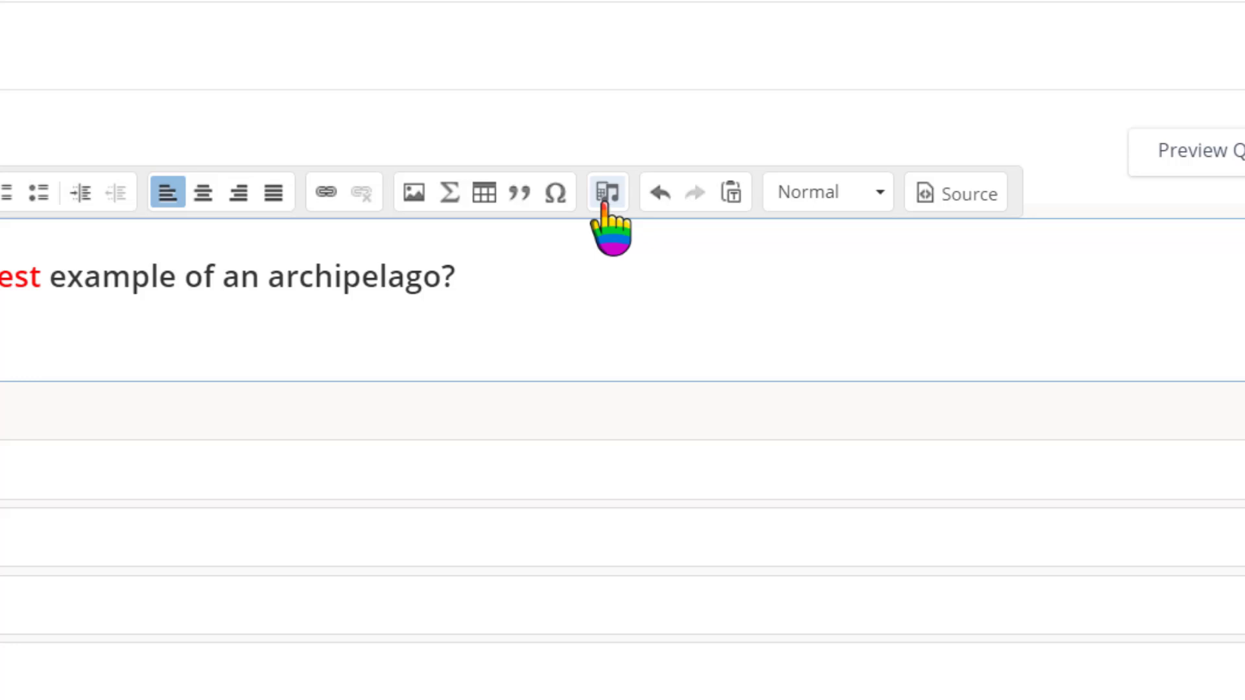
- Record an audio clip and upload it for the question
left_click(607, 192)
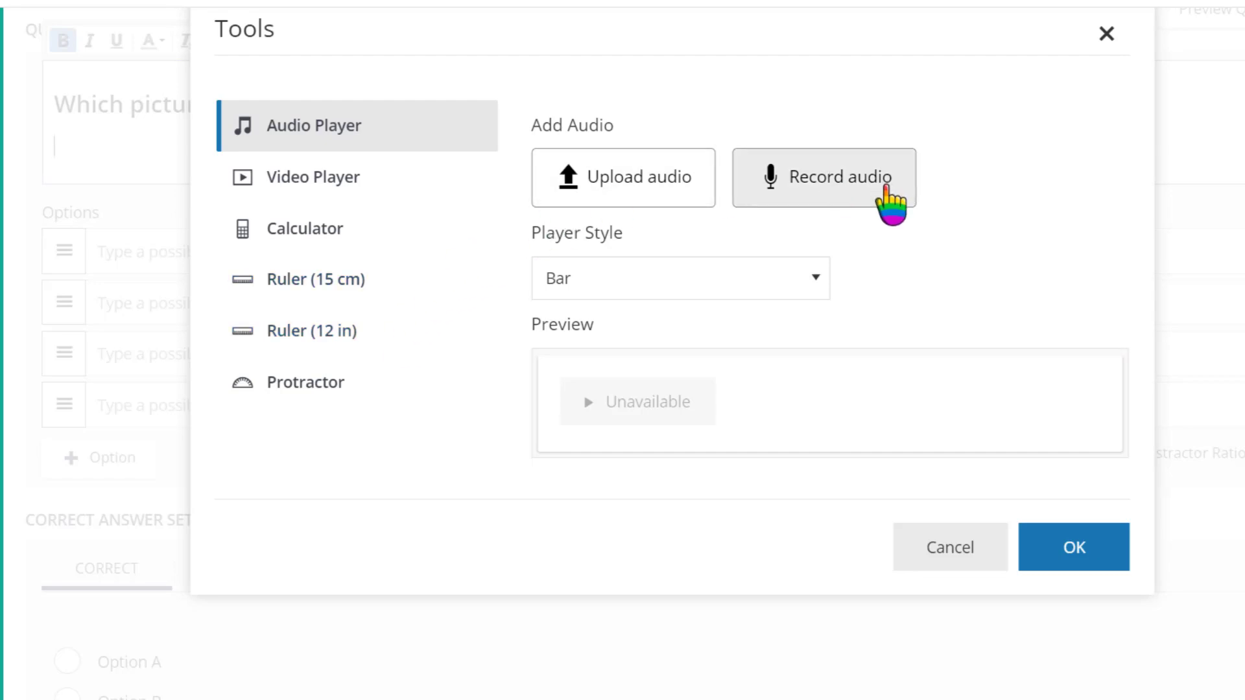
left_click(823, 176)
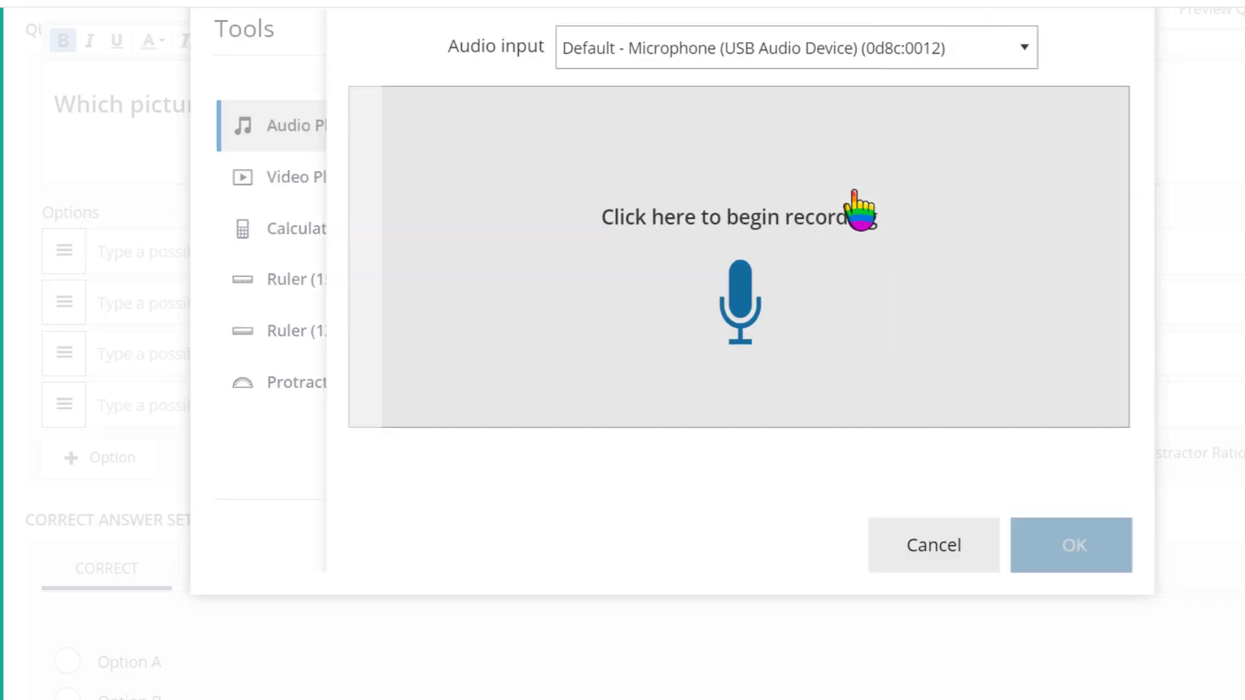
left_click(730, 216)
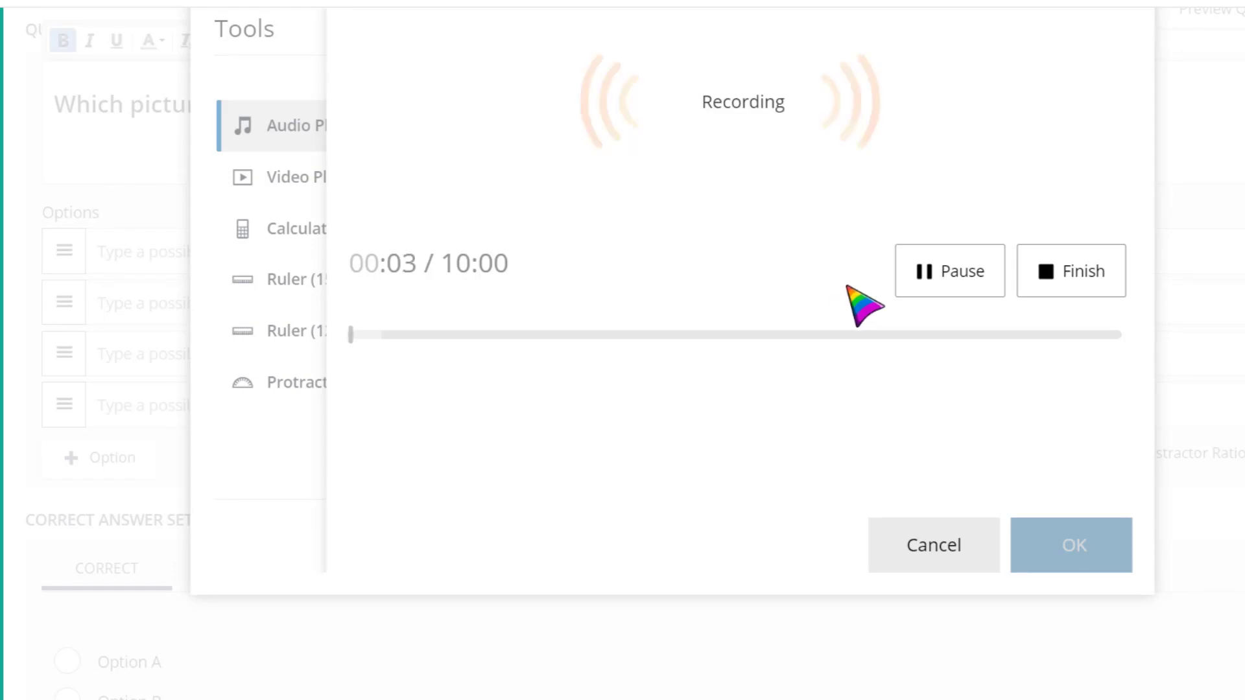
left_click(1070, 271)
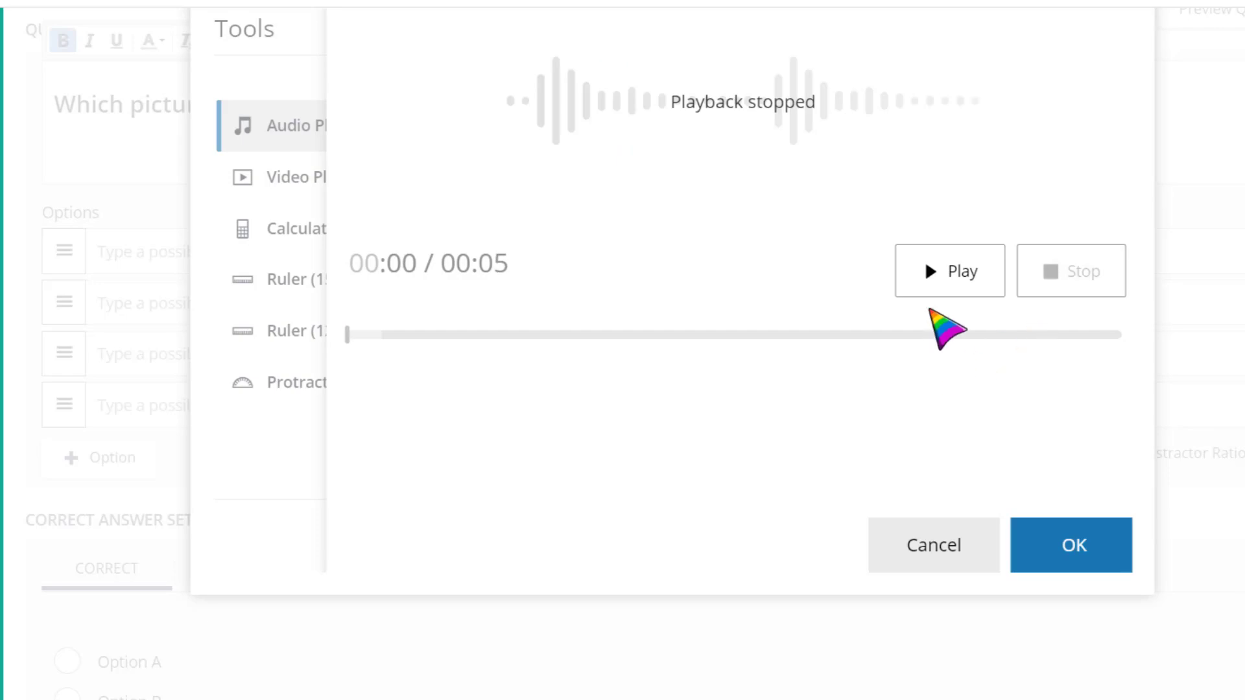
mouse_move(941, 468)
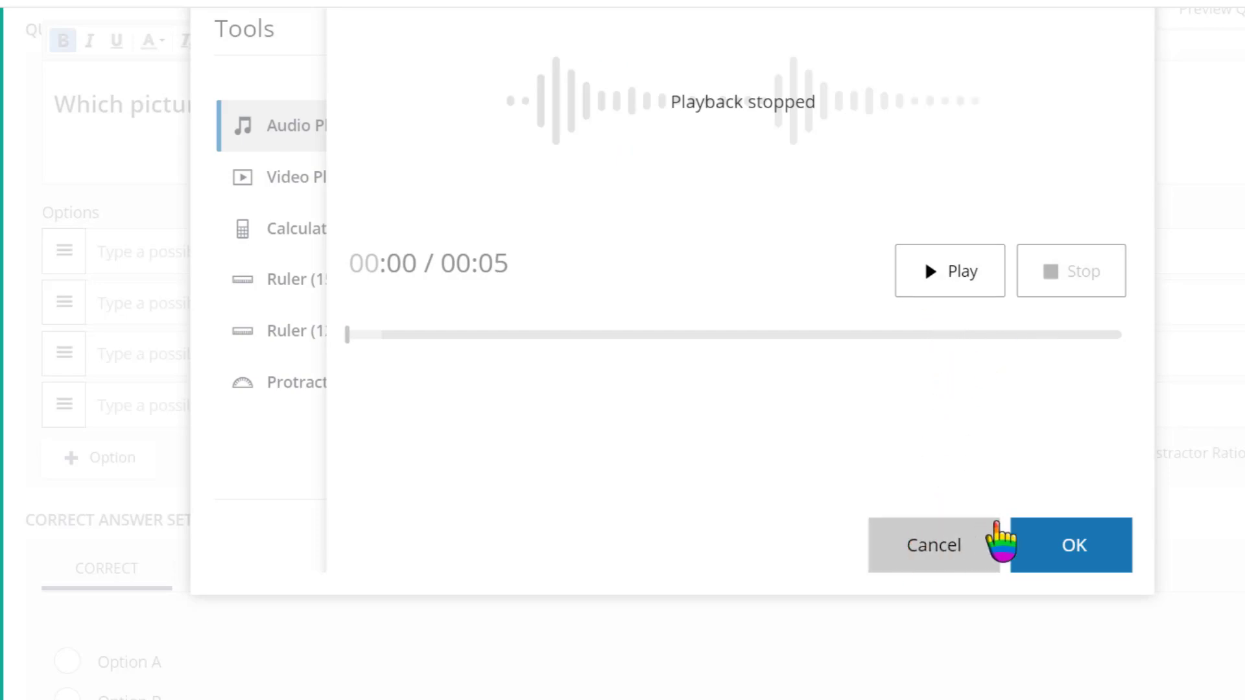
left_click(1074, 545)
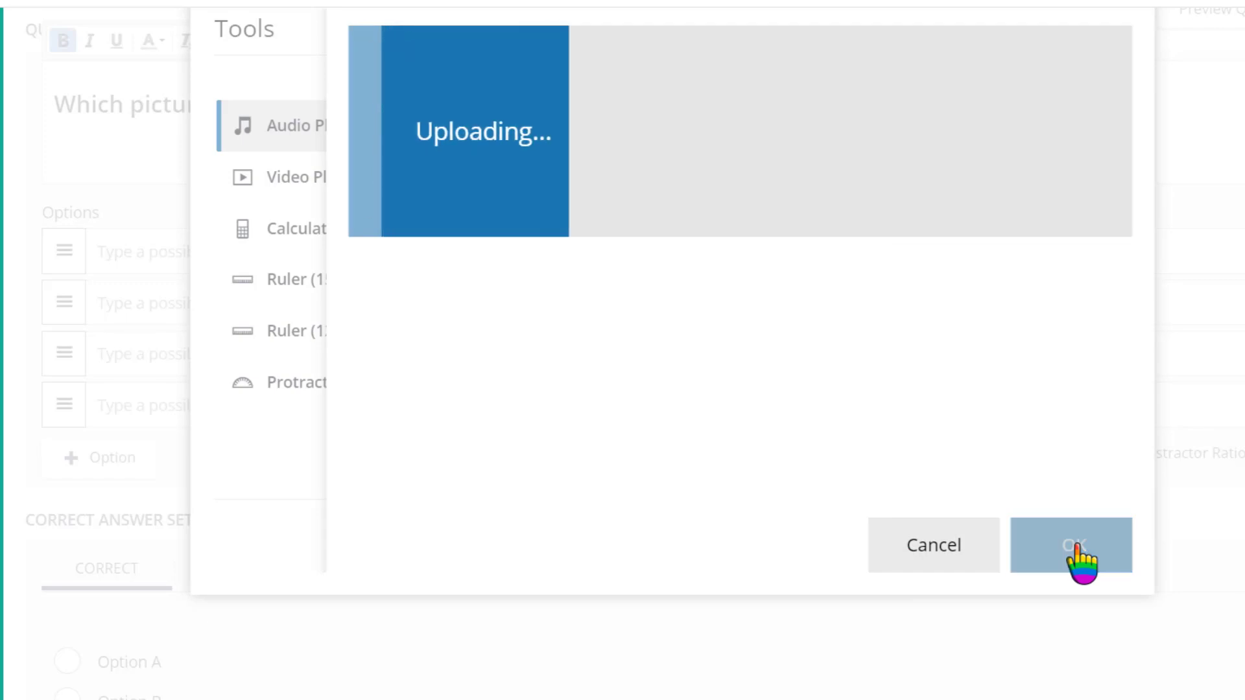
left_click(1072, 545)
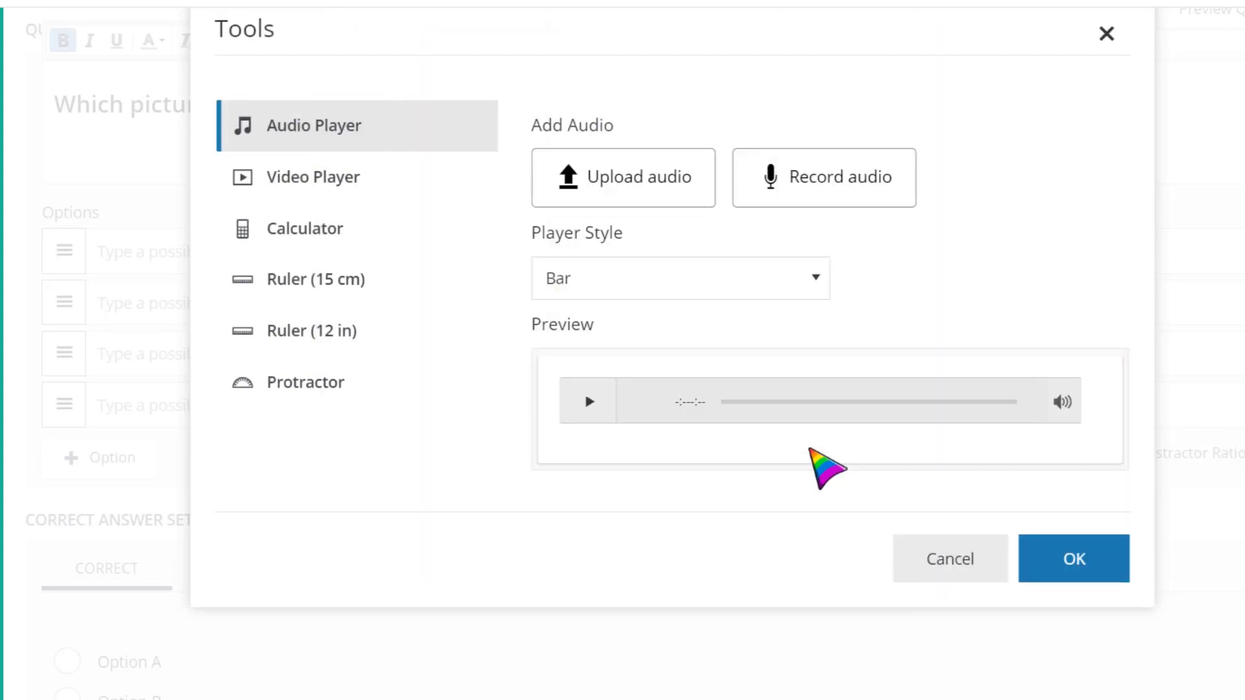
- Set the audio player style to Button and insert it into the question
left_click(679, 278)
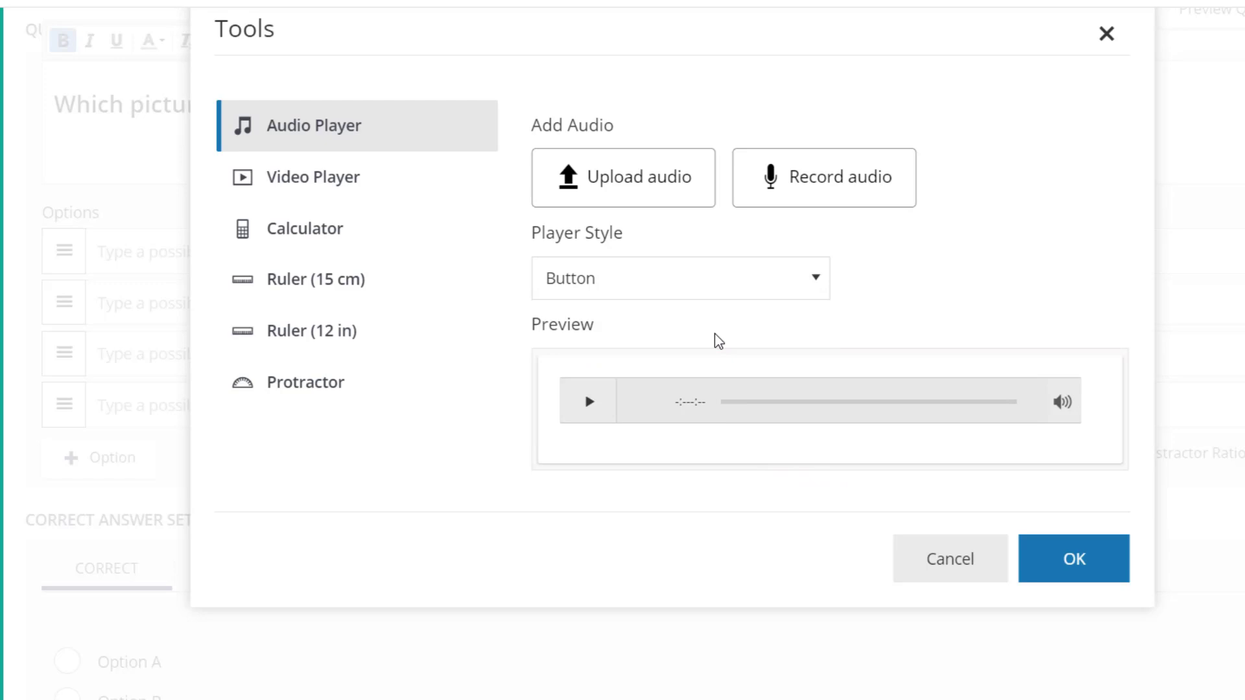
left_click(678, 279)
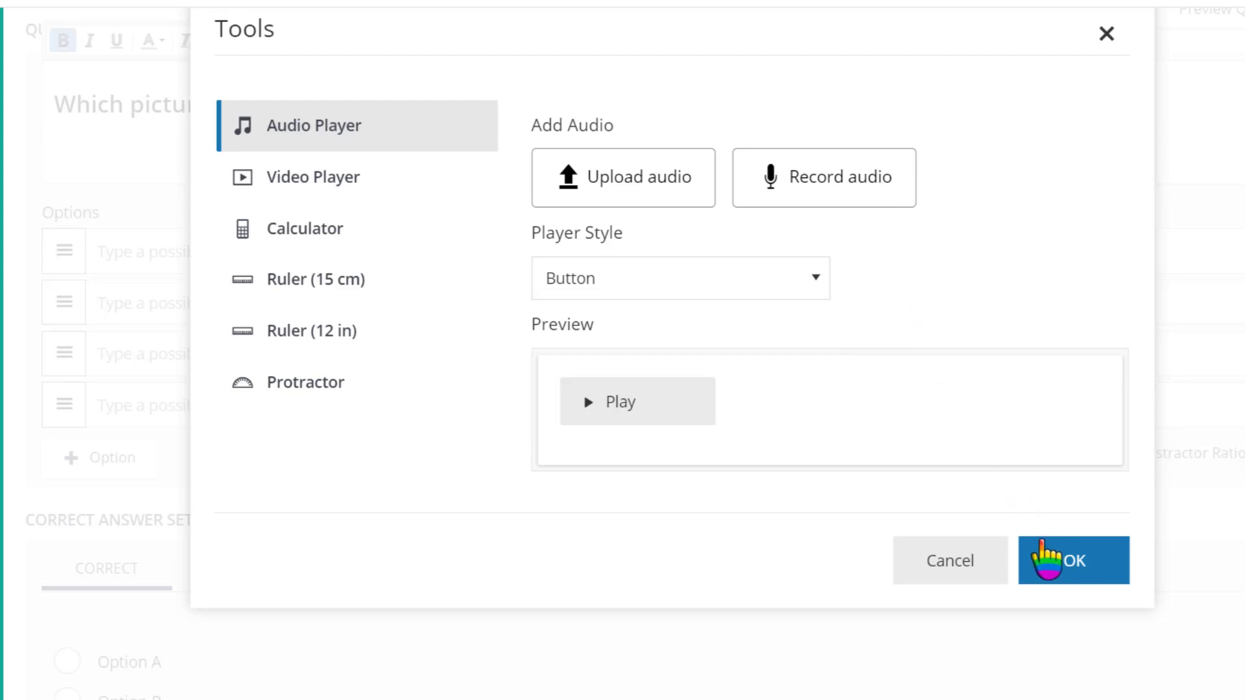
left_click(1072, 560)
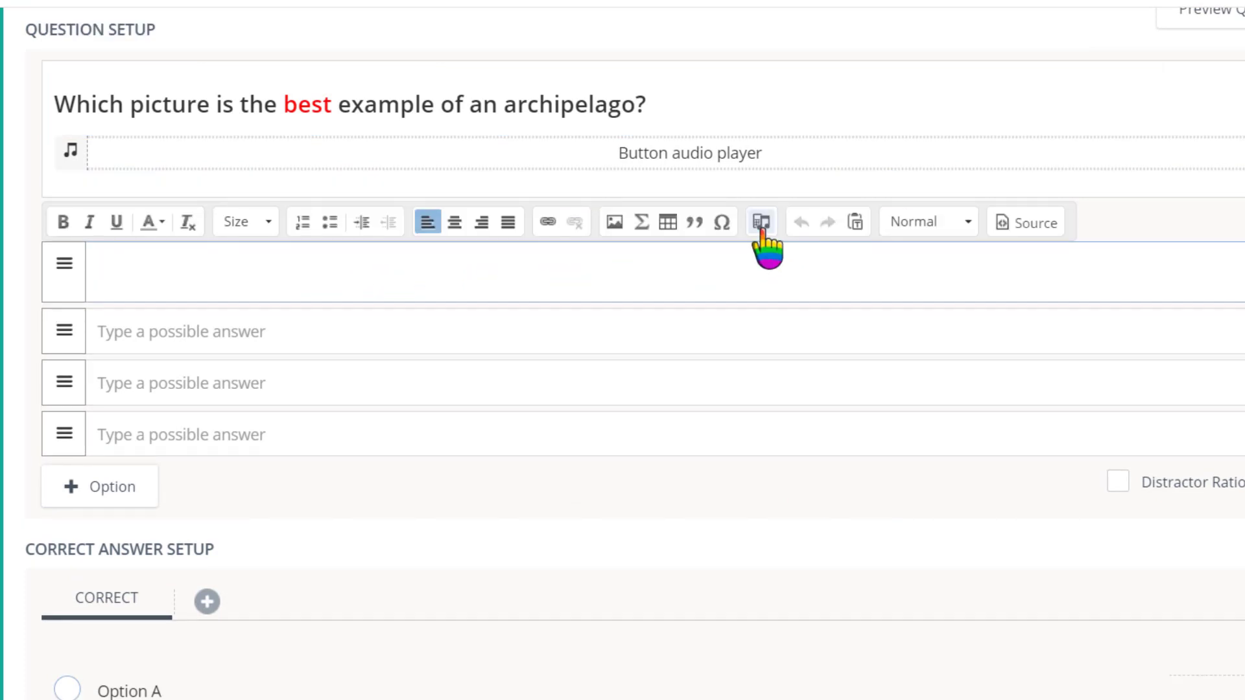
mouse_move(760, 221)
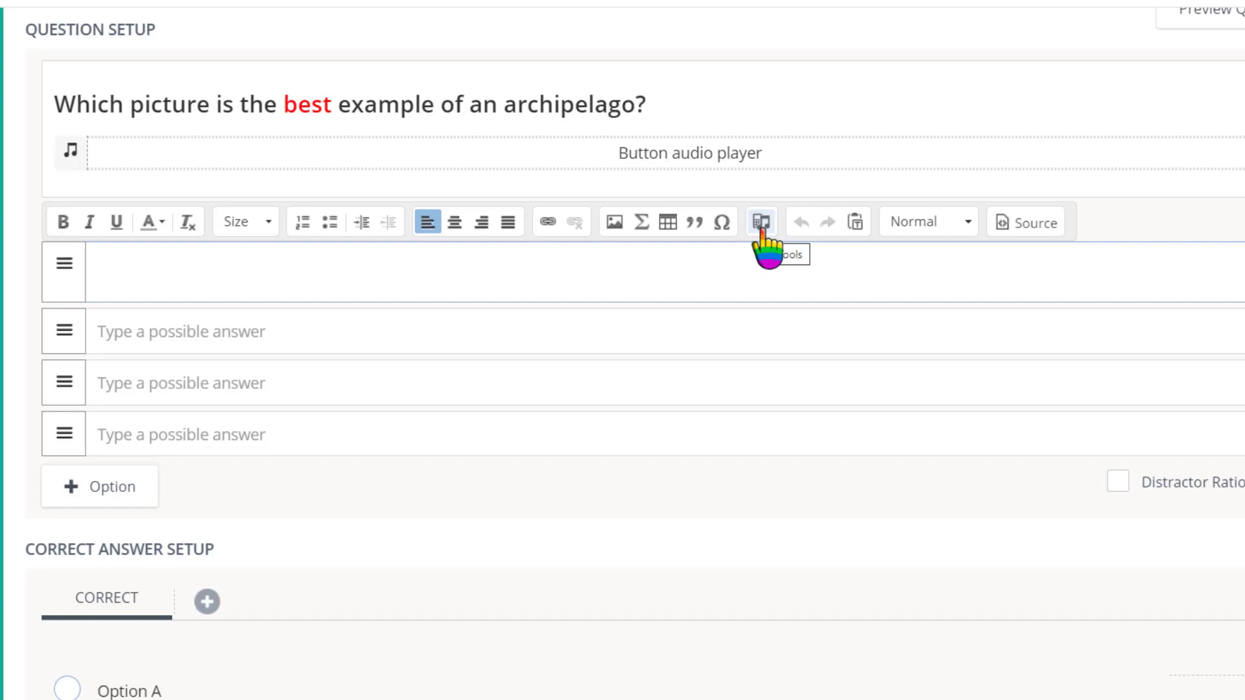
mouse_move(697, 291)
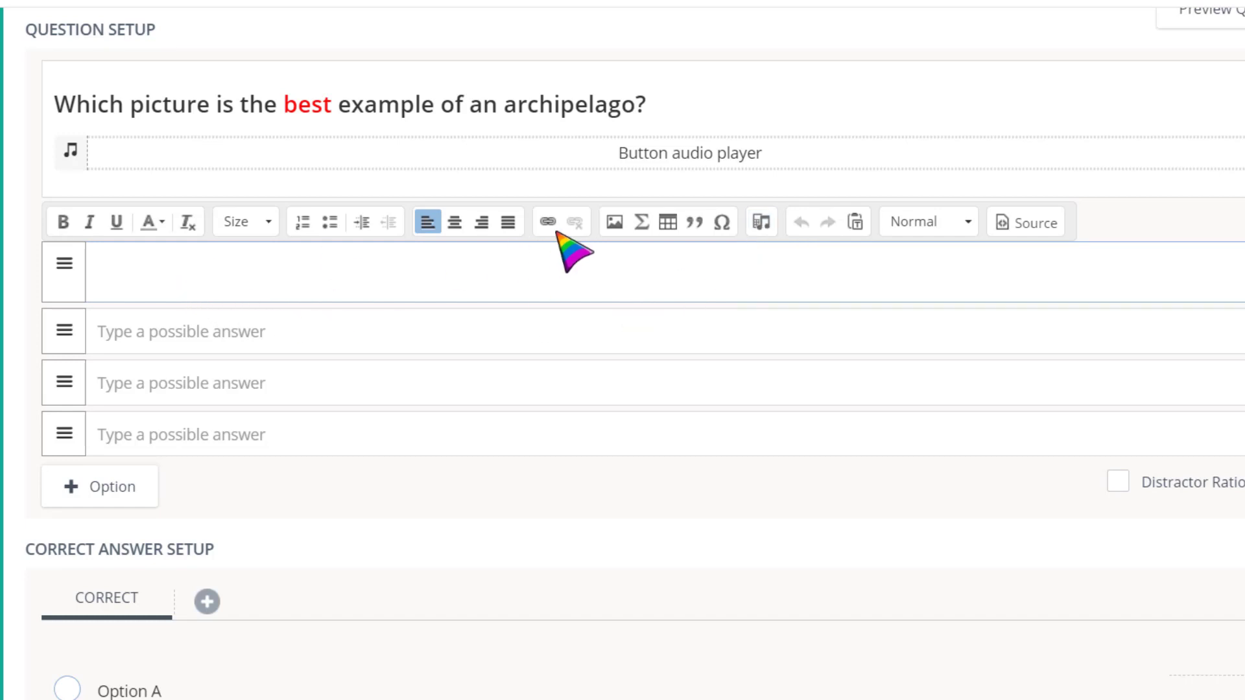
- Insert the archipelago picture into the first answer option
left_click(615, 222)
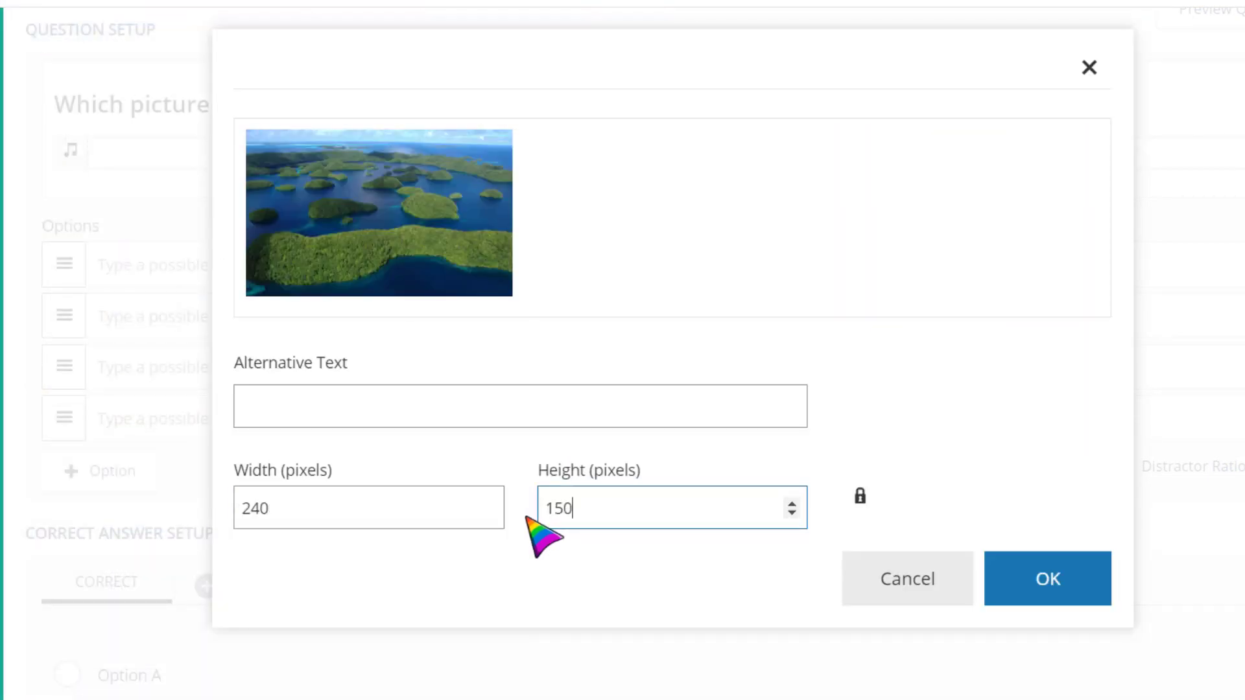
left_click(1047, 577)
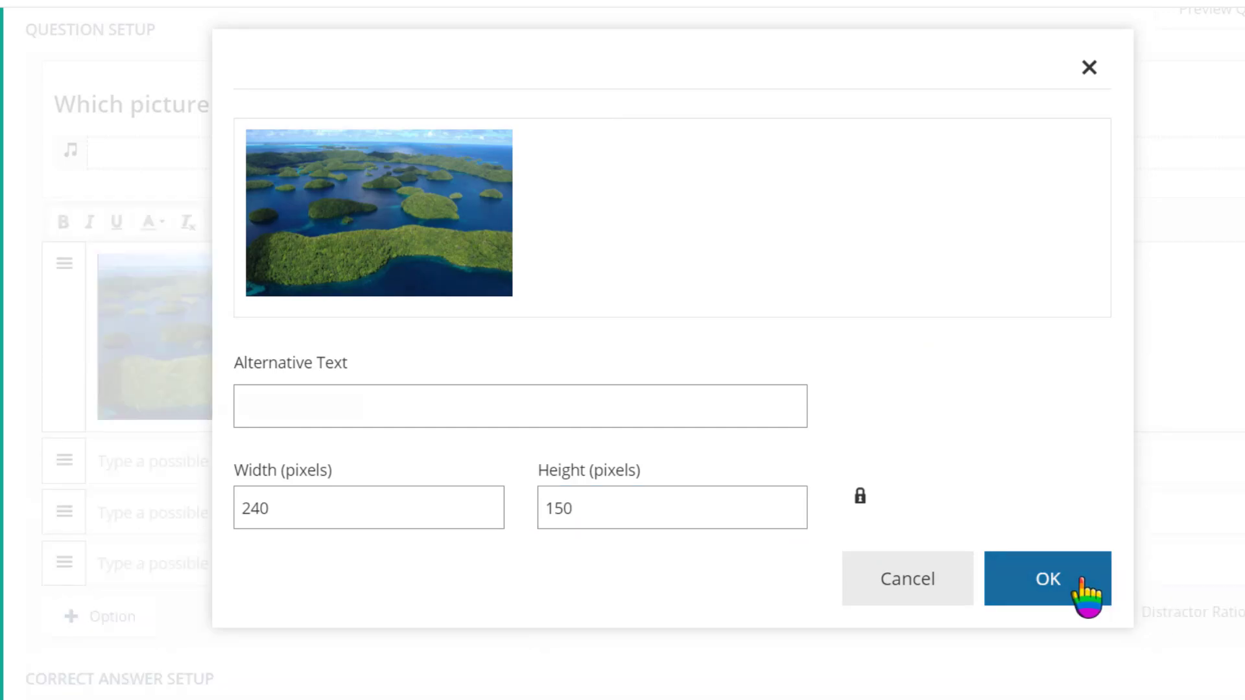
left_click(1047, 578)
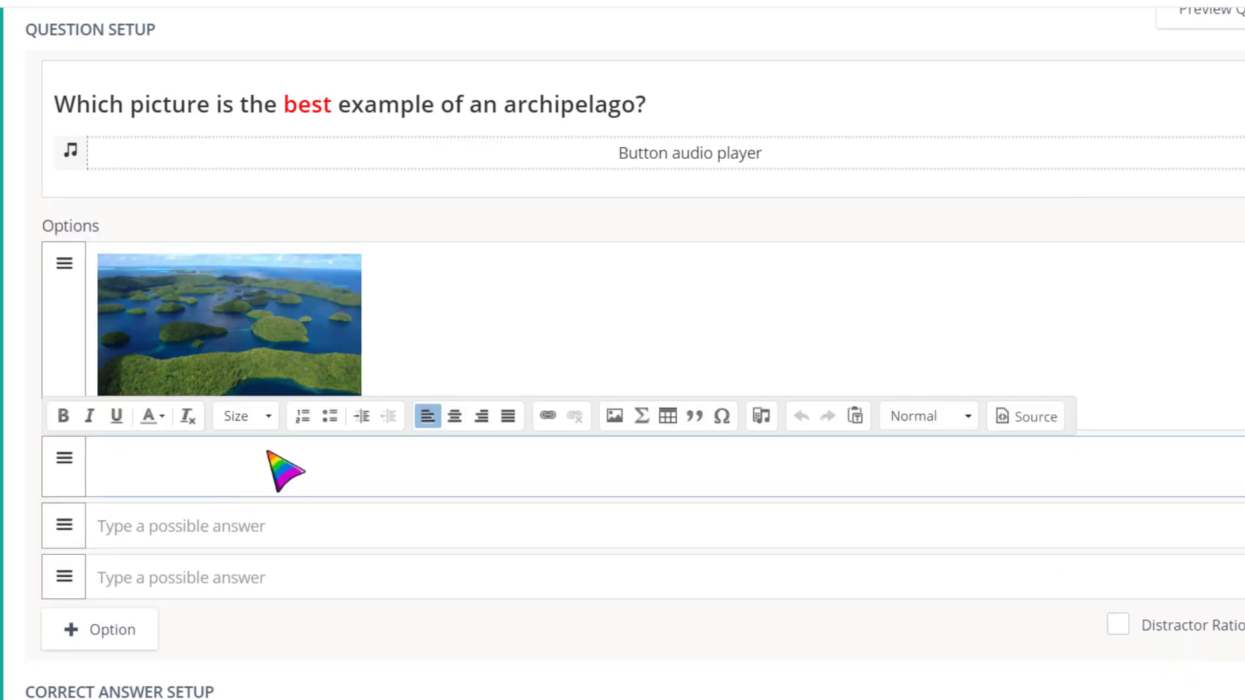
- Add the crescent island picture, then a fourth option with its own picture
left_click(612, 415)
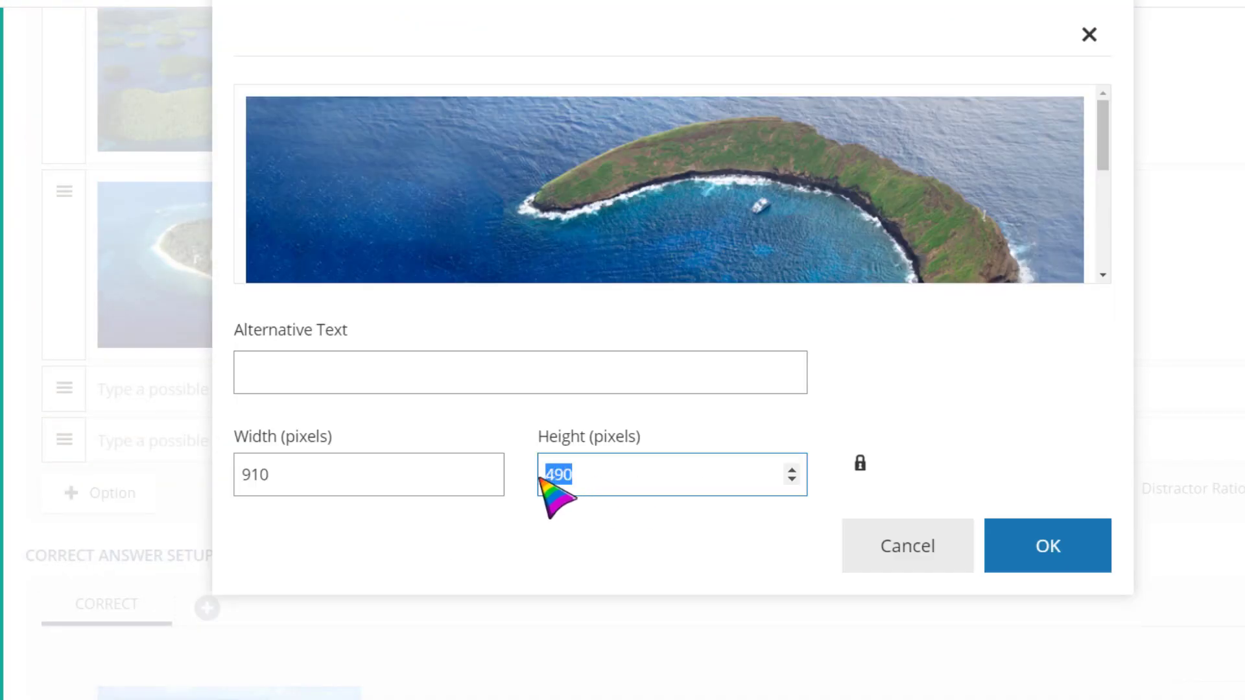
left_click(1047, 546)
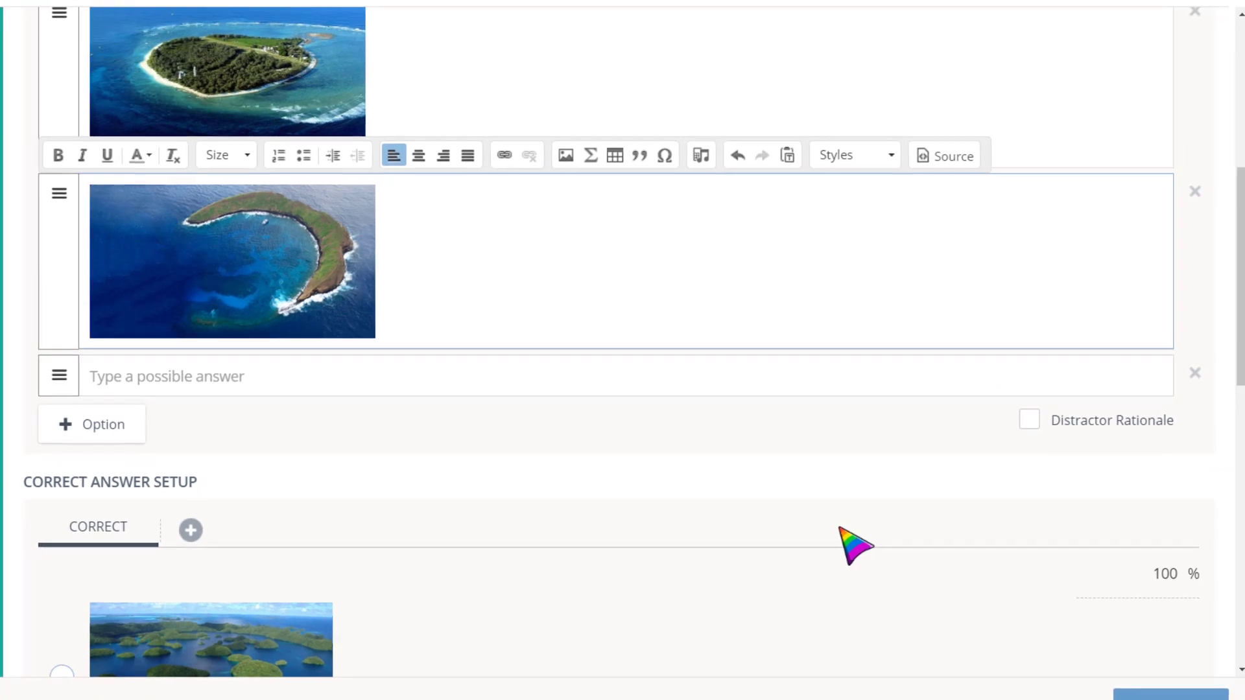
mouse_move(1198, 373)
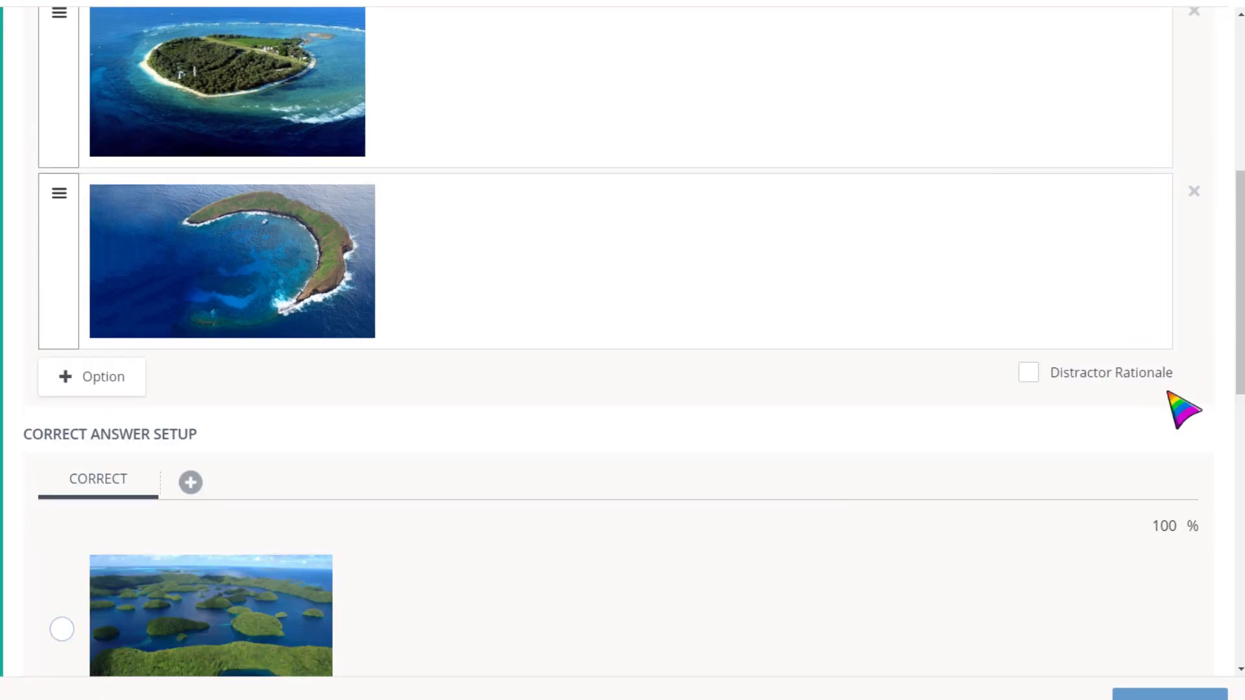
left_click(91, 376)
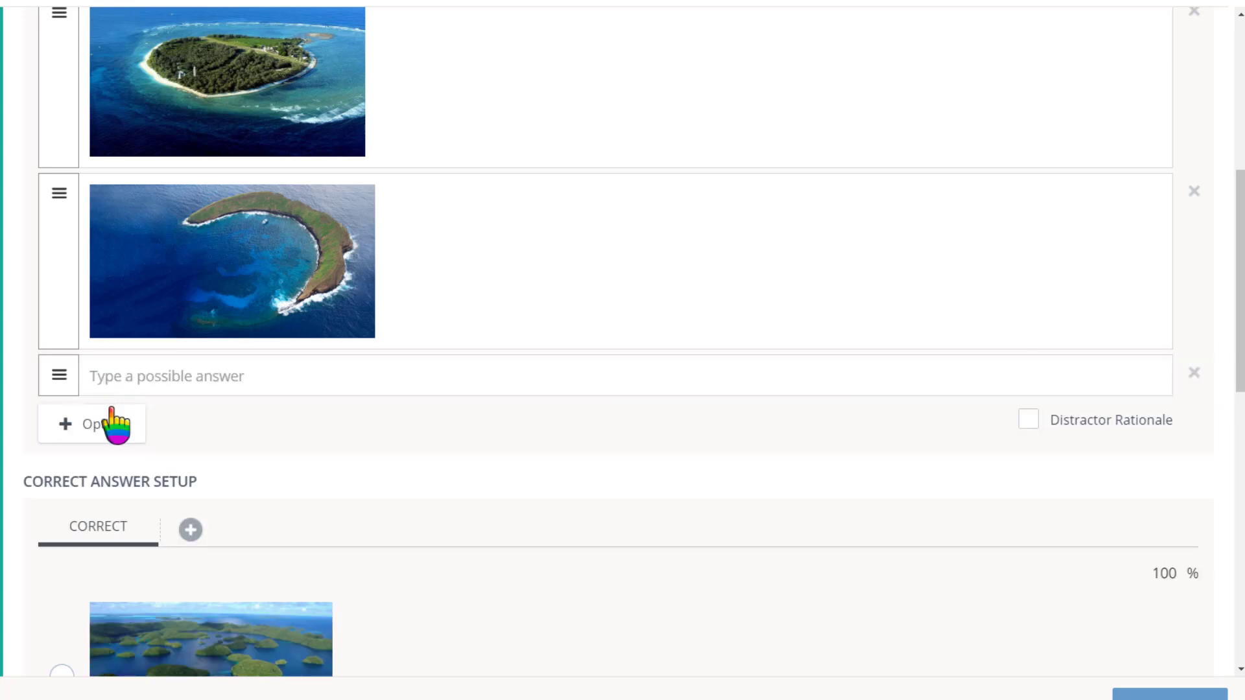
left_click(90, 423)
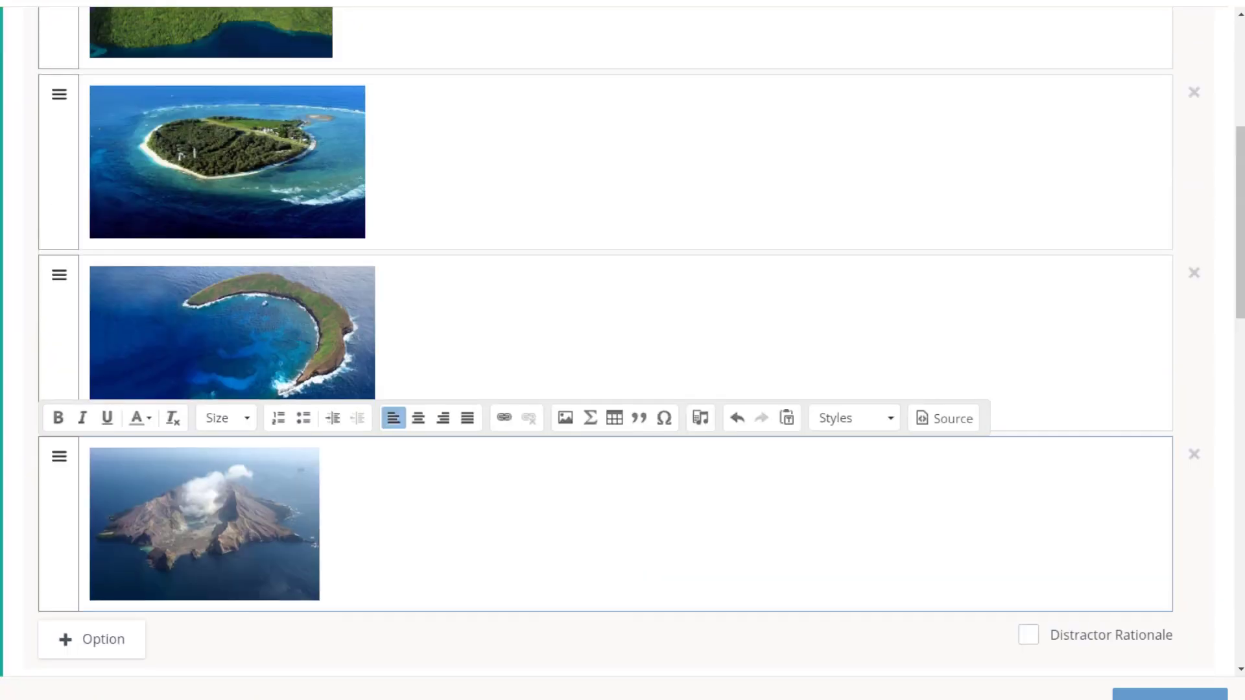
- Select the archipelago picture as the correct answer and enable Shuffle options
scroll("up", 3)
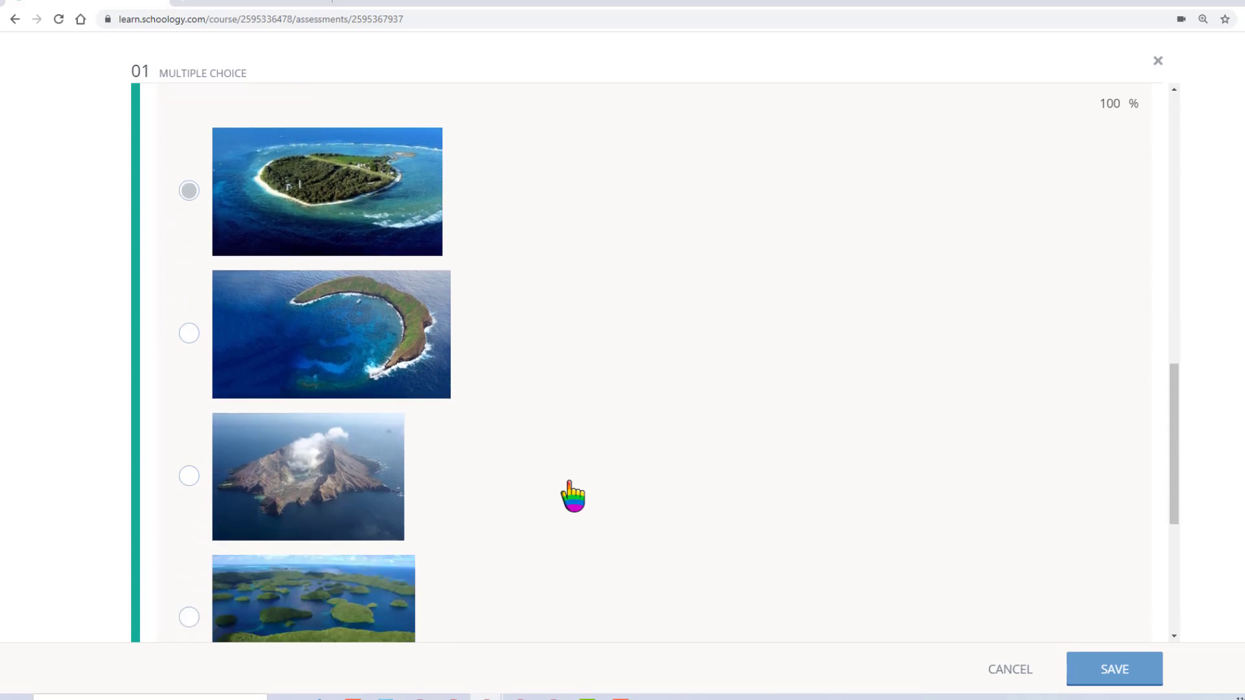
scroll("down", 3)
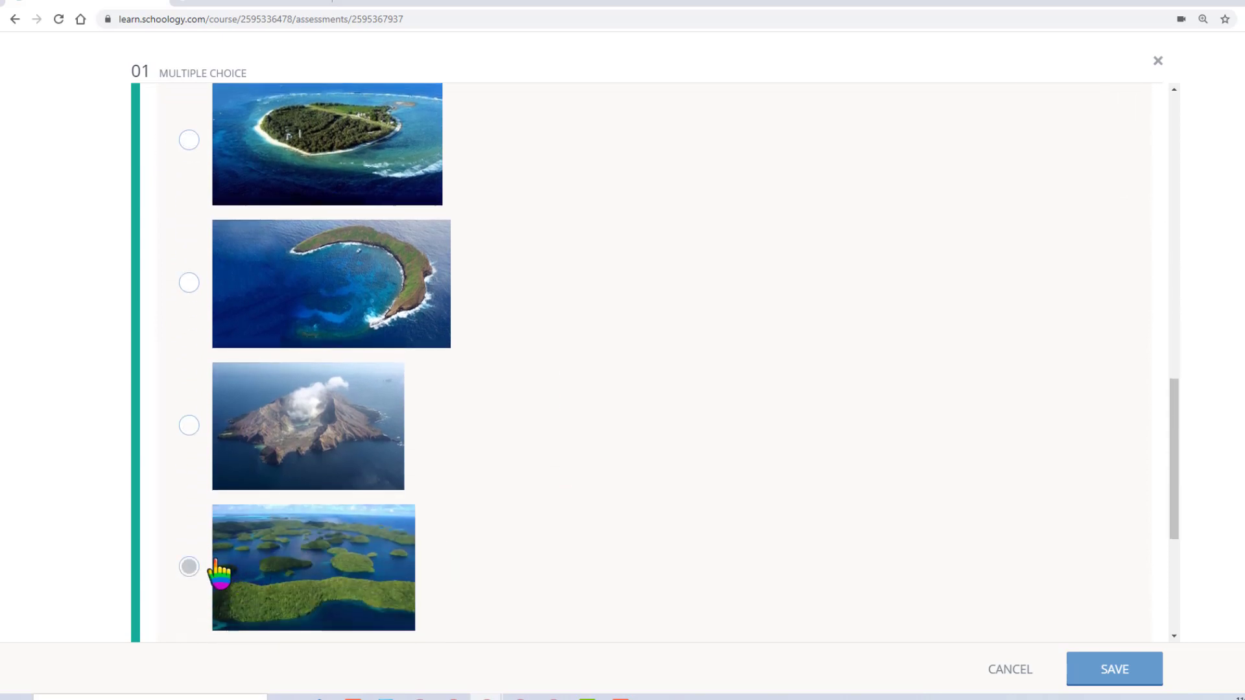
left_click(189, 566)
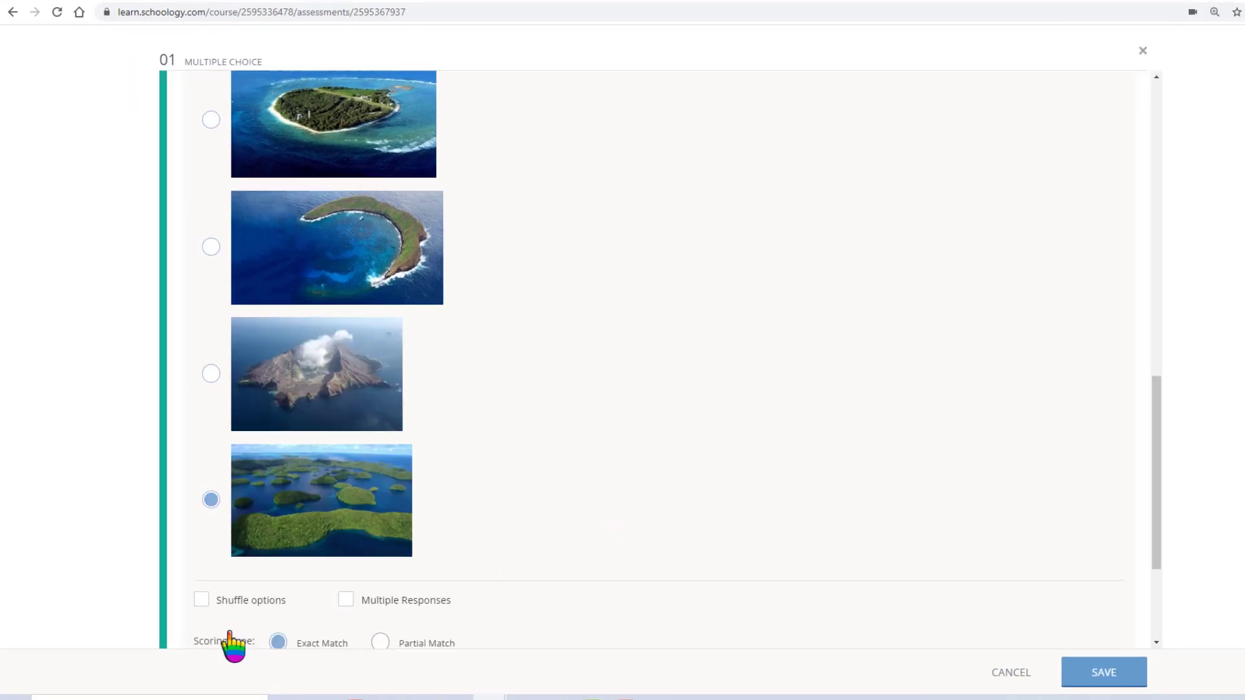
left_click(201, 599)
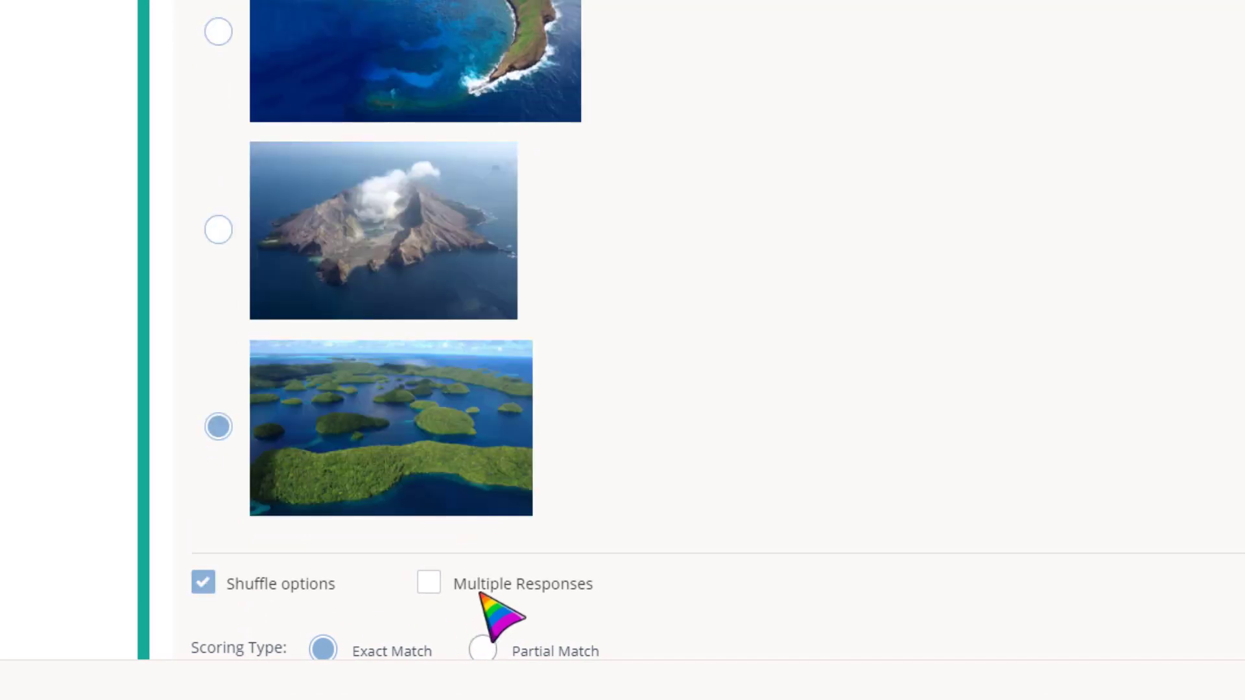
scroll("down", 3)
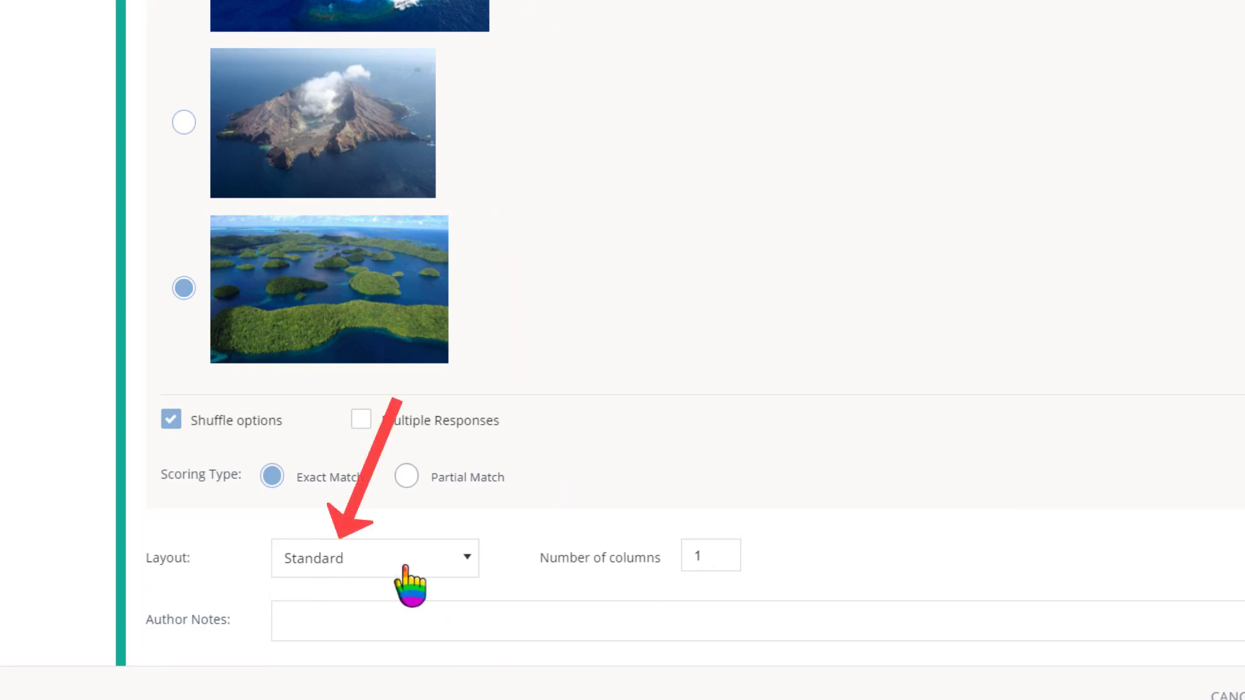
- Set the answer layout to 2 columns and save the archipelago multiple choice question
left_click(374, 556)
type("2")
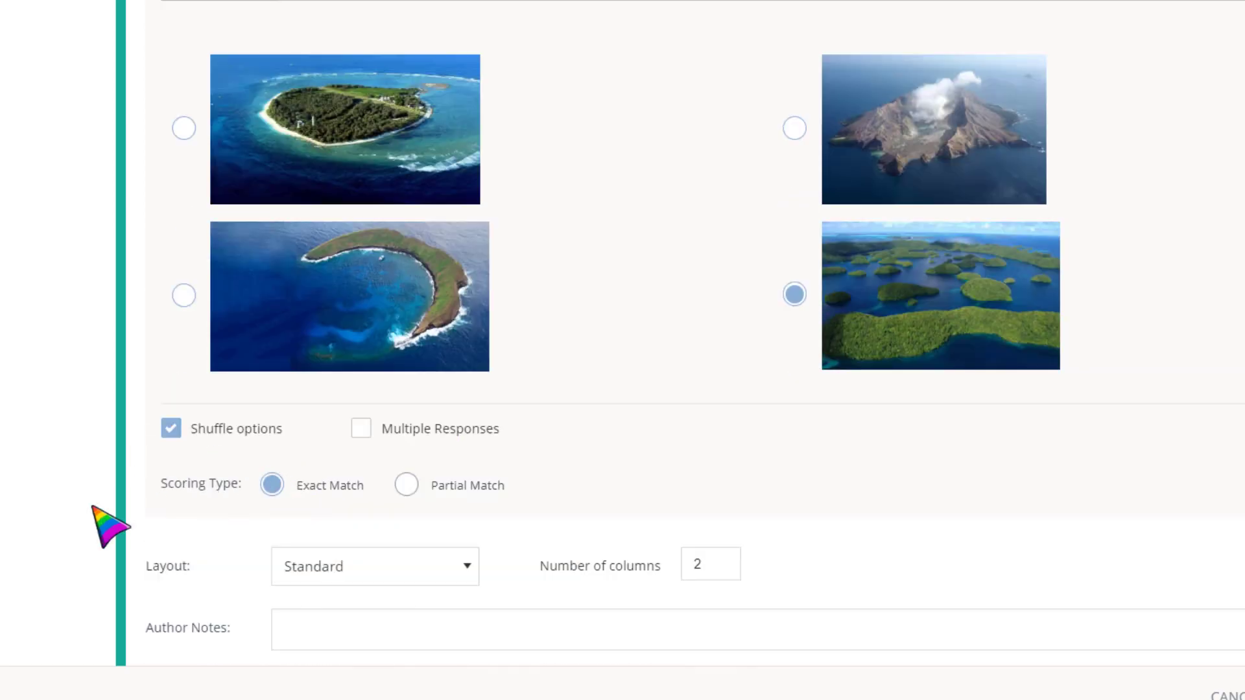
scroll("down", 3)
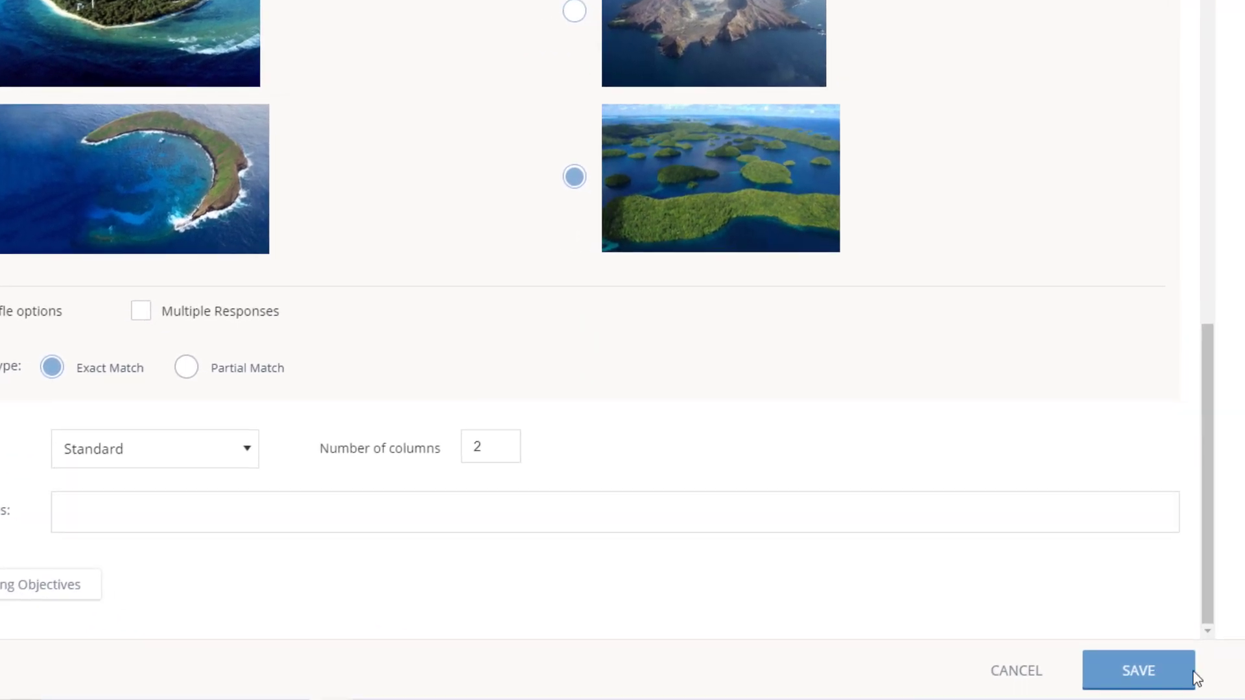
left_click(1136, 669)
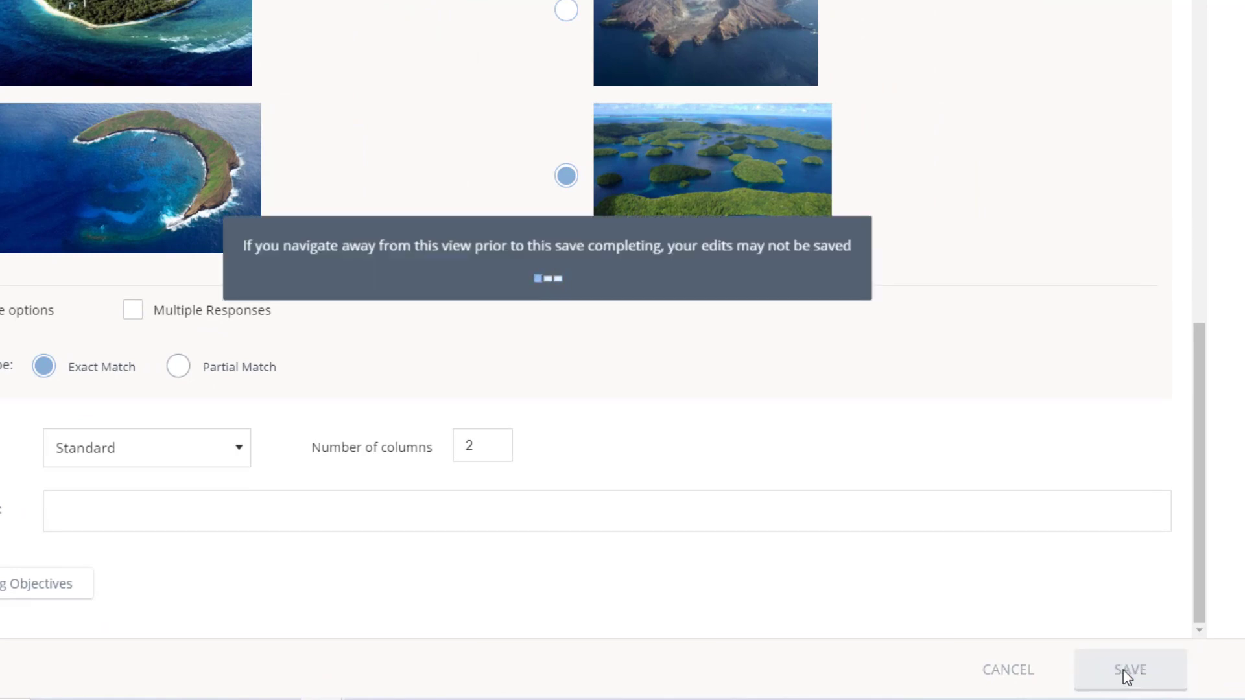
left_click(1129, 669)
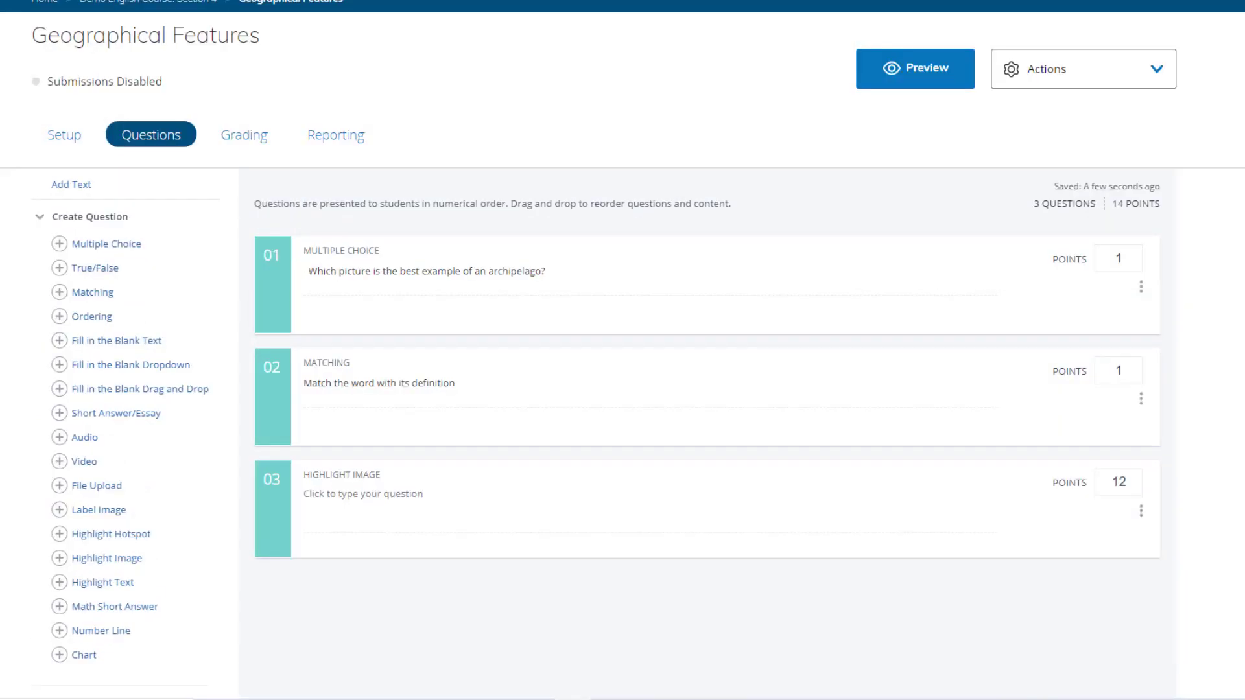
- Preview the matching question and the whole assessment as students see them, then close the preview
left_click(378, 382)
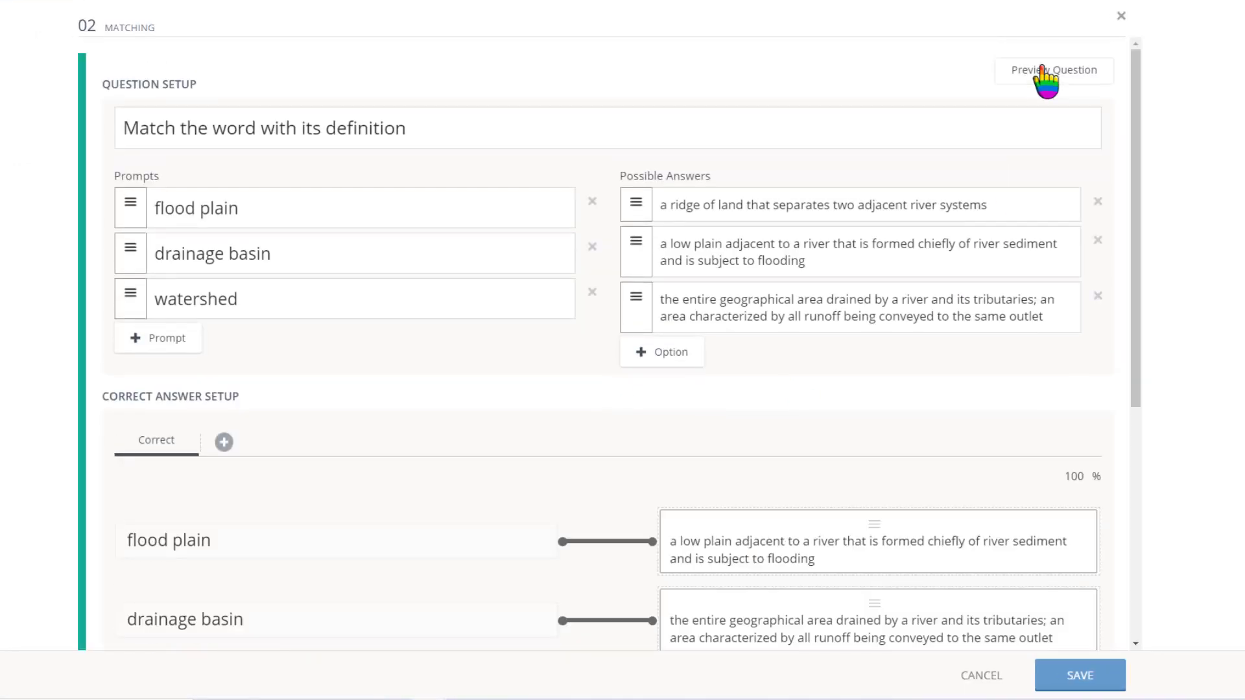
left_click(1053, 70)
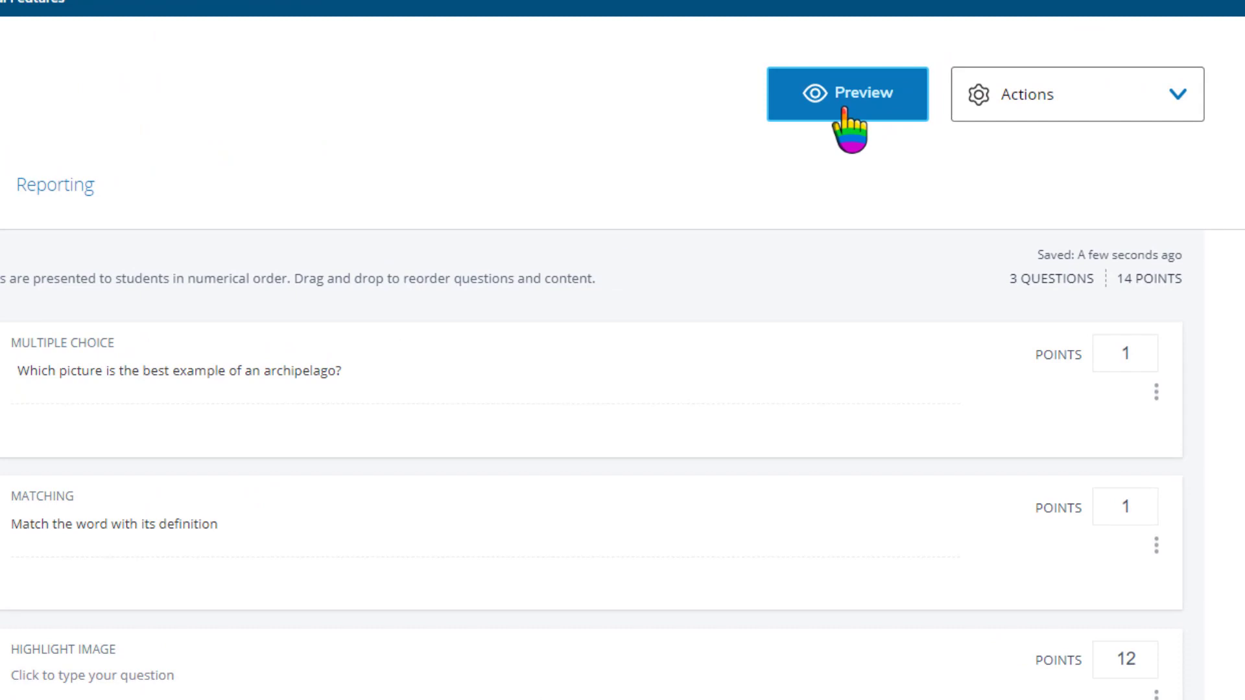
left_click(848, 93)
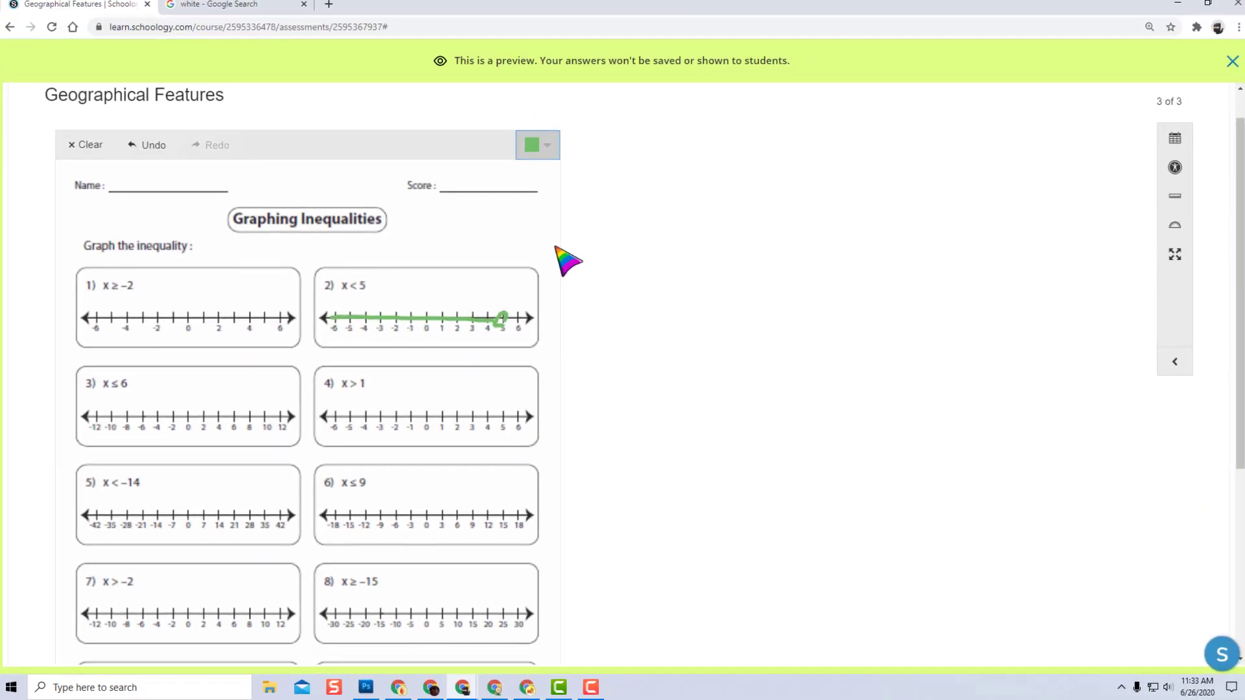
left_click(1231, 60)
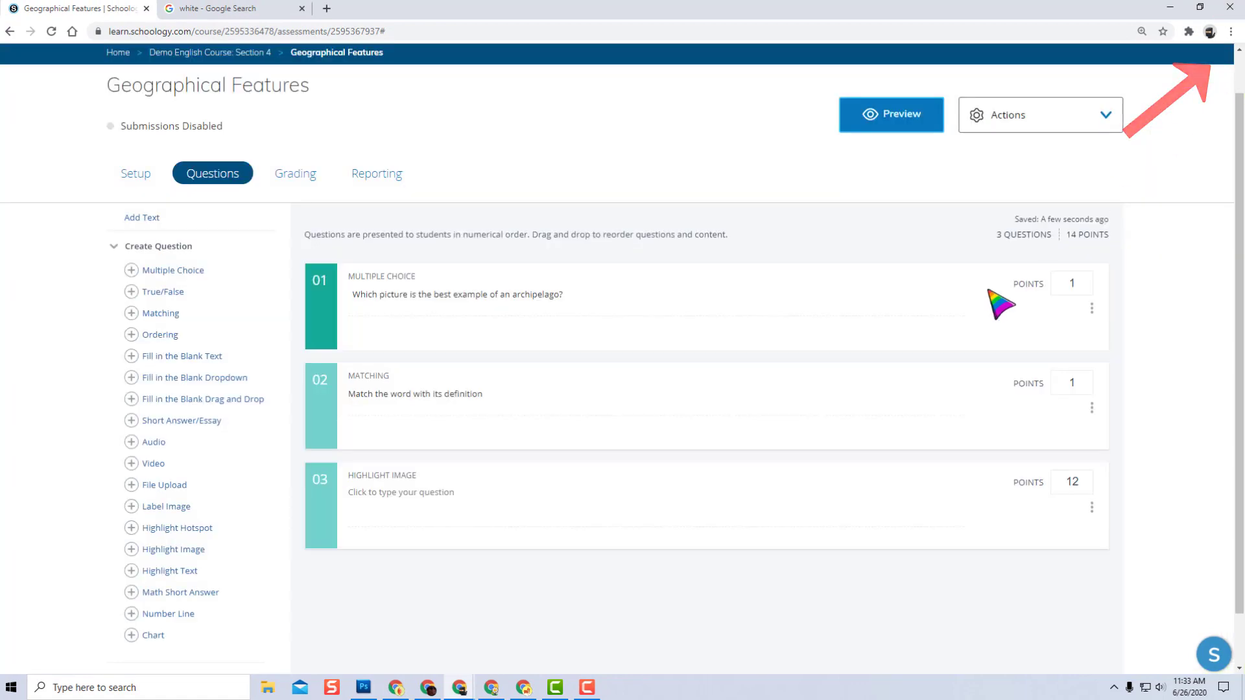
mouse_move(814, 464)
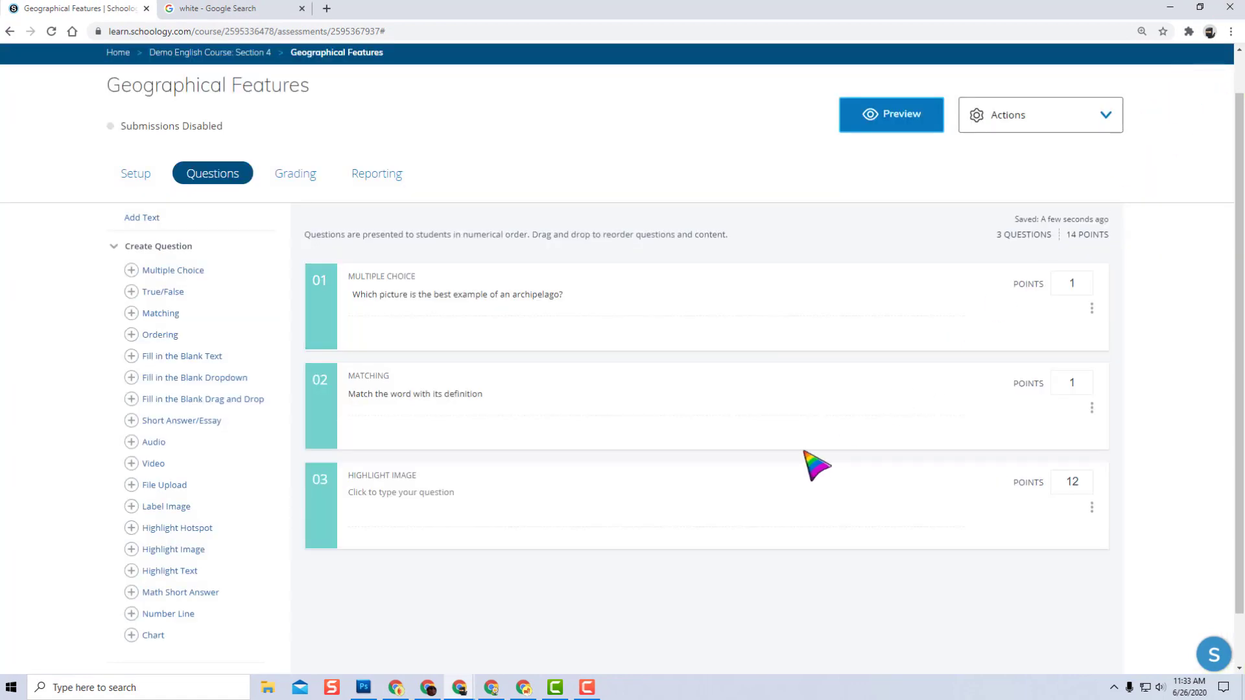
mouse_move(214, 544)
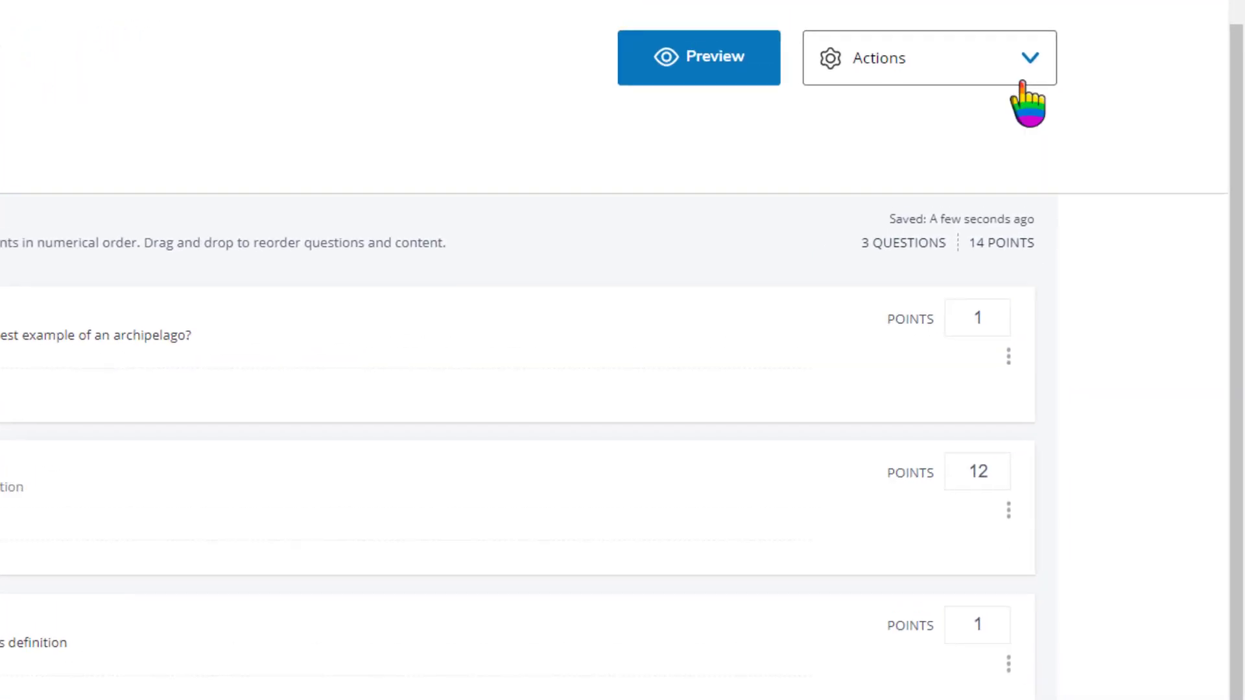
- Go back to the Demo English Course: Section 4 materials page from the Actions menu
left_click(927, 58)
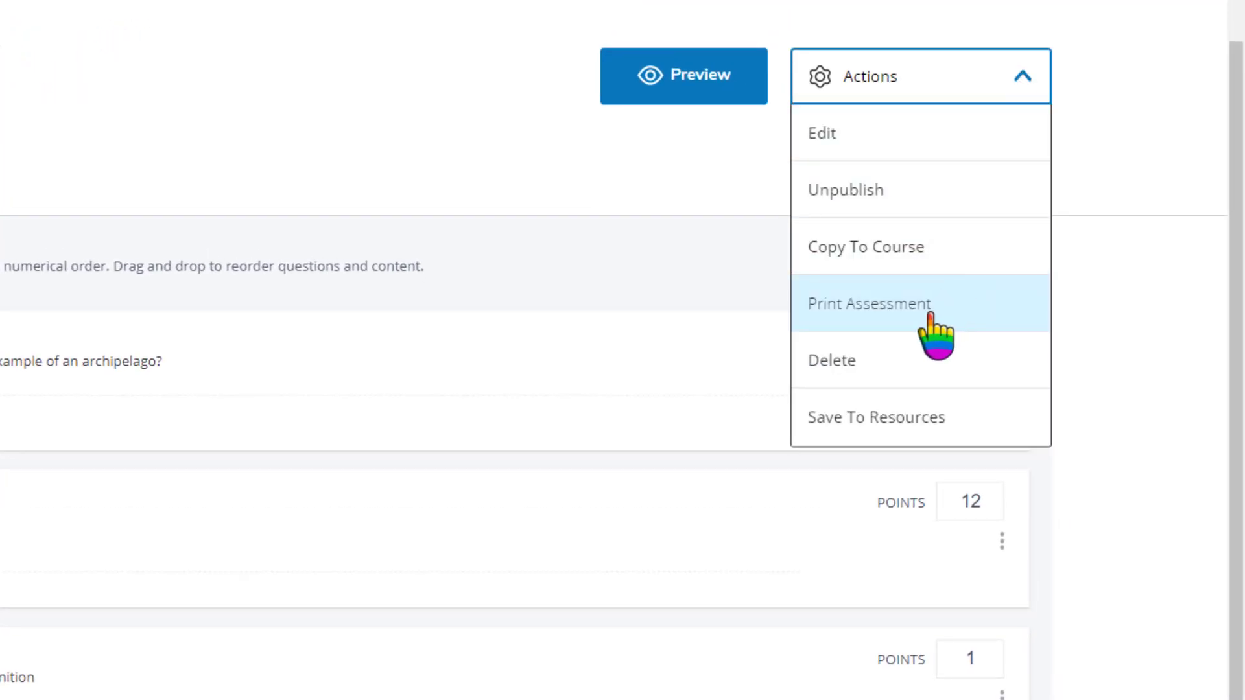
left_click(867, 303)
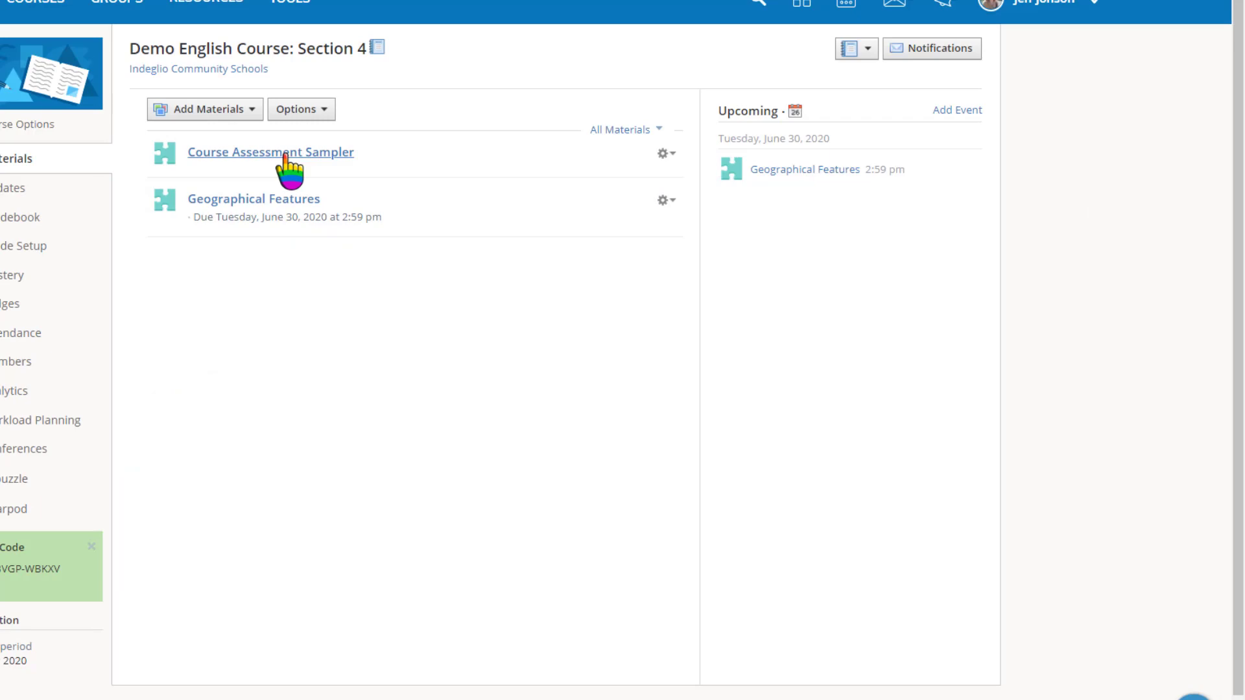
- Open Course Assessment Sampler grading by student and show the first student's attempt options
left_click(269, 152)
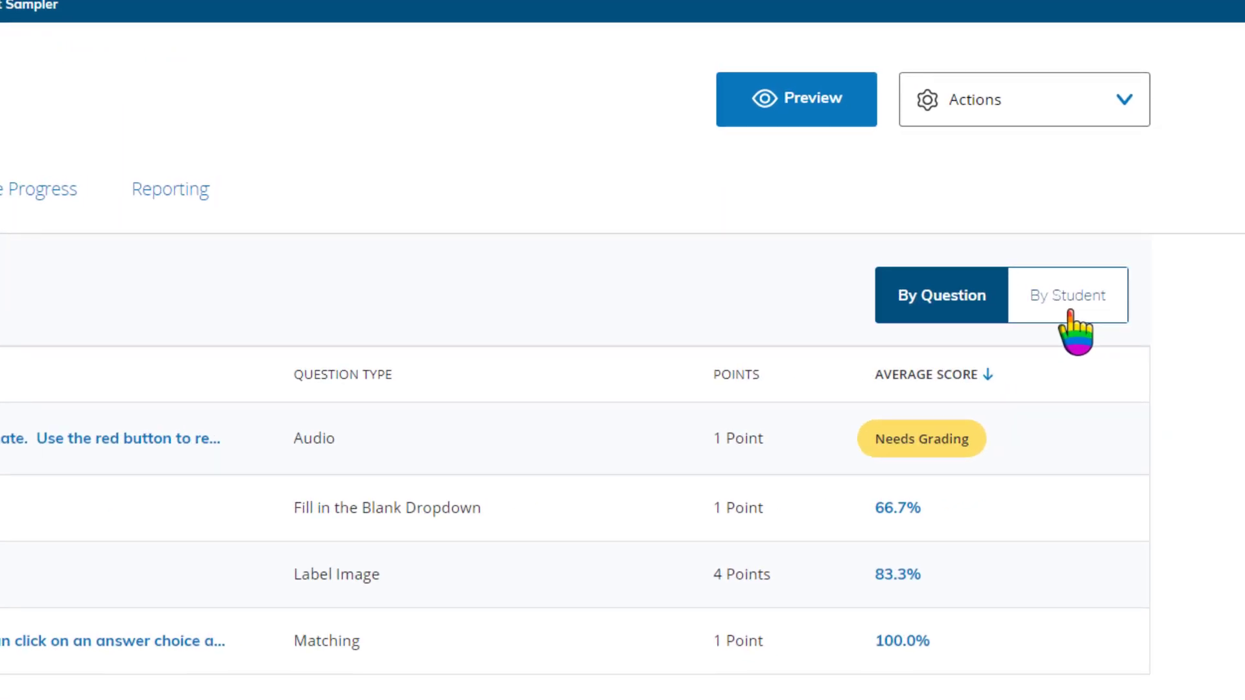
left_click(1066, 295)
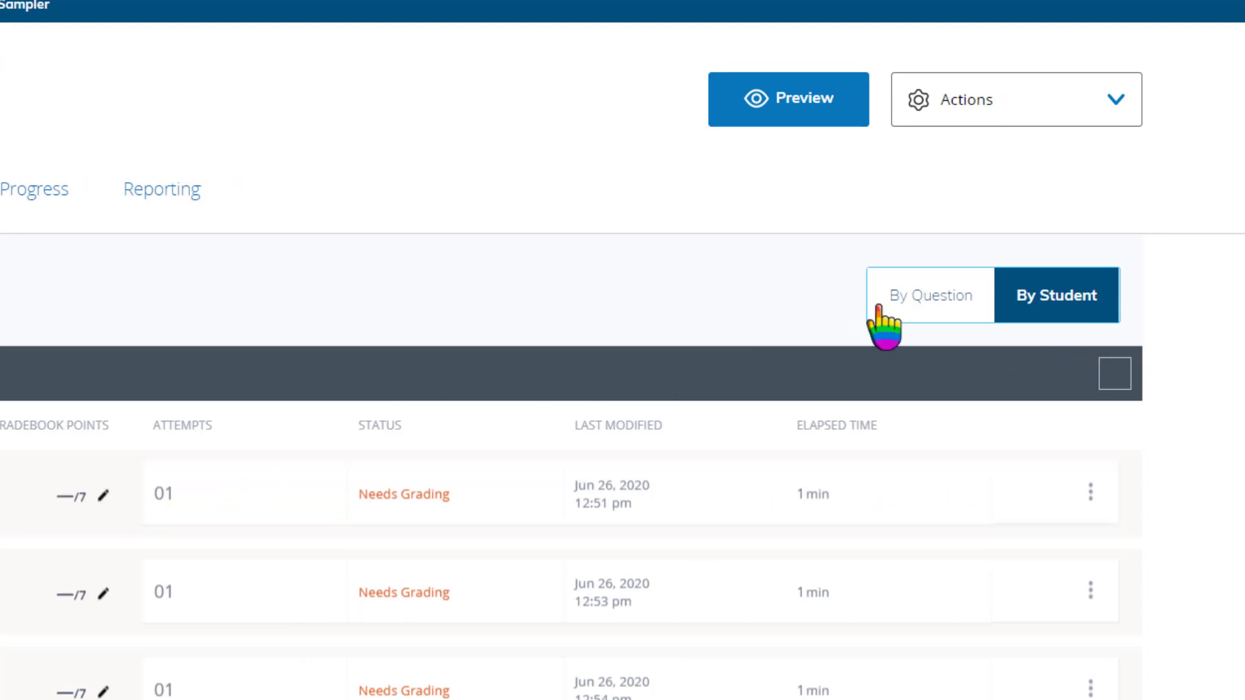
left_click(930, 296)
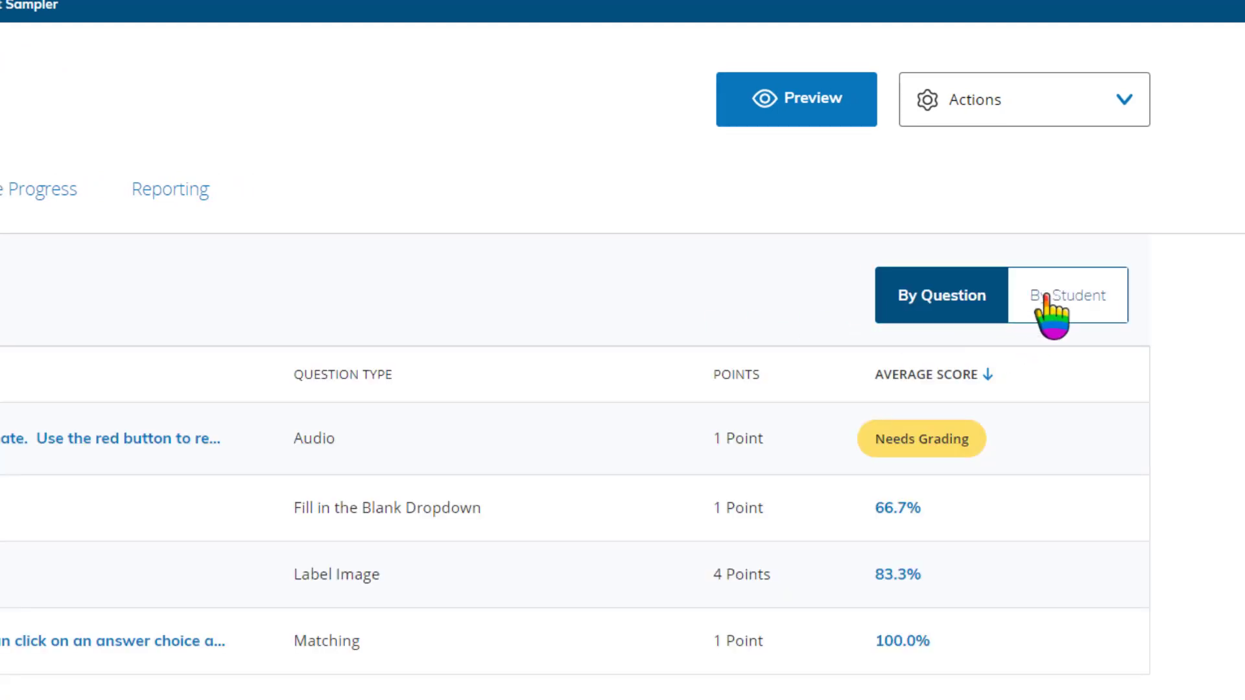
left_click(1065, 294)
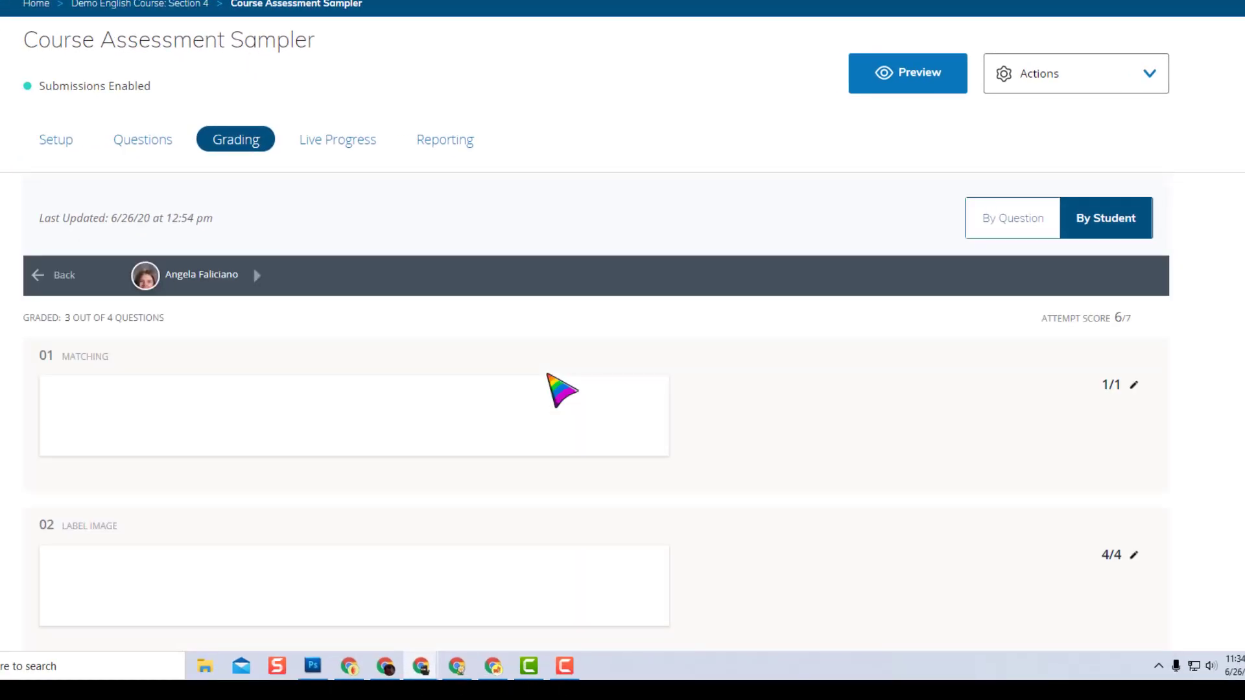
scroll("down", 3)
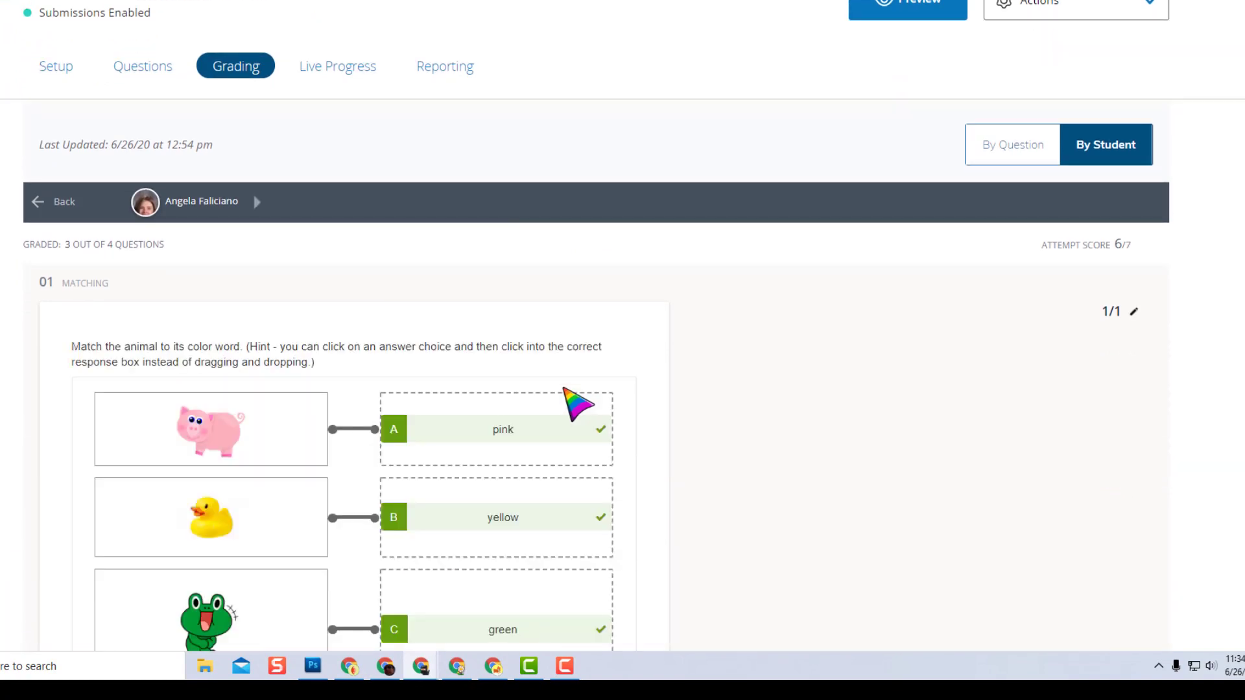
scroll("down", 3)
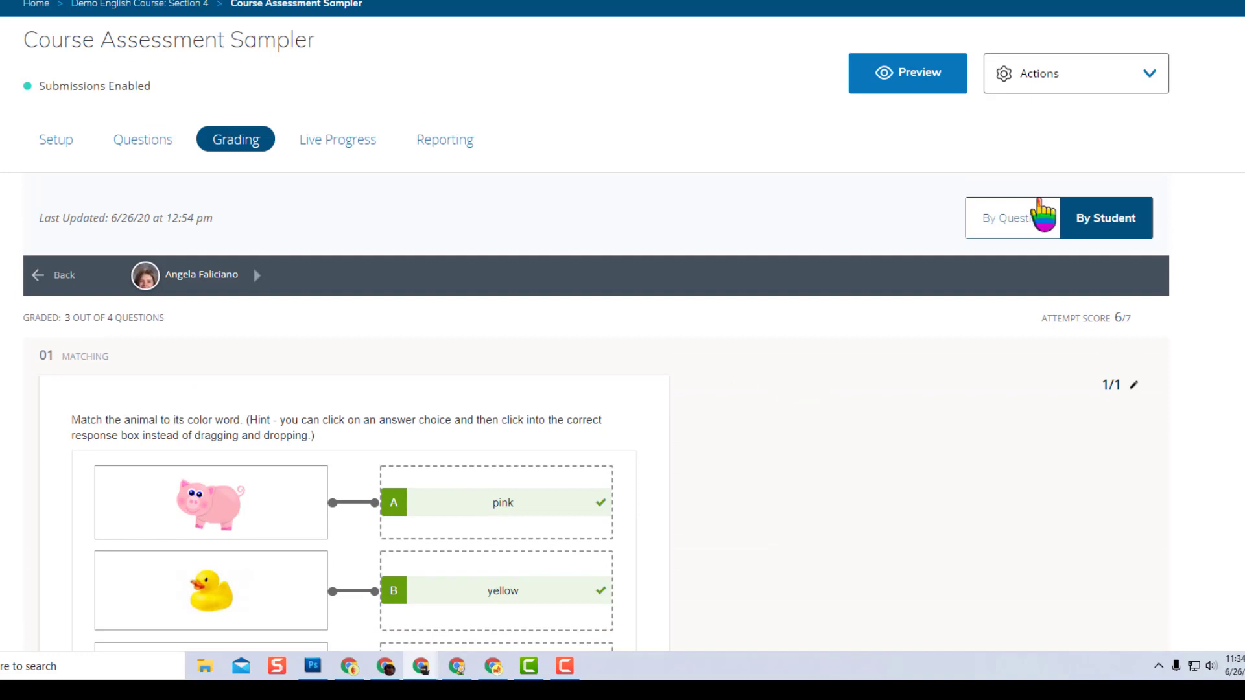
left_click(1019, 218)
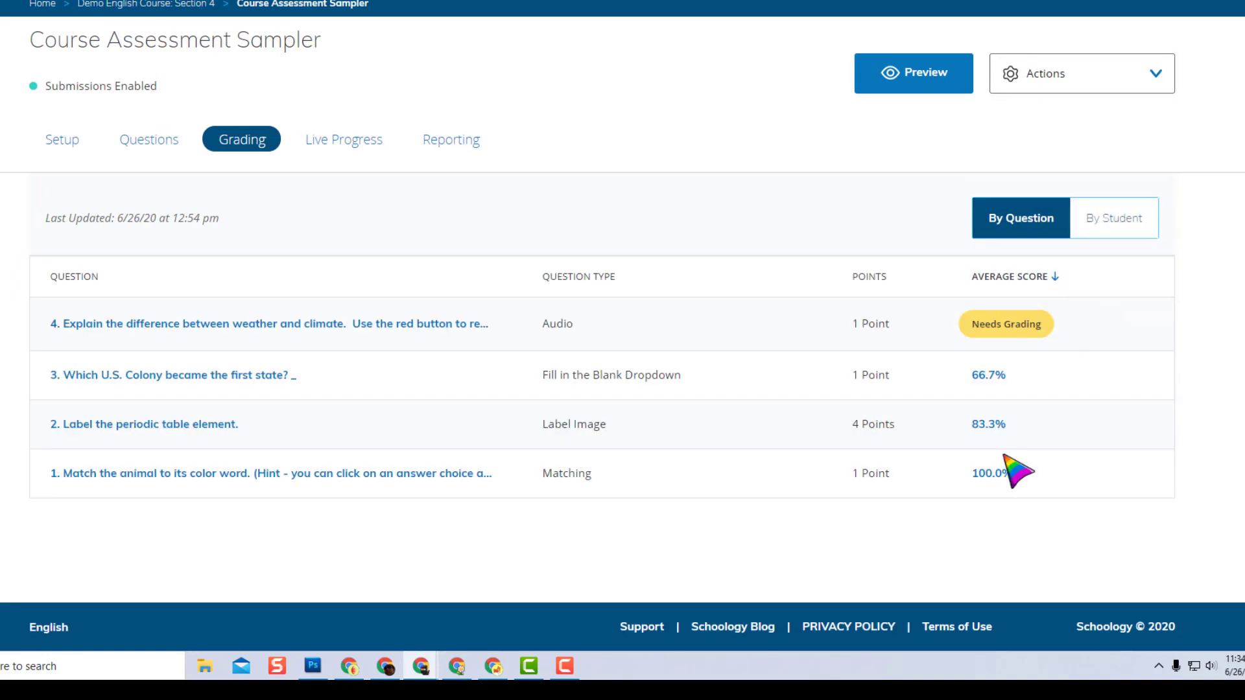
left_click(1110, 218)
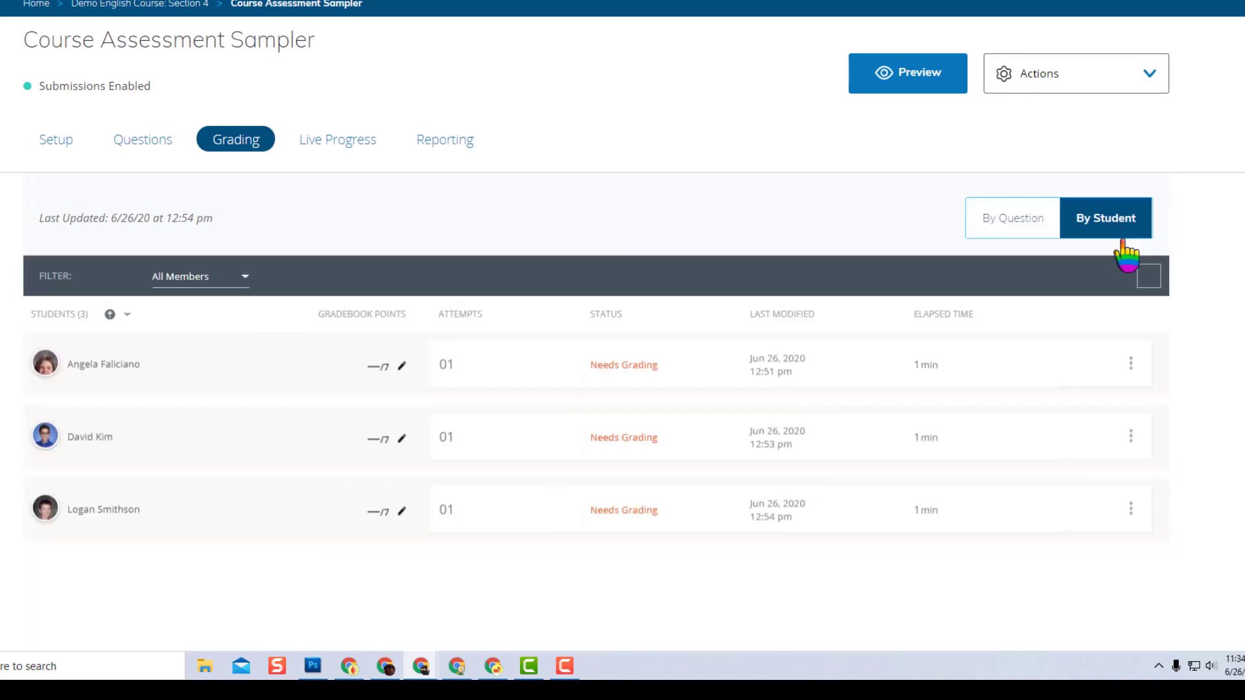
left_click(1131, 364)
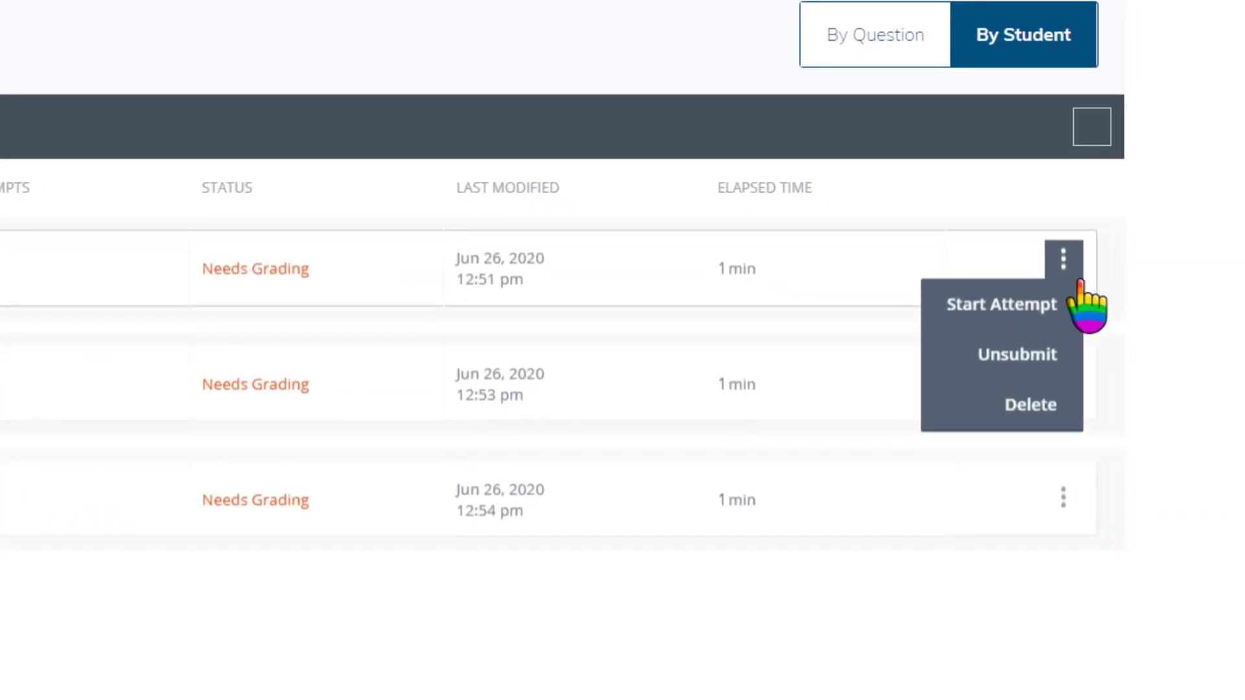
mouse_move(1029, 404)
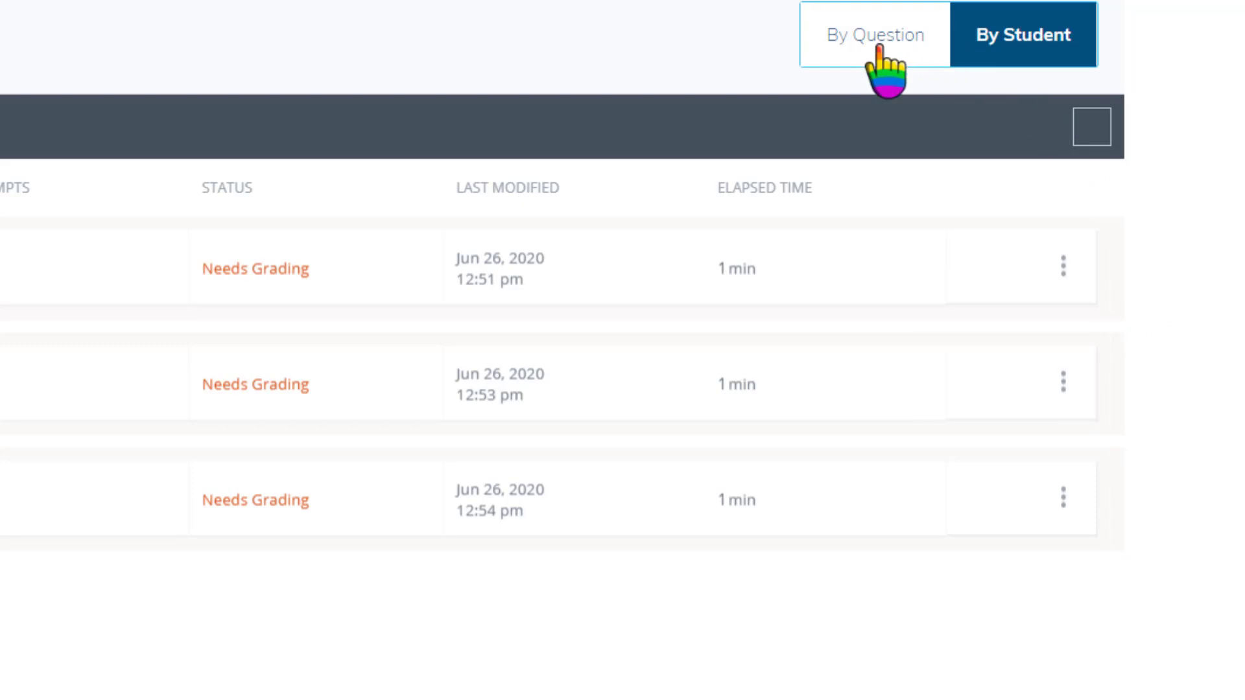
- Grade each student's weather-versus-climate recording 1/1, then return to All Questions
left_click(871, 35)
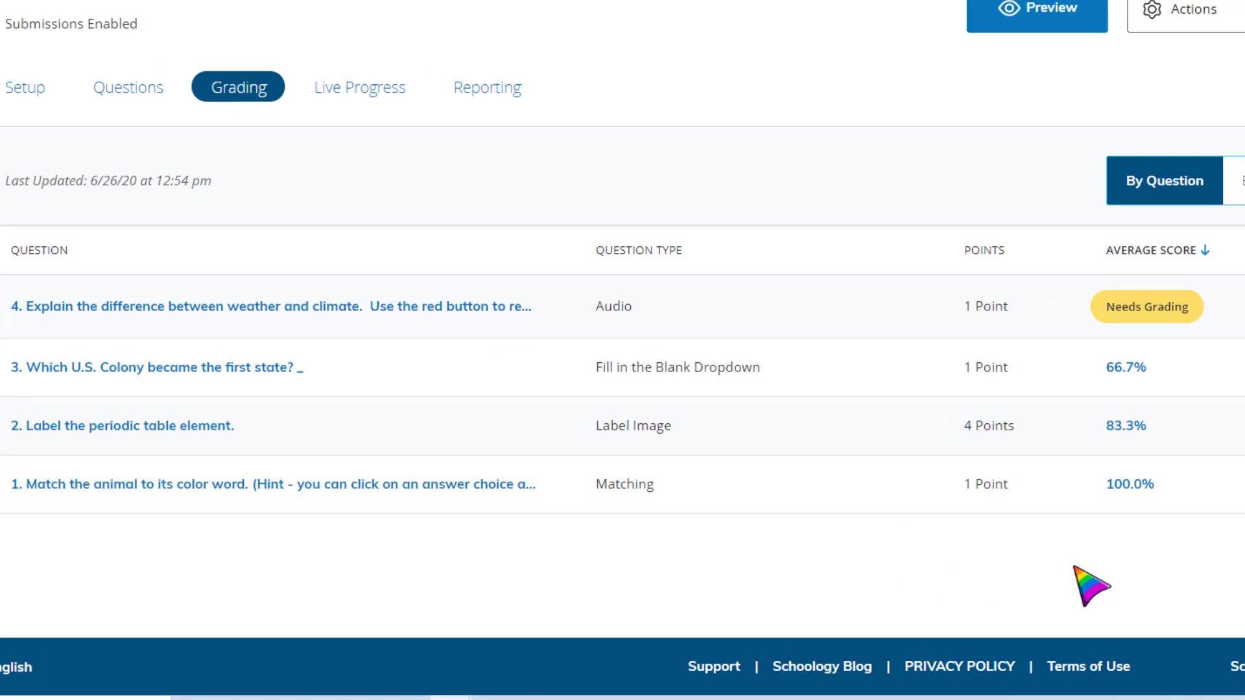
mouse_move(1088, 579)
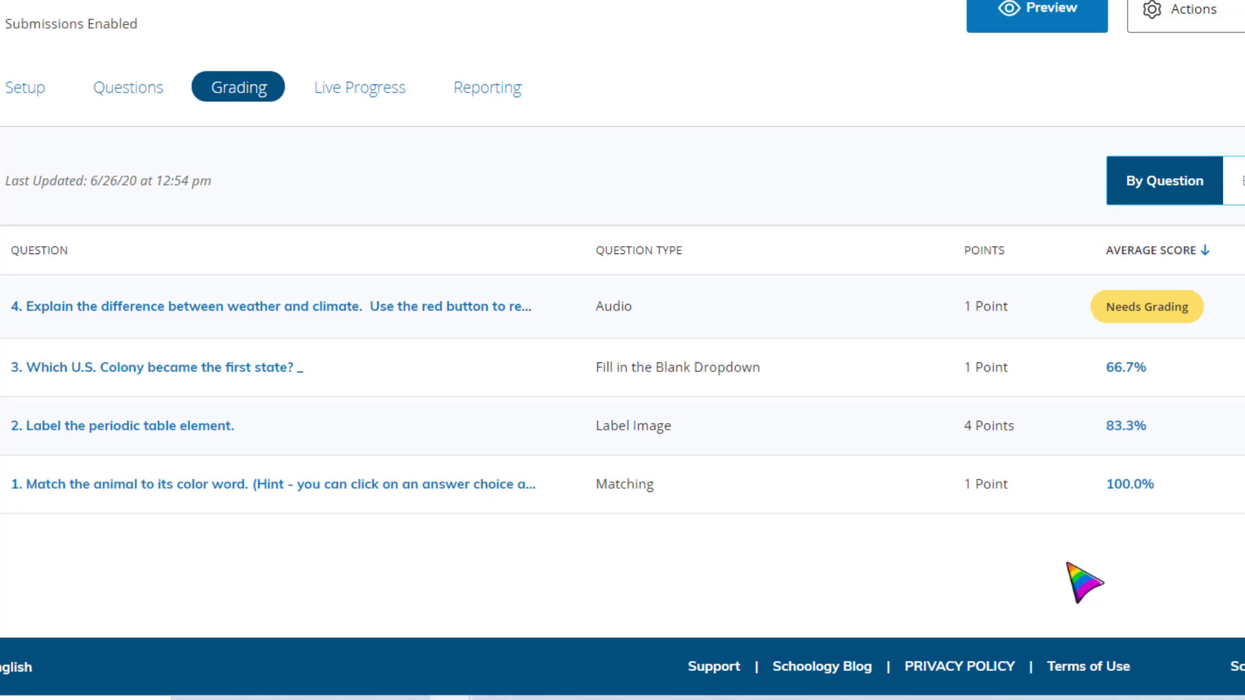
left_click(270, 307)
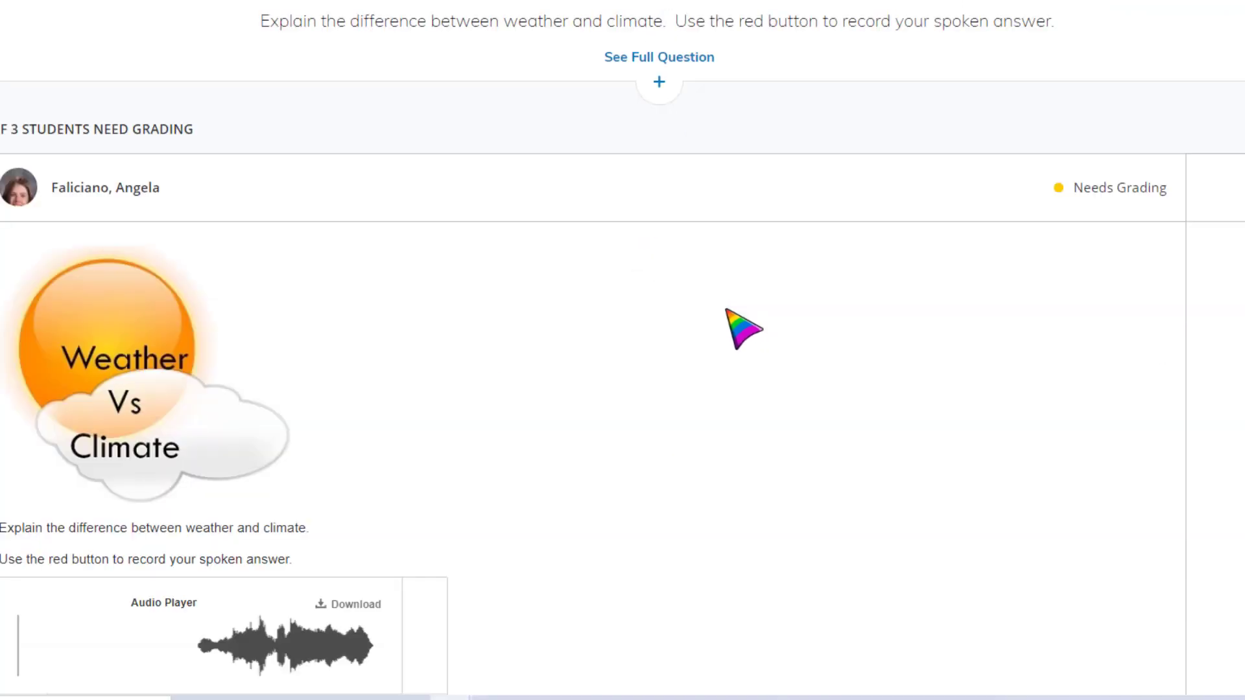
scroll("down", 3)
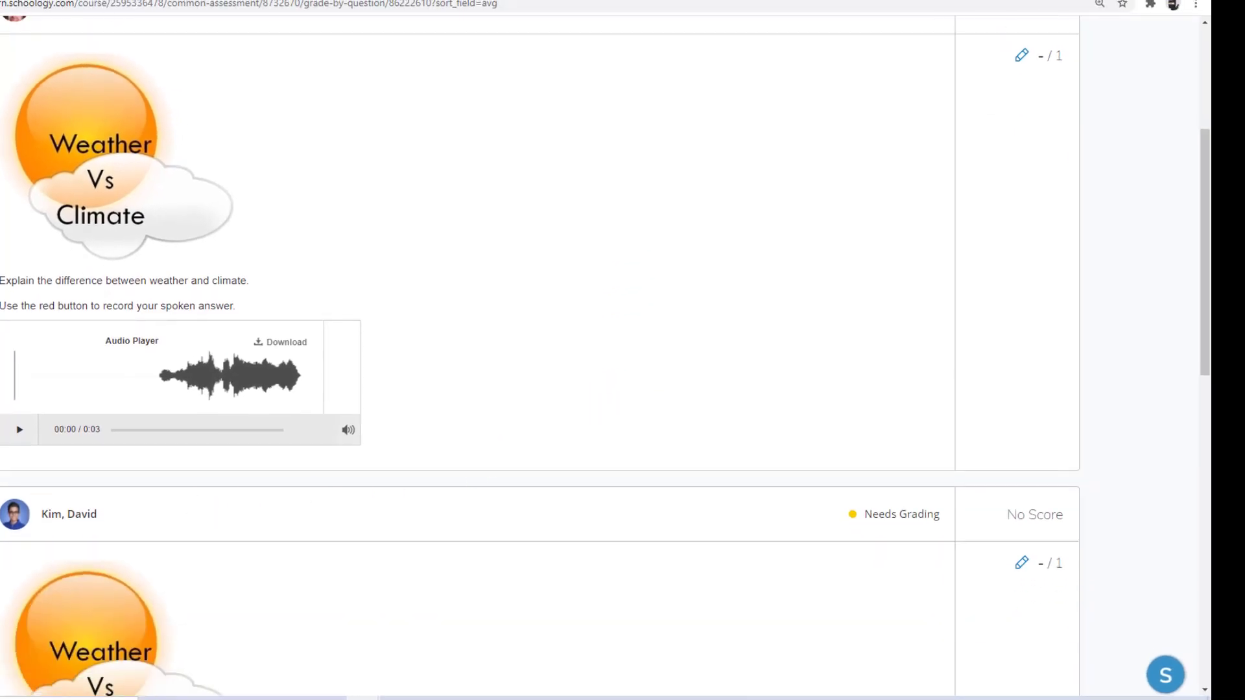
scroll("up", 3)
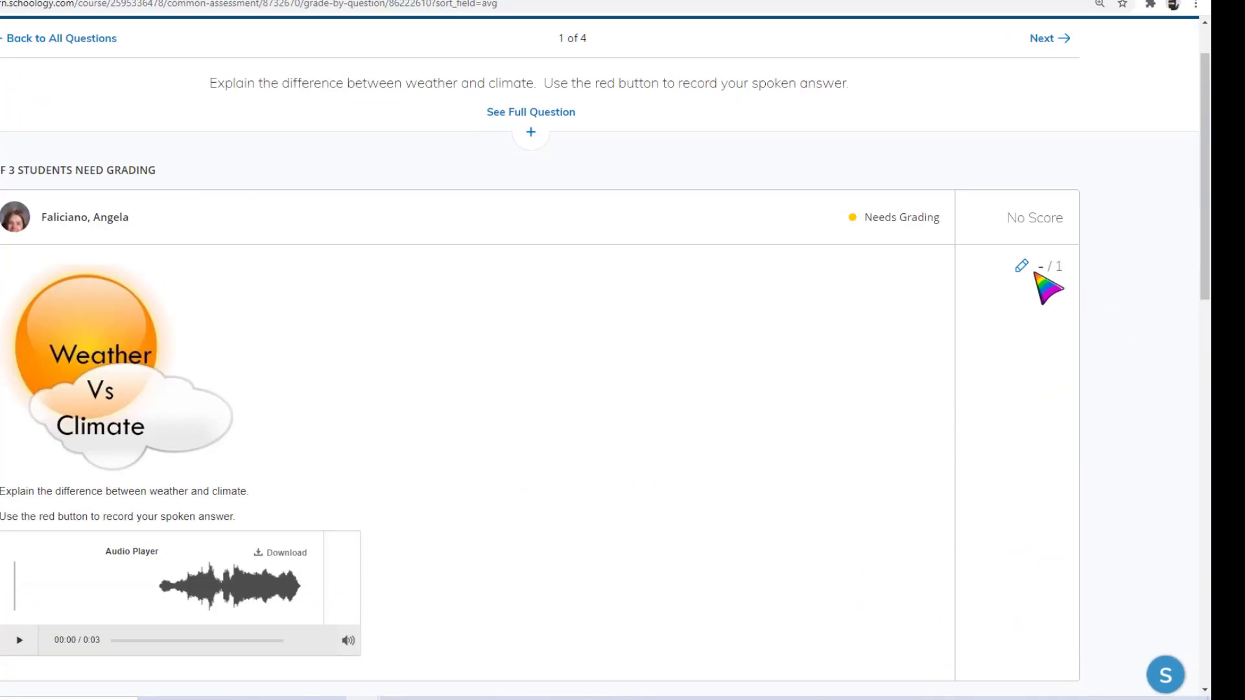
scroll("down", 3)
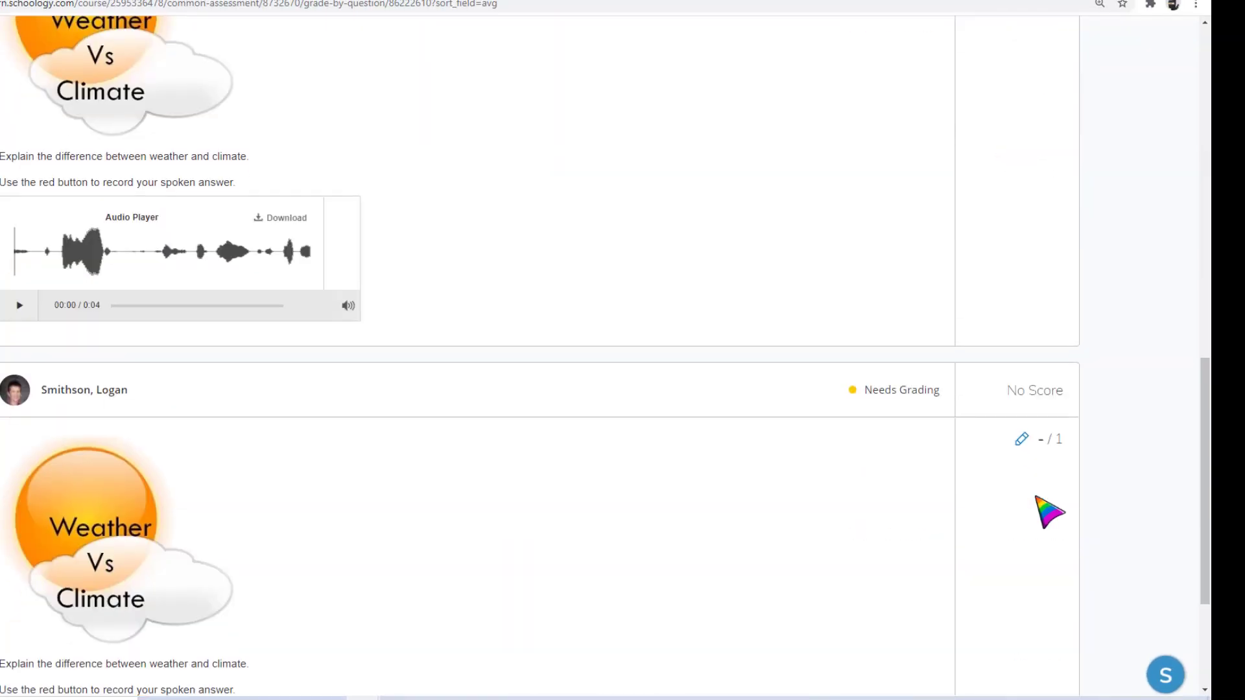
scroll("up", 3)
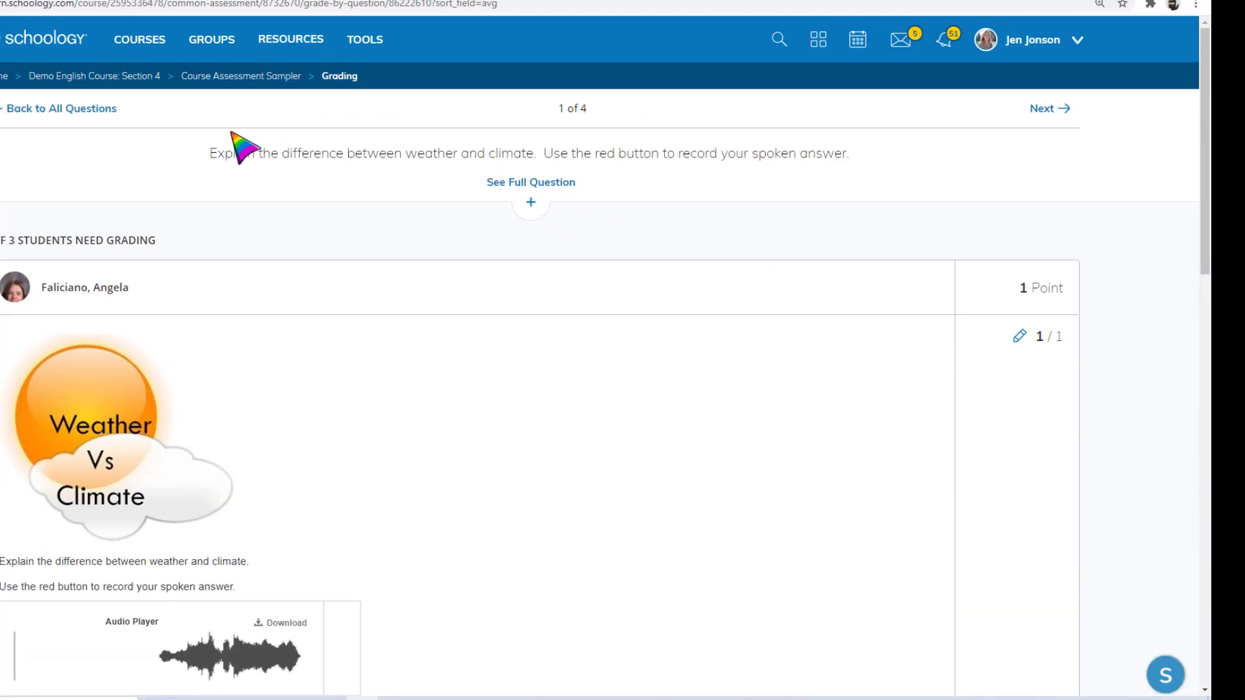
left_click(240, 77)
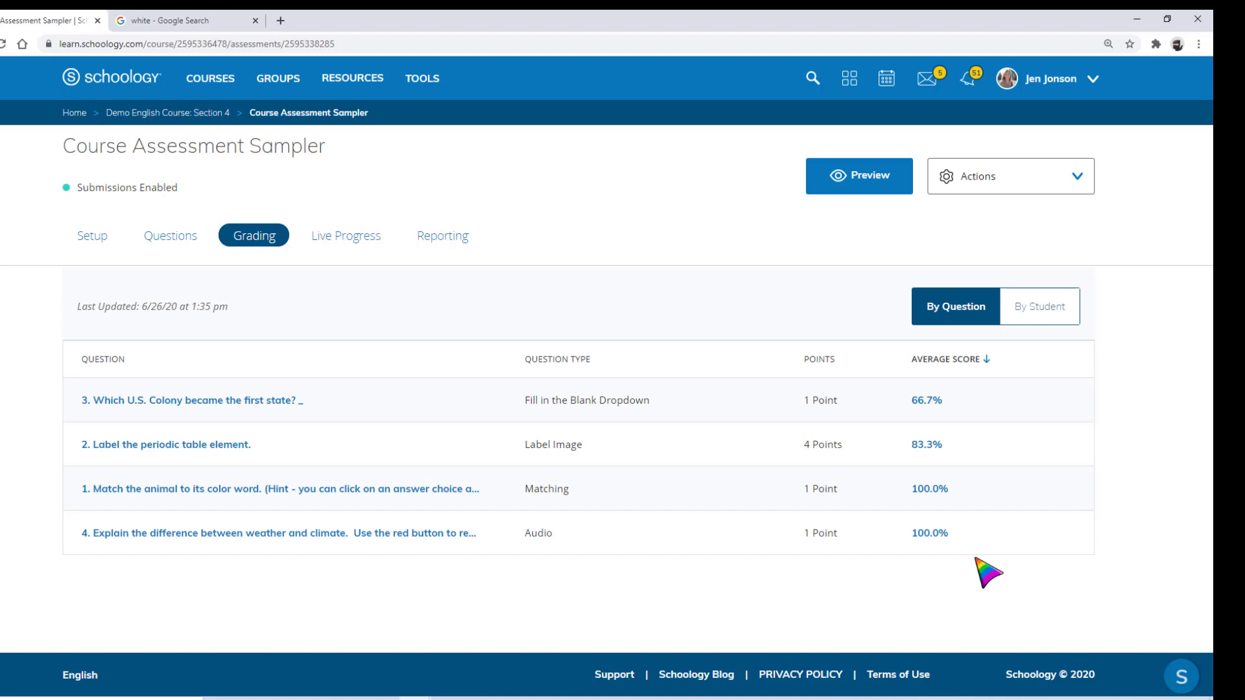
mouse_move(964, 514)
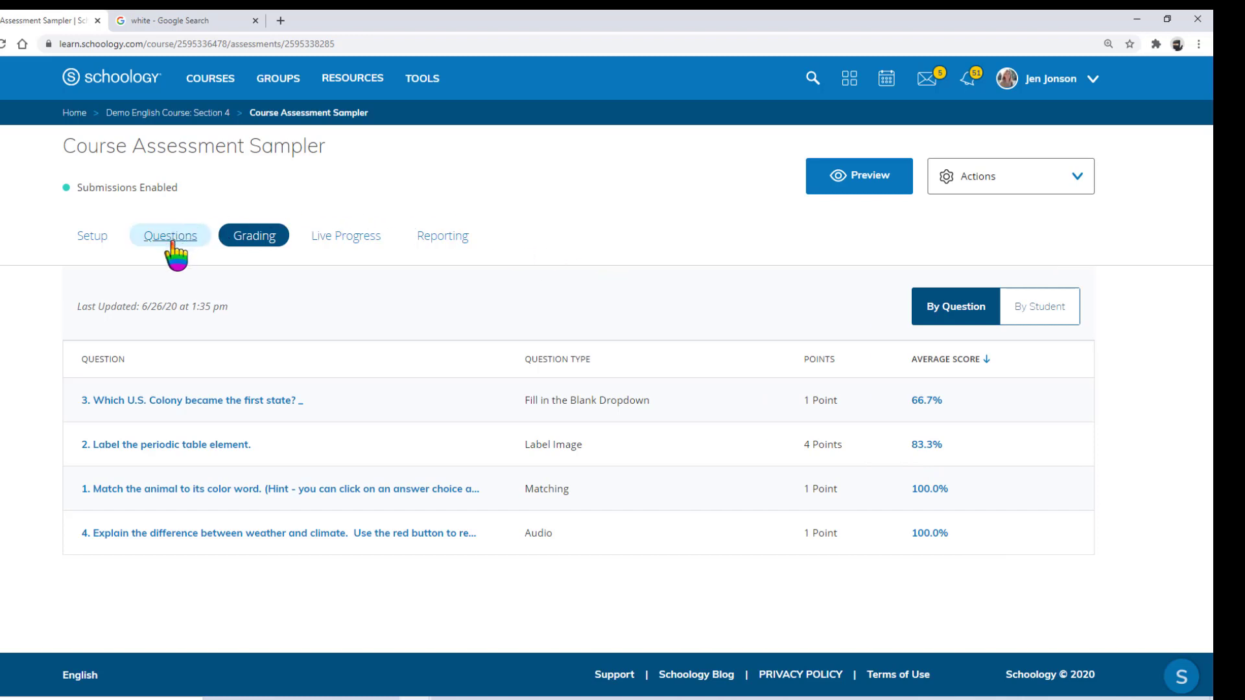
- Show the sampler's four-question, 7-point question list from matching to audio
left_click(170, 234)
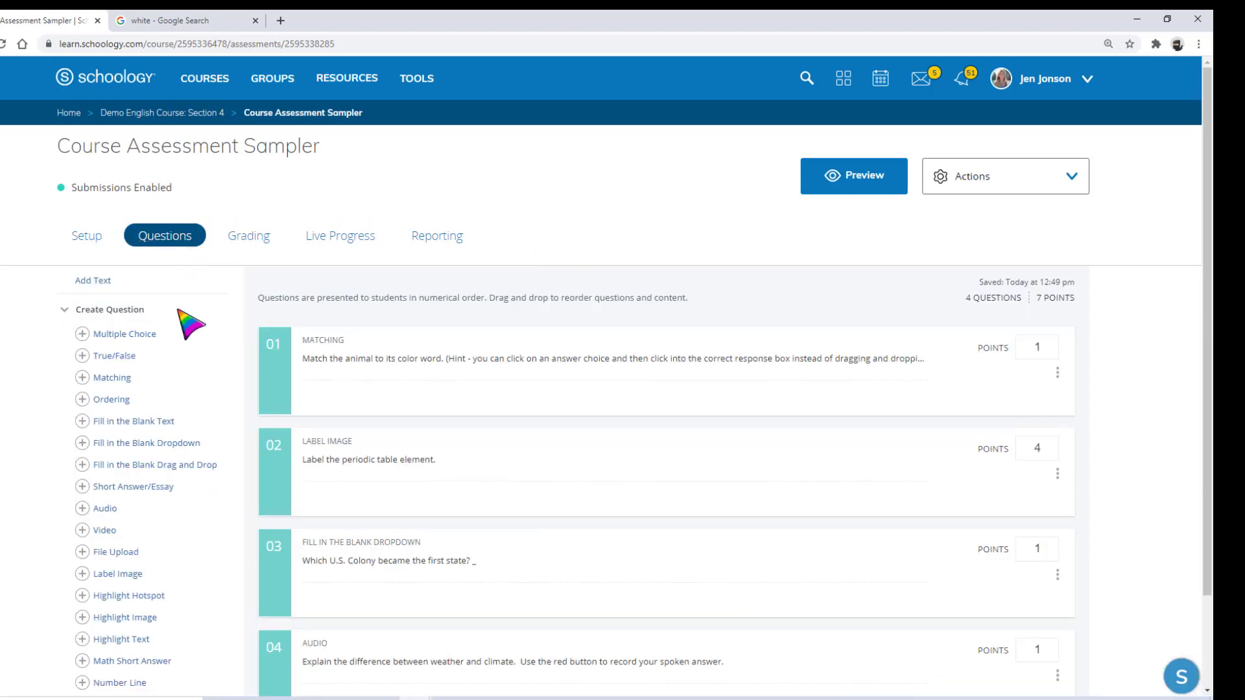
scroll("down", 3)
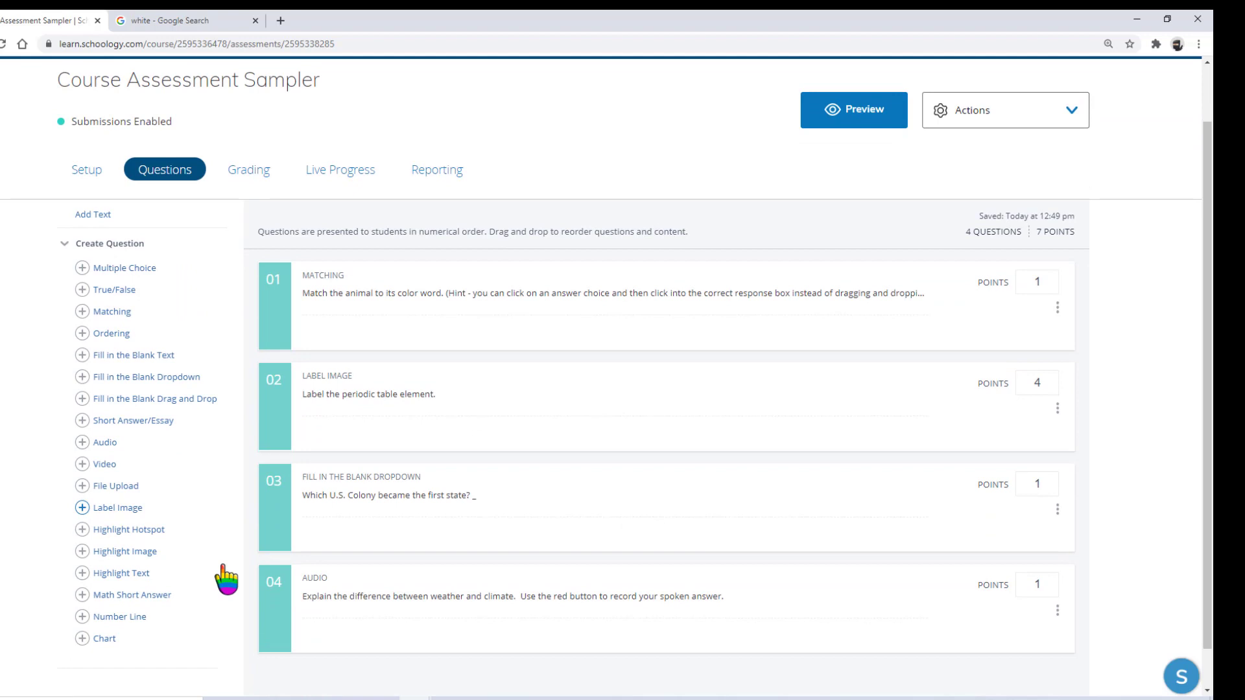